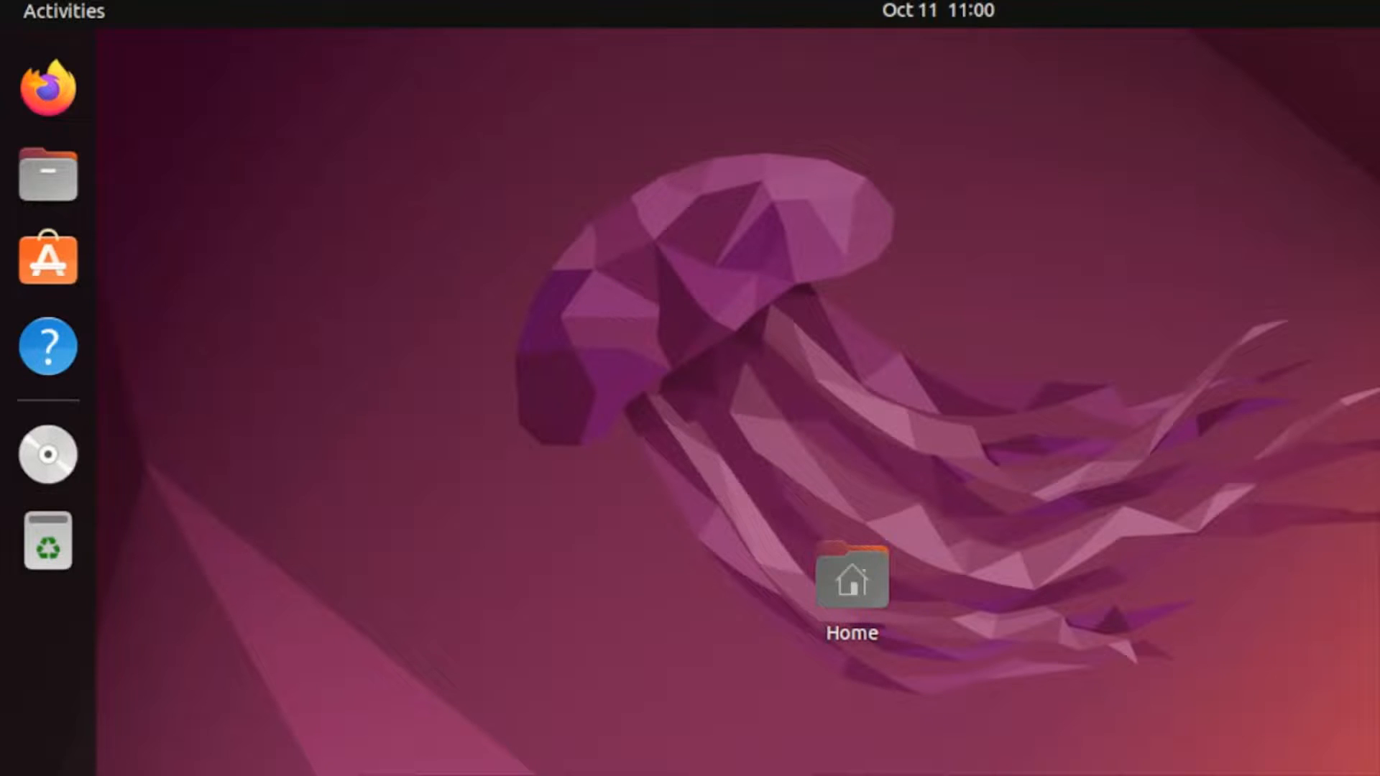
# Launch the web browser, scroll through its page, then close it.
pyautogui.click(48, 86)
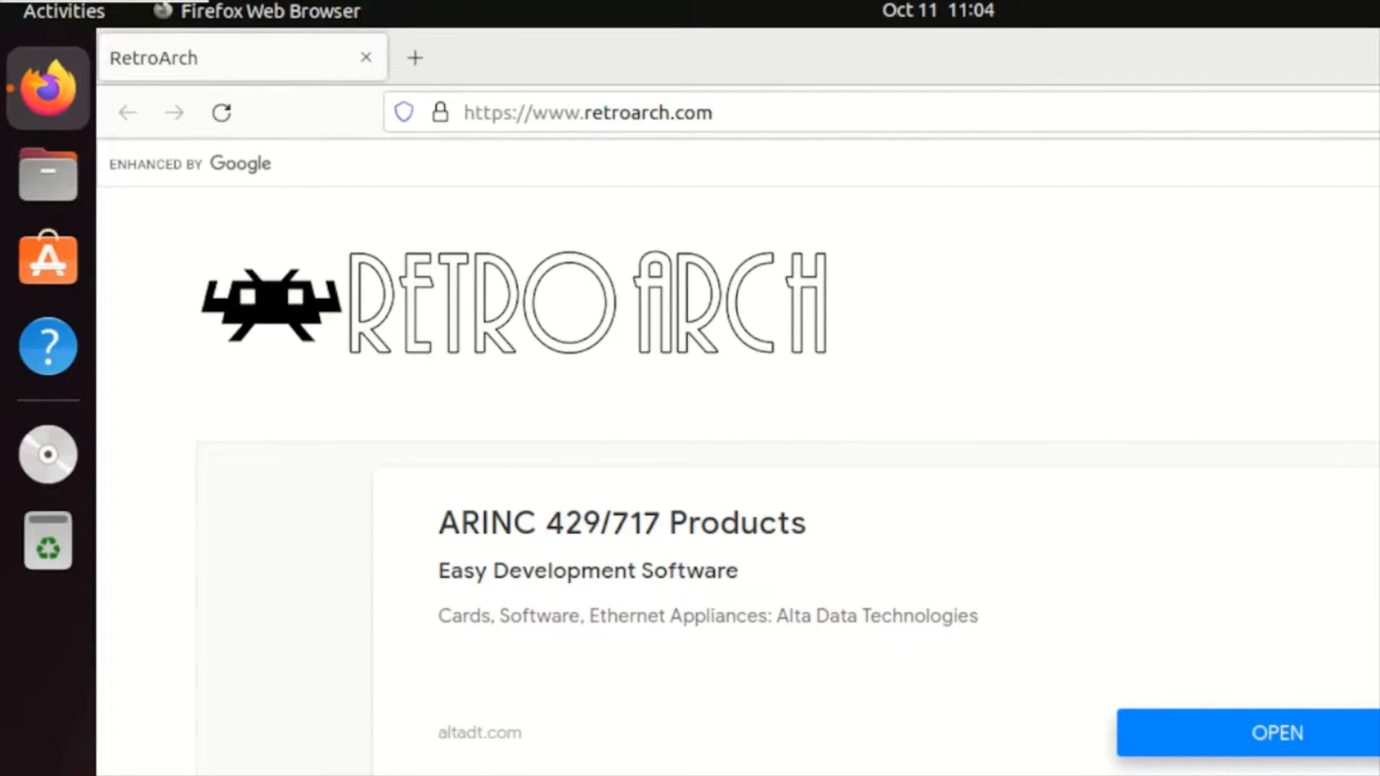
pyautogui.moveTo(660, 157)
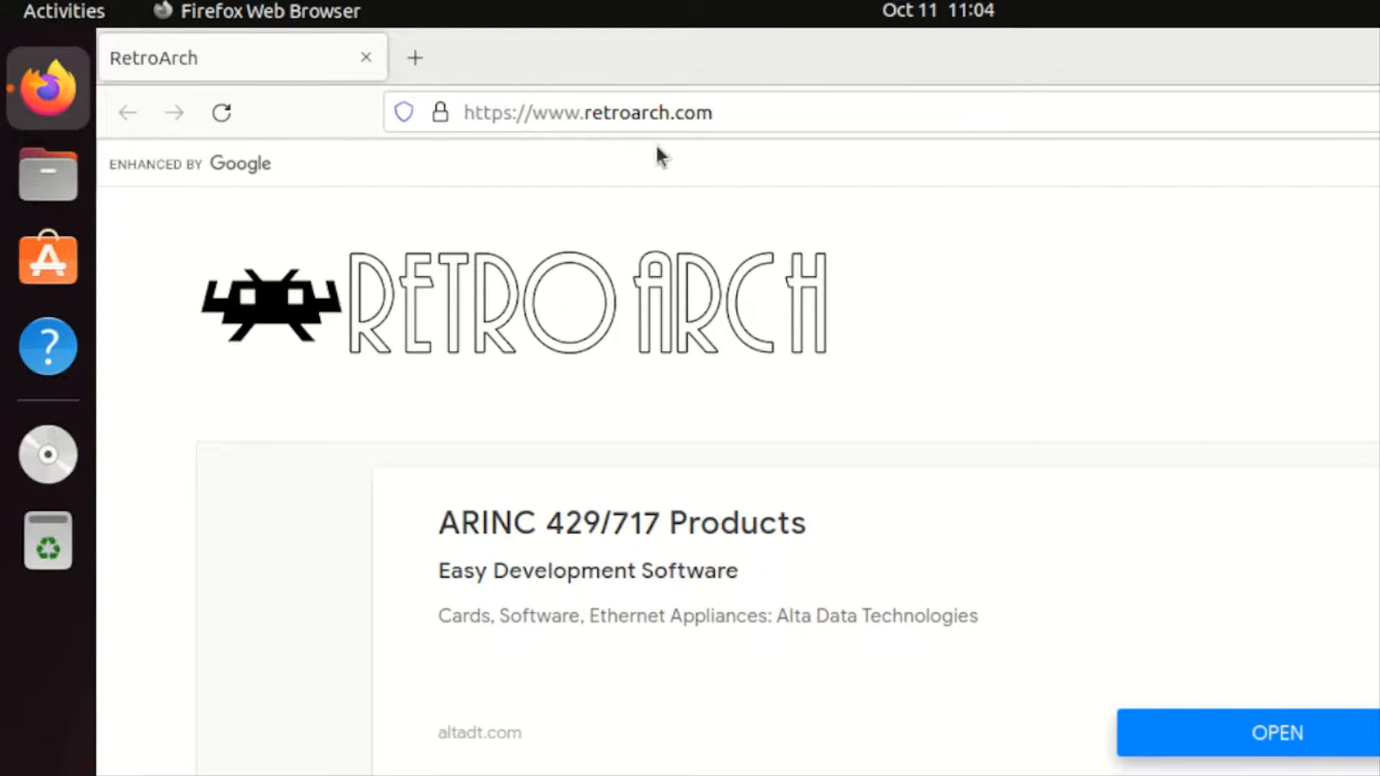
pyautogui.moveTo(695, 249)
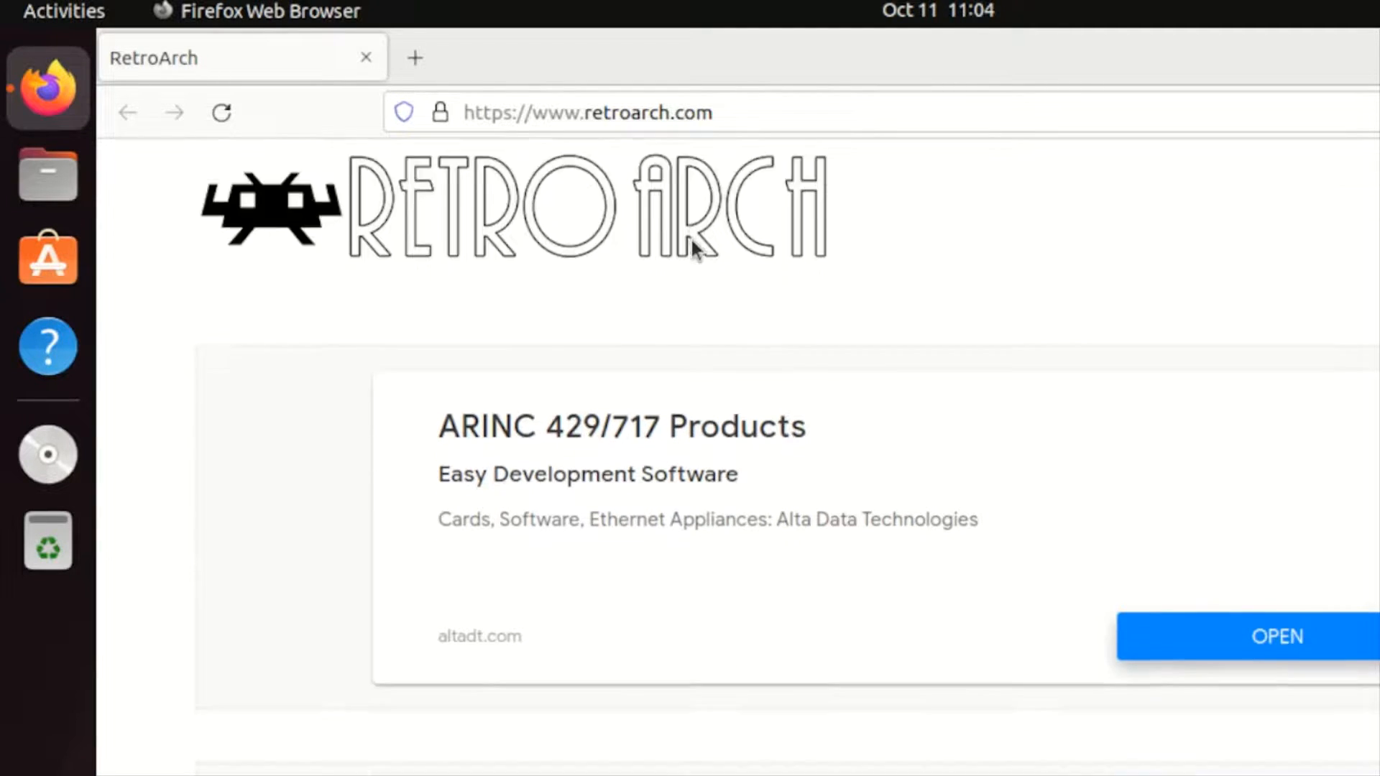
pyautogui.scroll(-3)
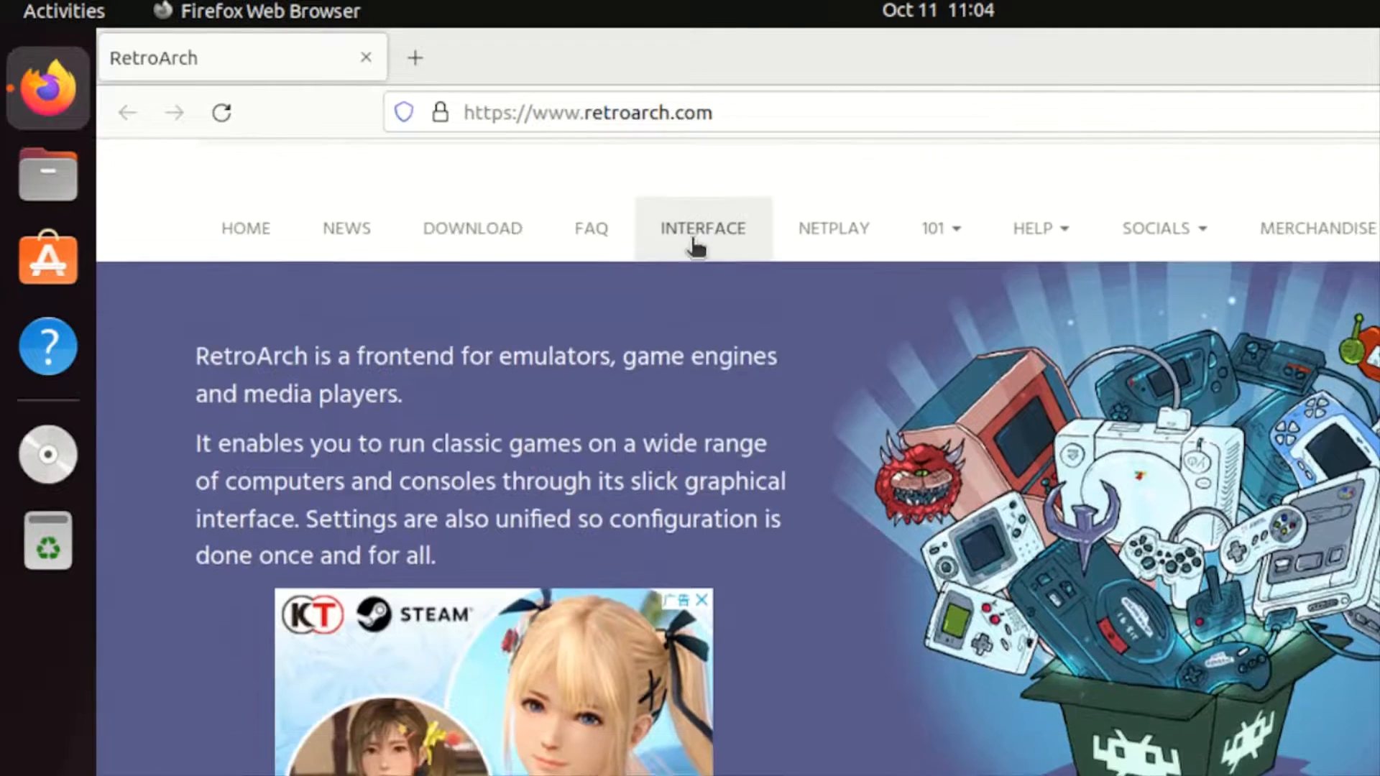
pyautogui.scroll(-3)
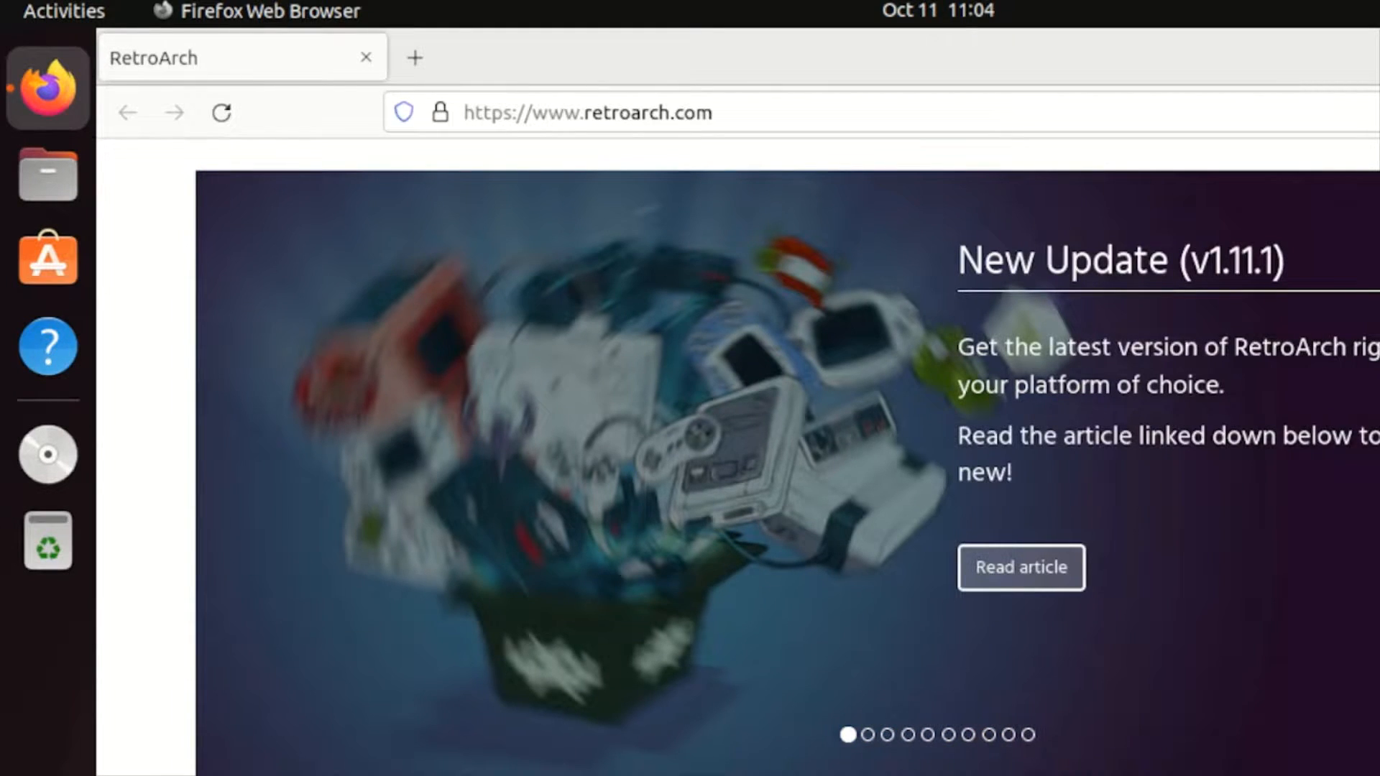
pyautogui.click(869, 734)
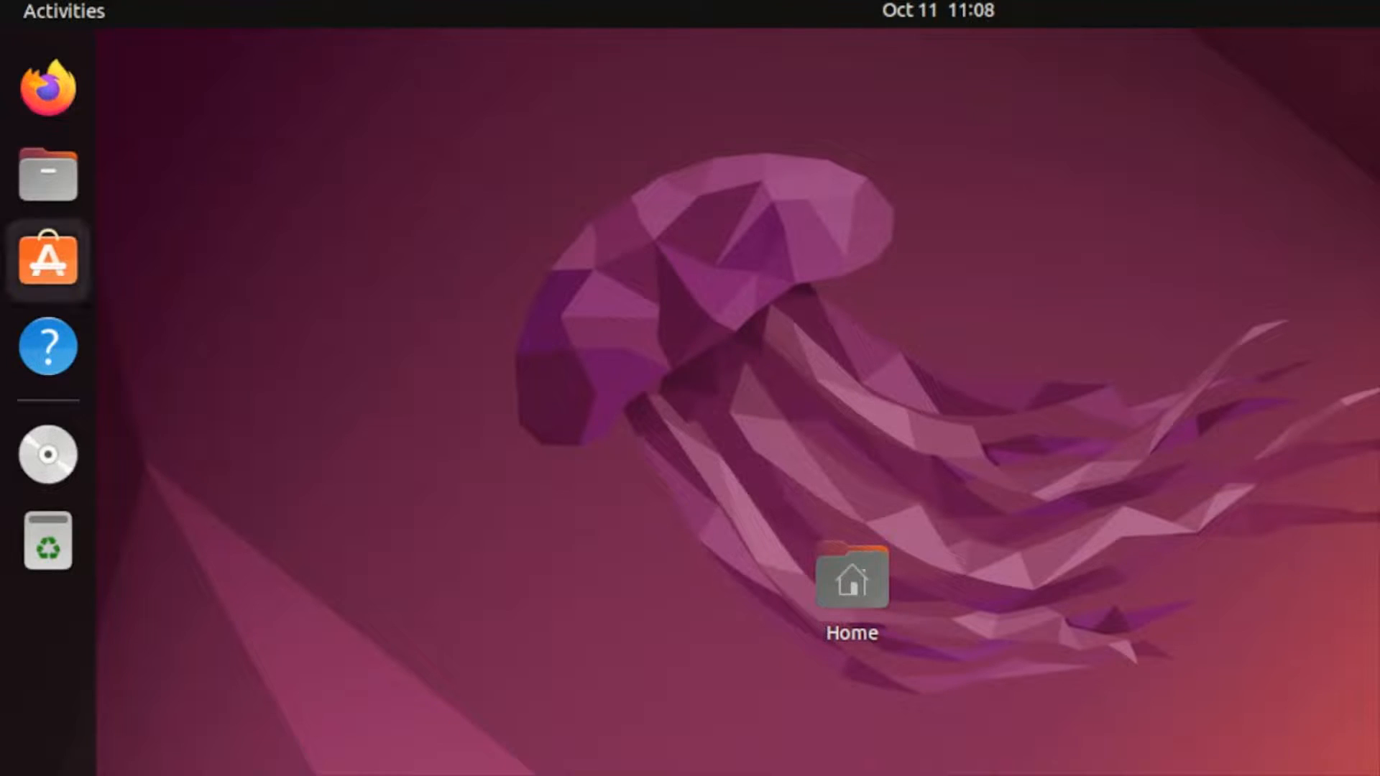
# Launch Ubuntu Software and search the catalogue for 'retroarch'.
pyautogui.click(47, 258)
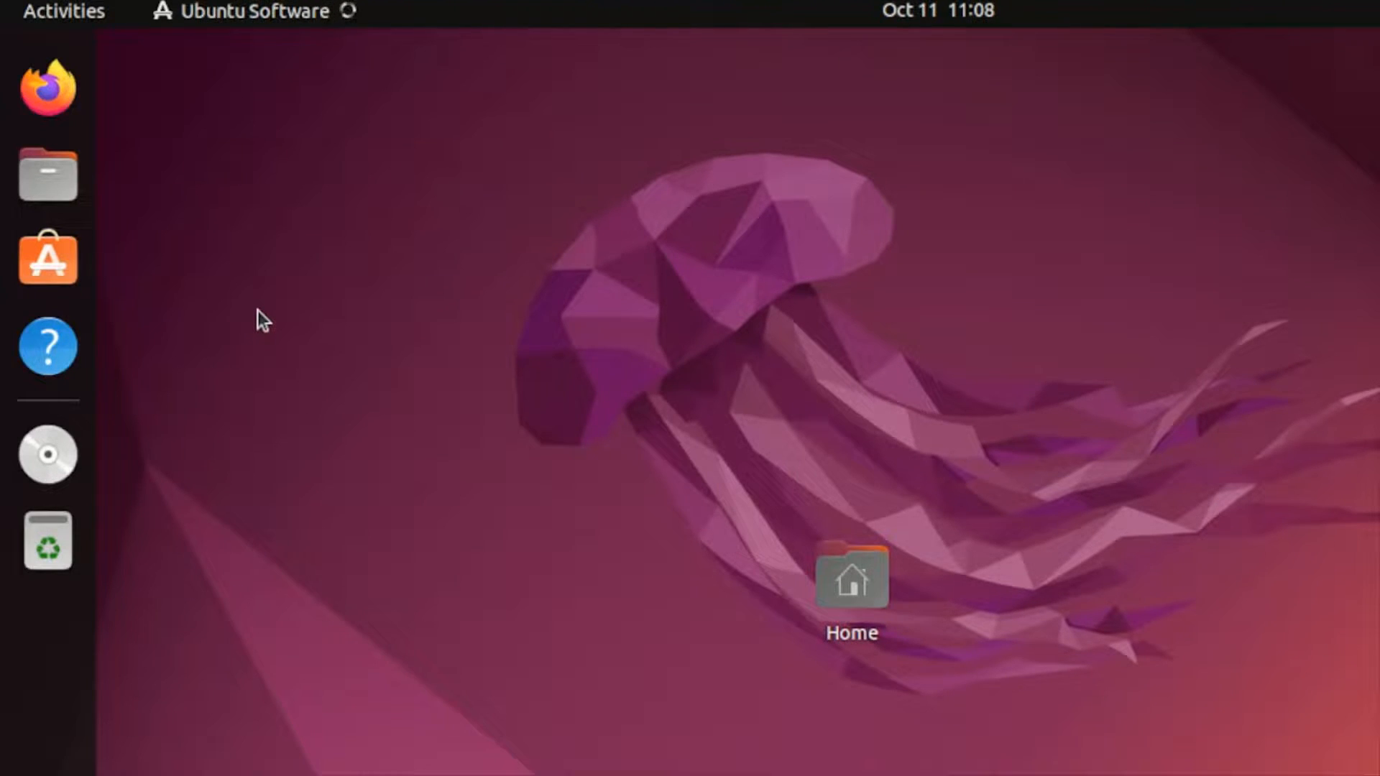
pyautogui.click(48, 259)
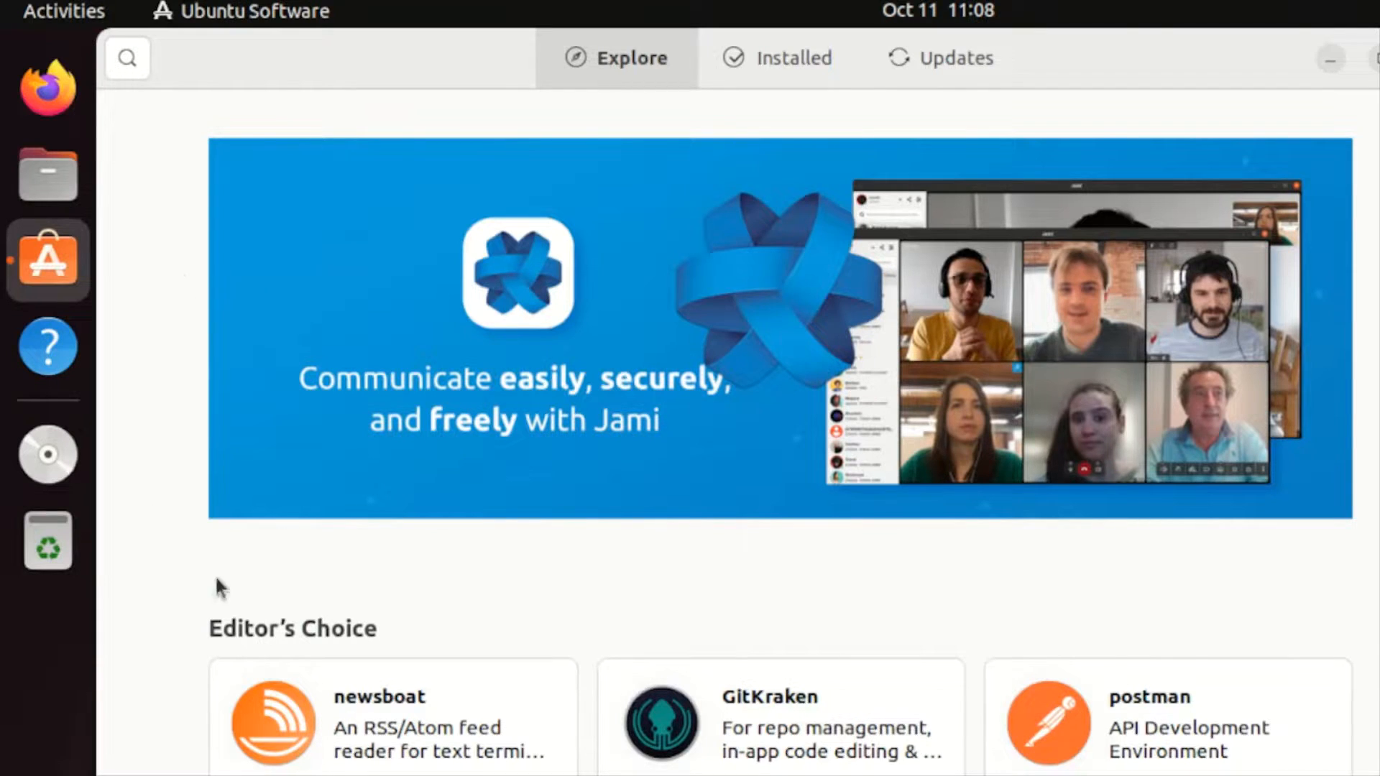
pyautogui.moveTo(513, 424)
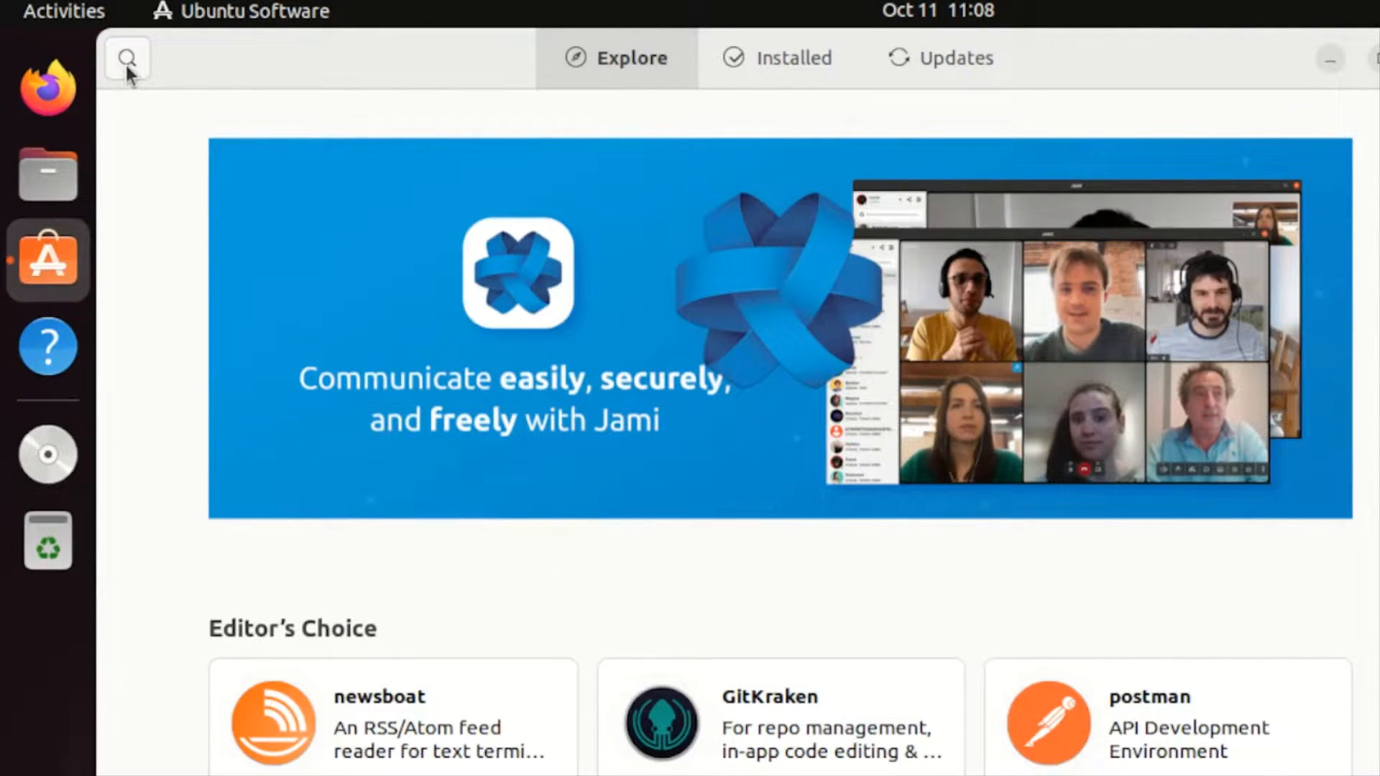
pyautogui.click(126, 58)
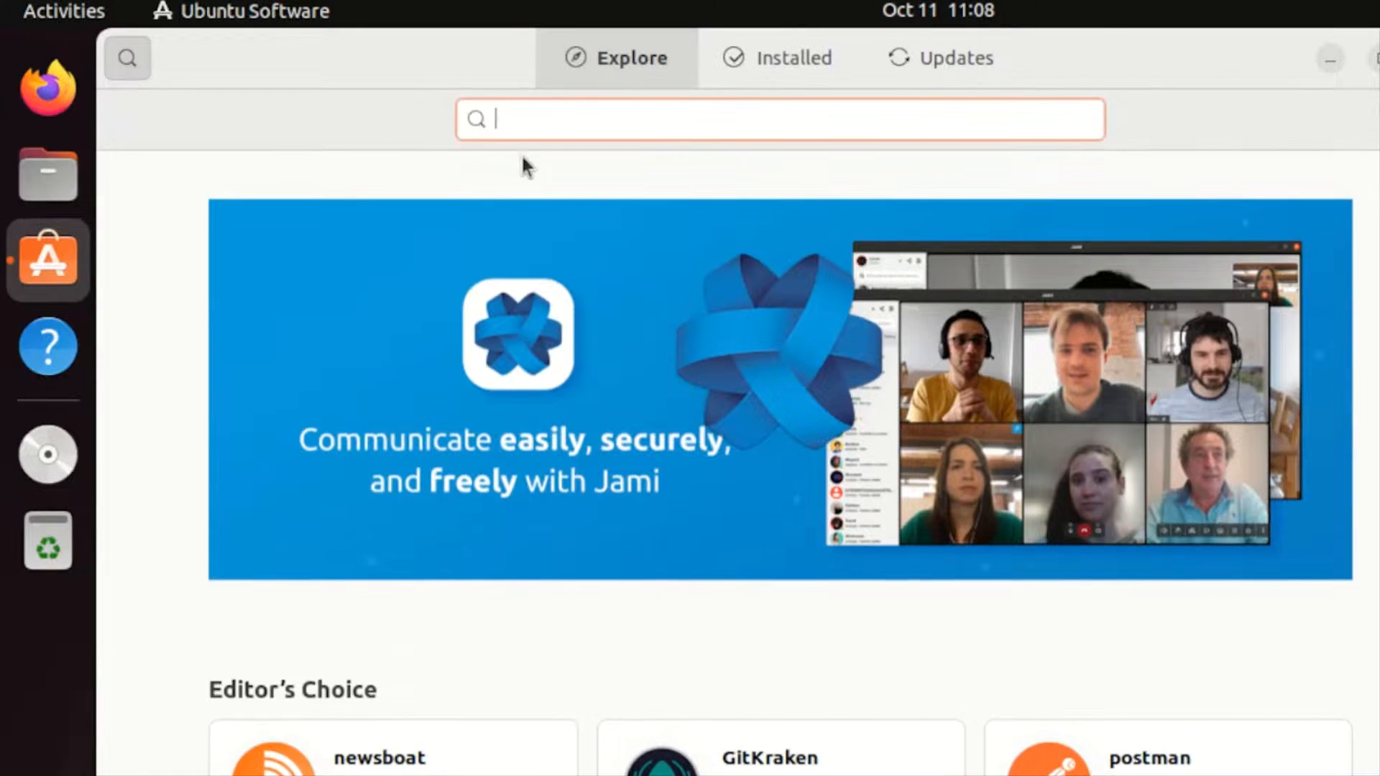
pyautogui.write('r')
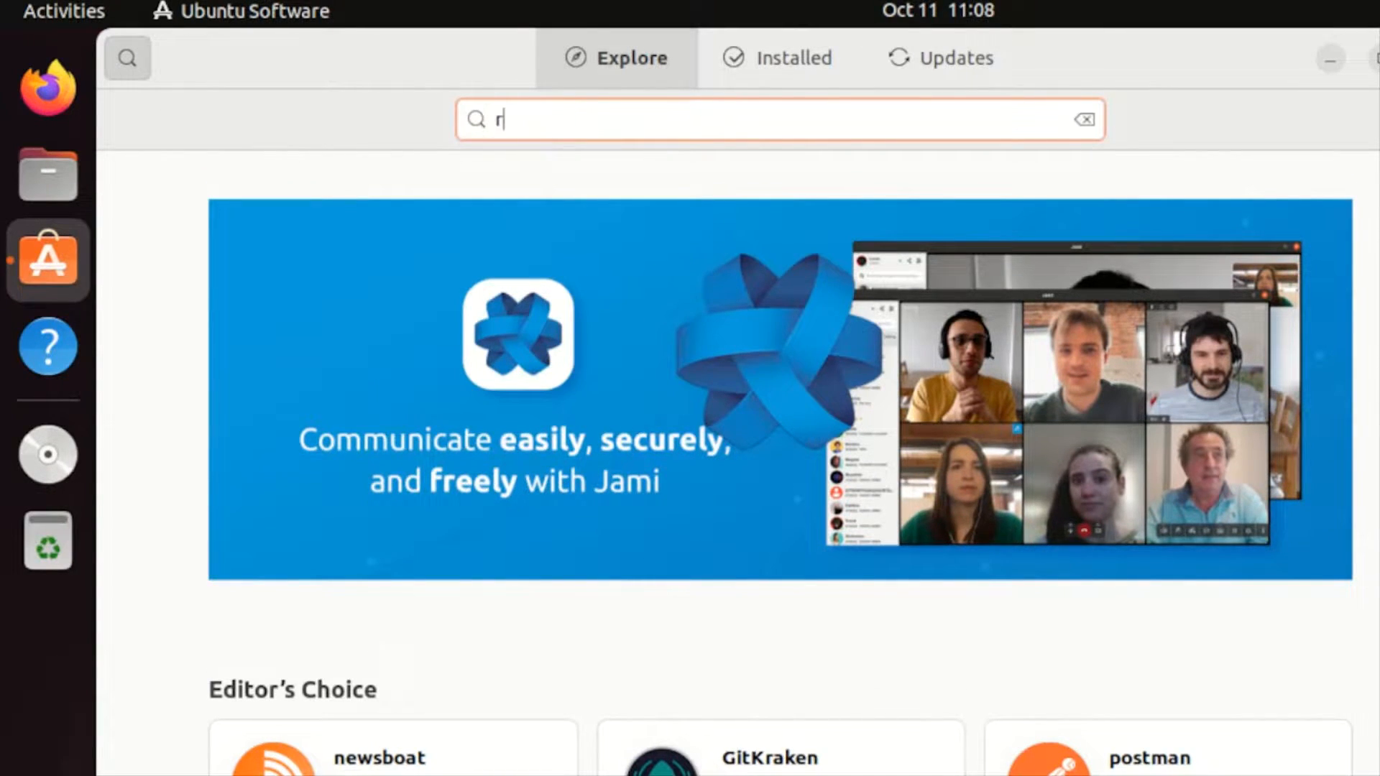
pyautogui.write('etroa')
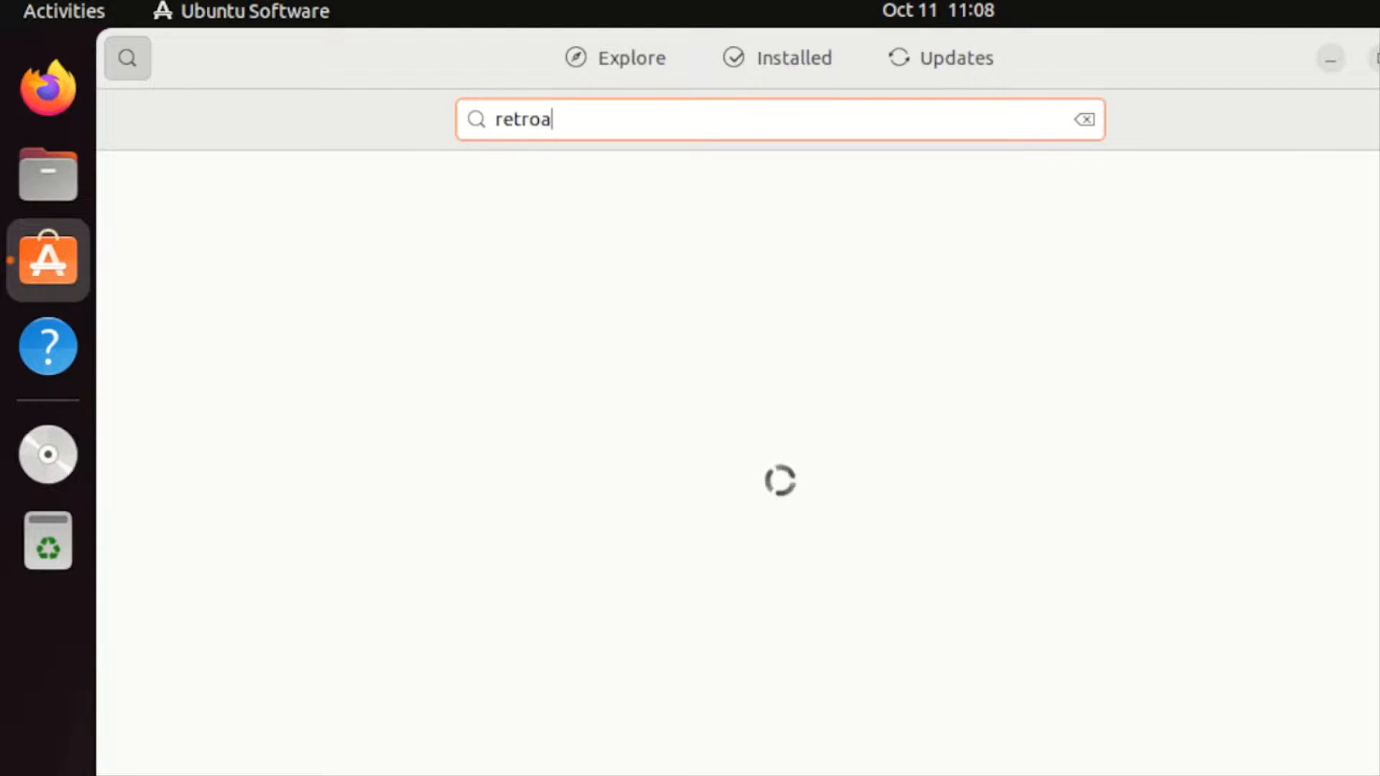
pyautogui.write('rch')
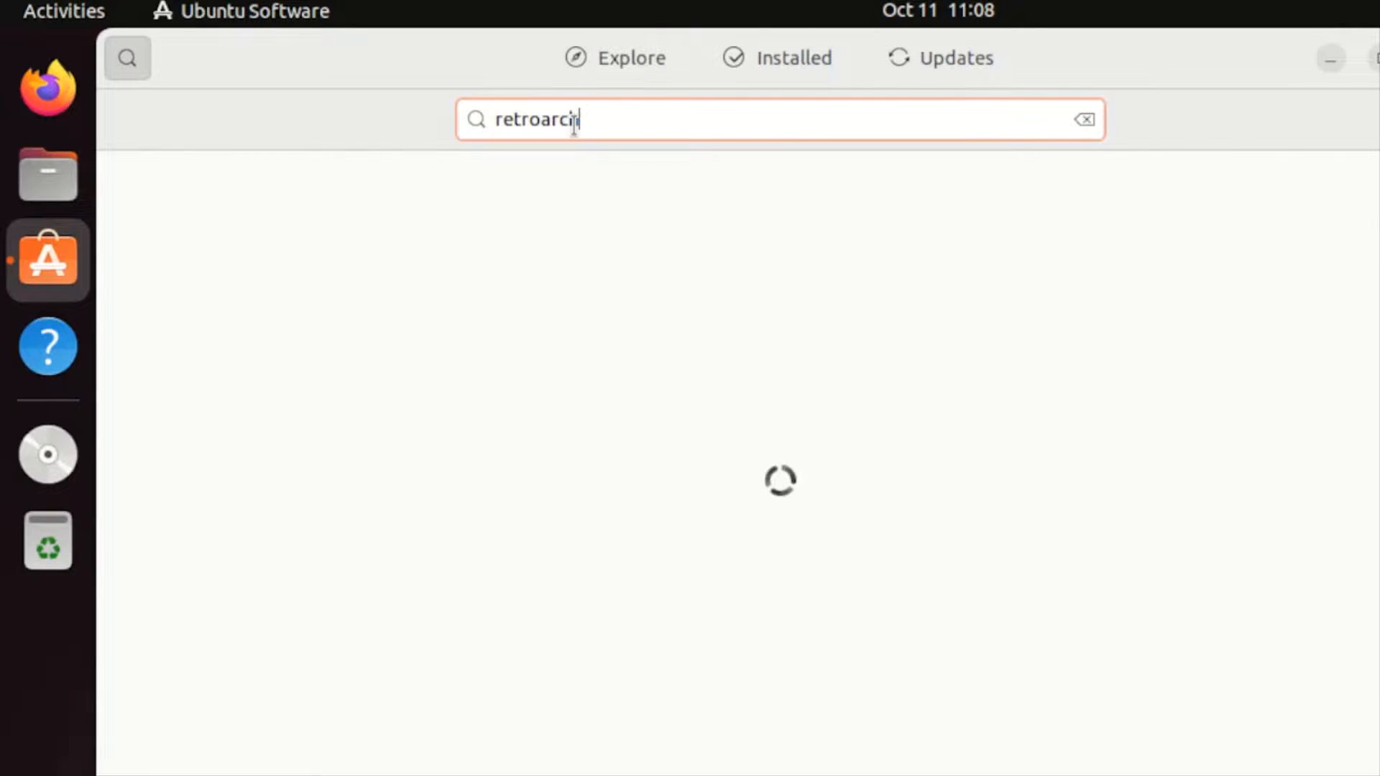
pyautogui.write('h')
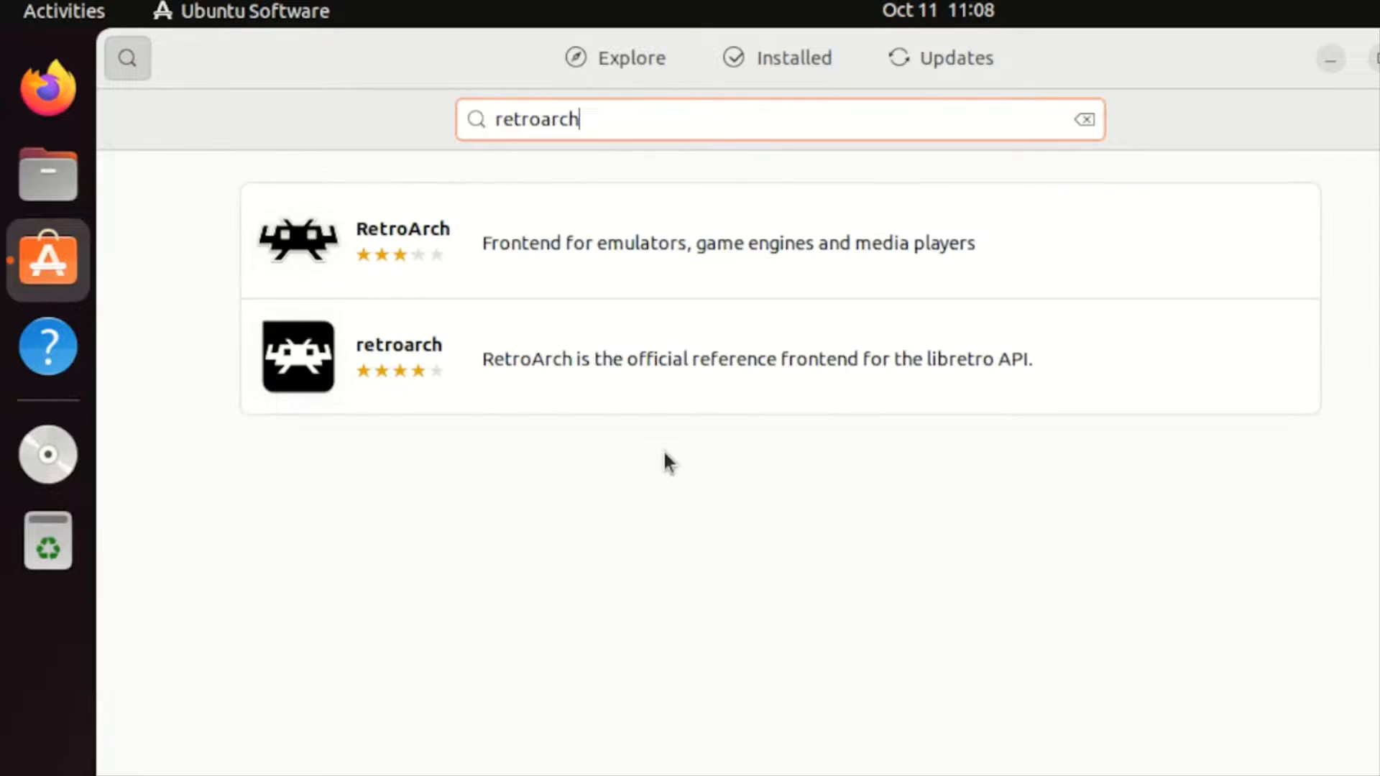
pyautogui.moveTo(633, 524)
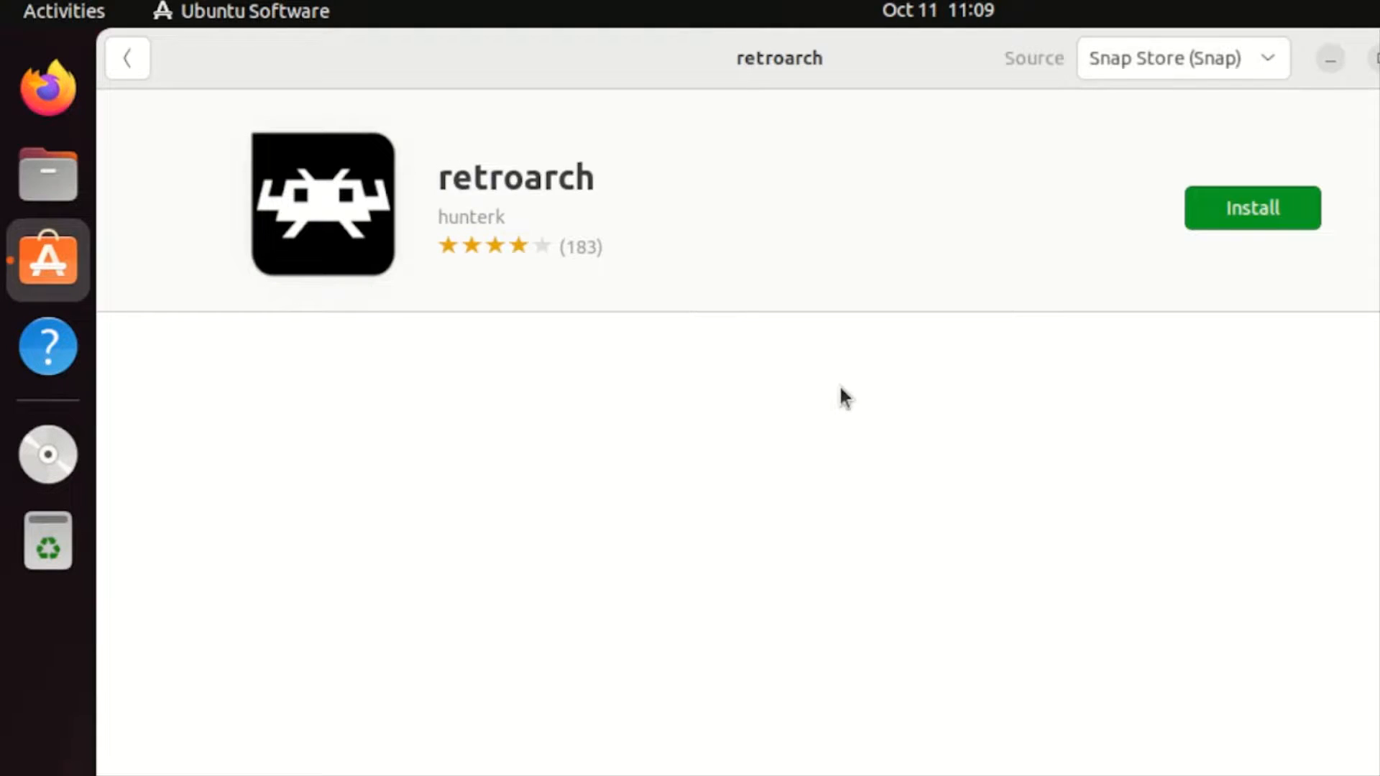
# Start installing the retroarch snap and approve the authentication request.
pyautogui.click(1250, 208)
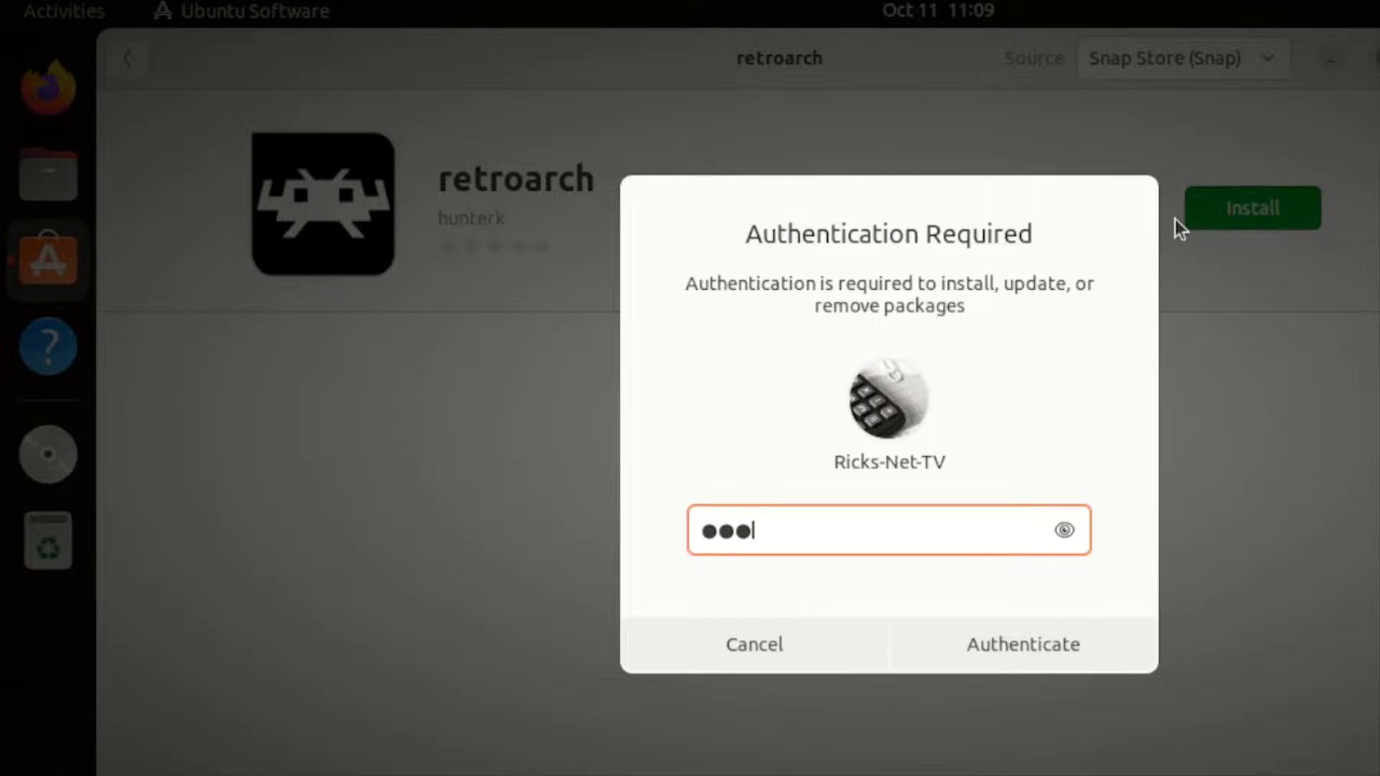
pyautogui.click(1021, 644)
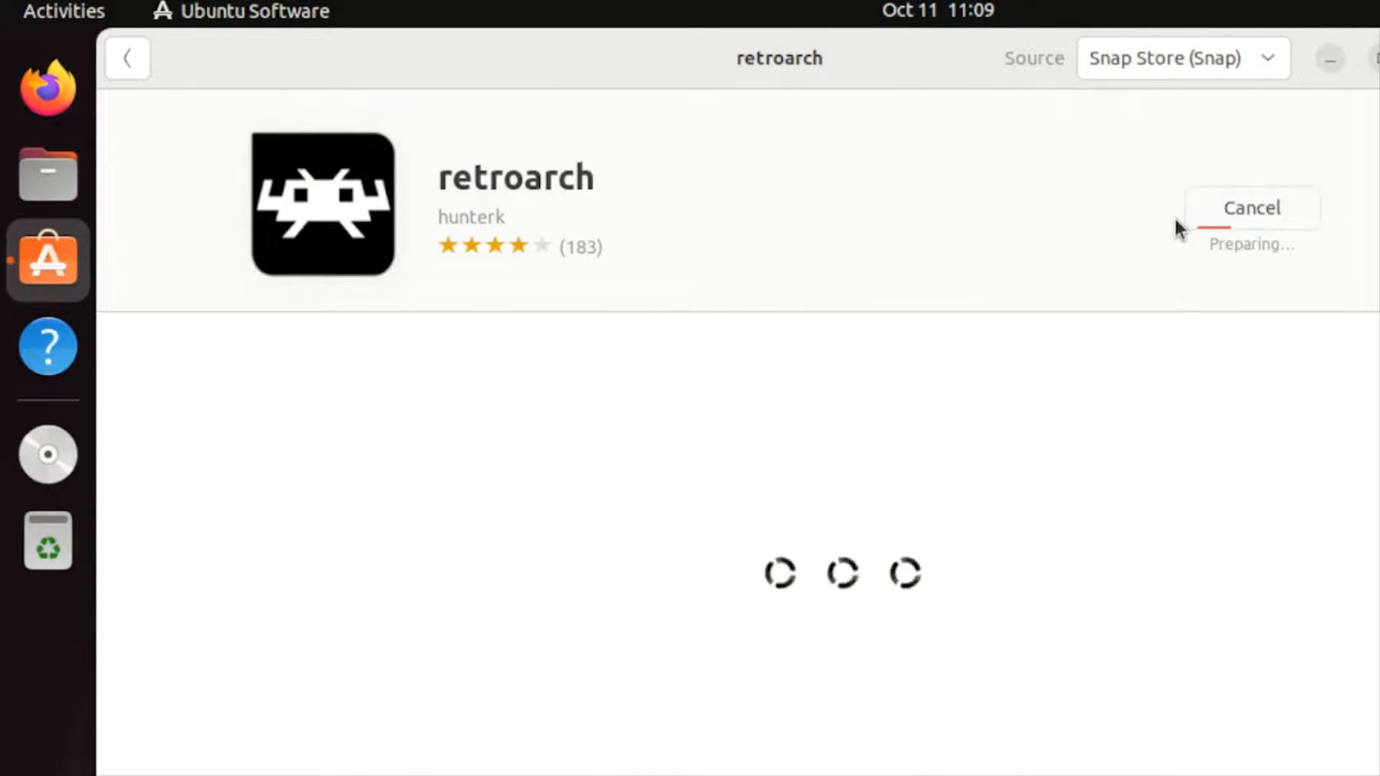
pyautogui.moveTo(1189, 413)
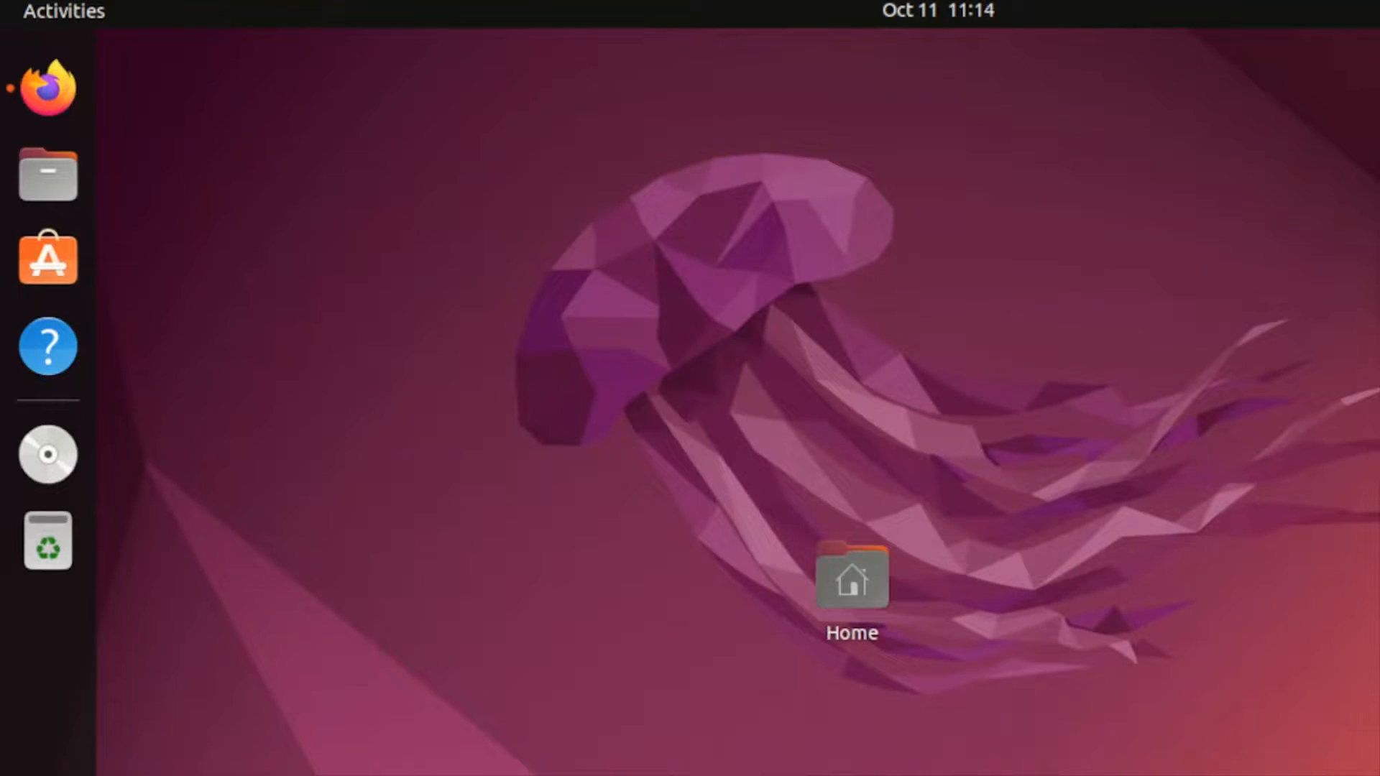
# Search the GNOME Activities overview for 'retr' and launch RetroArch.
pyautogui.click(62, 11)
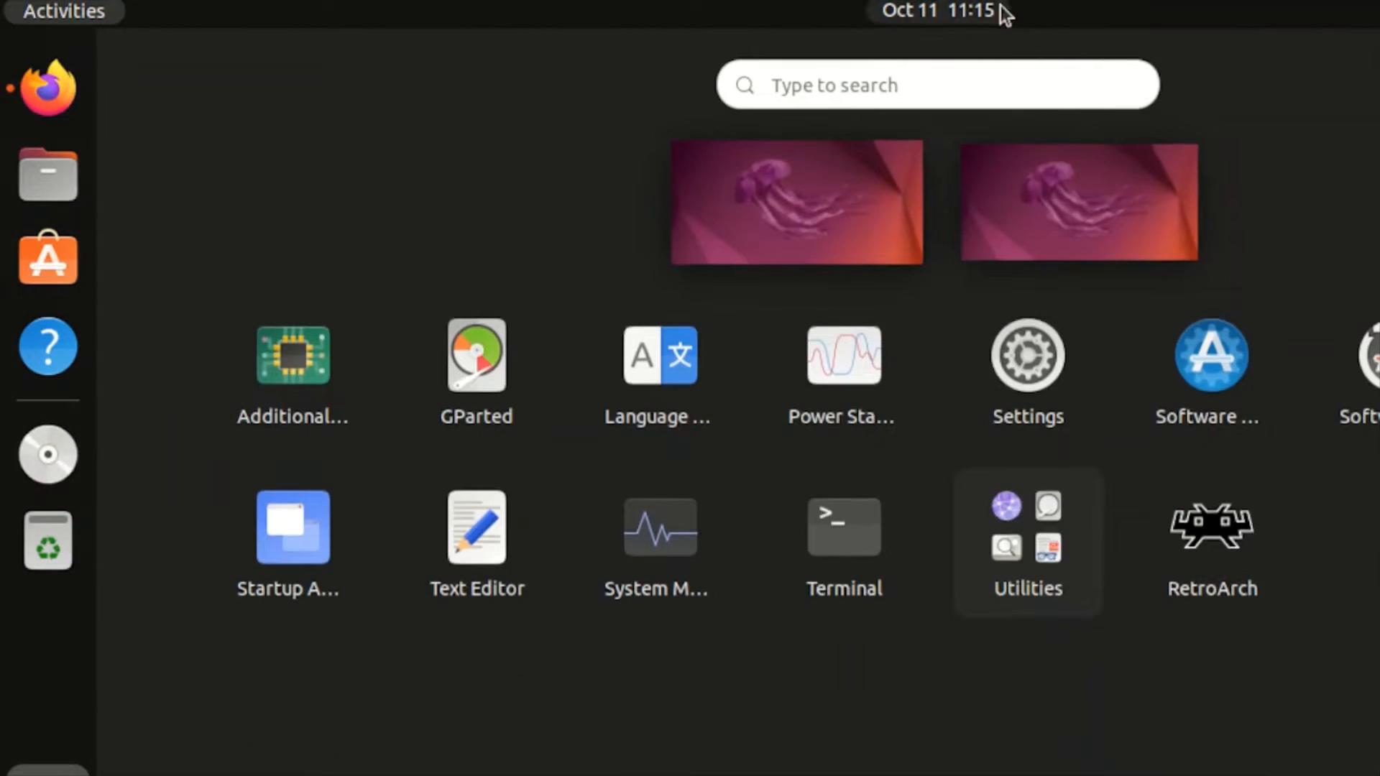
pyautogui.click(937, 84)
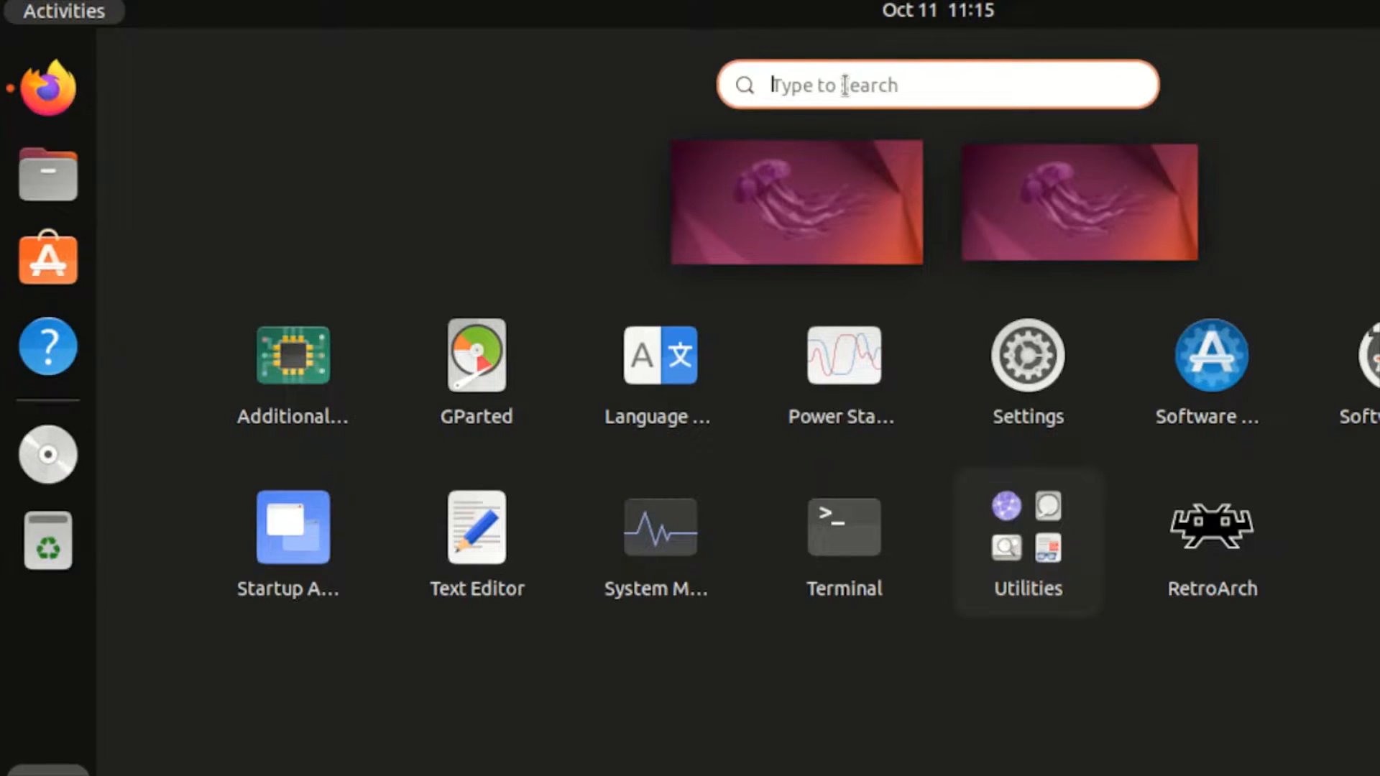
pyautogui.write('retr')
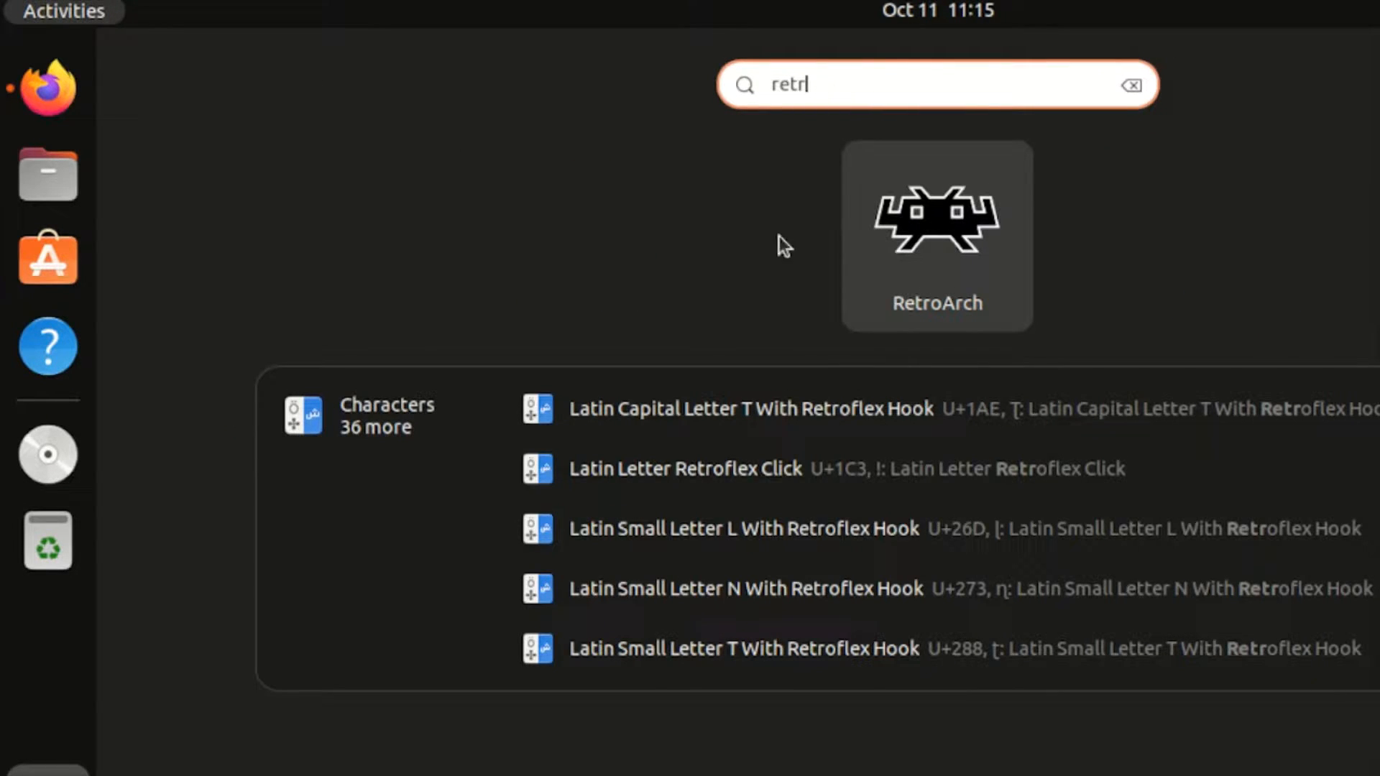
pyautogui.press('Escape')
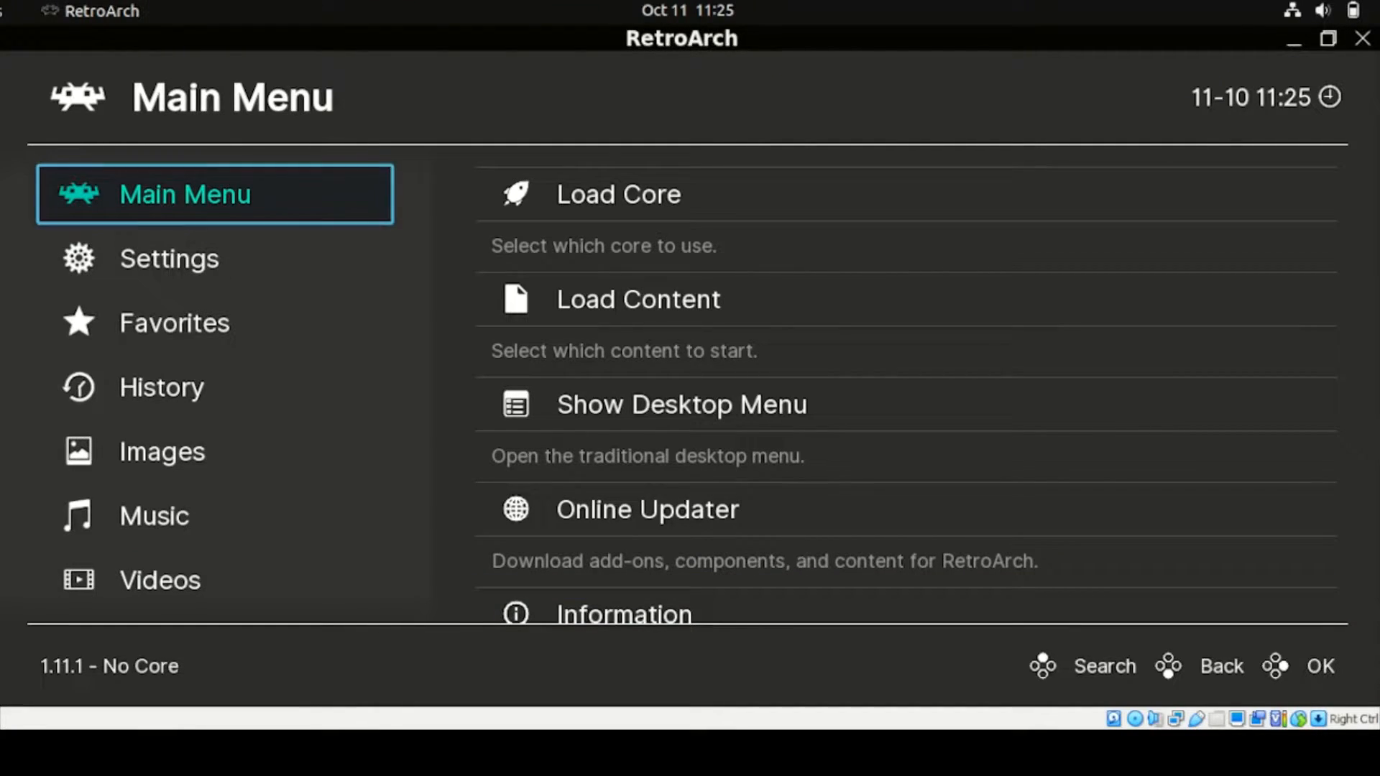
pyautogui.moveTo(136, 271)
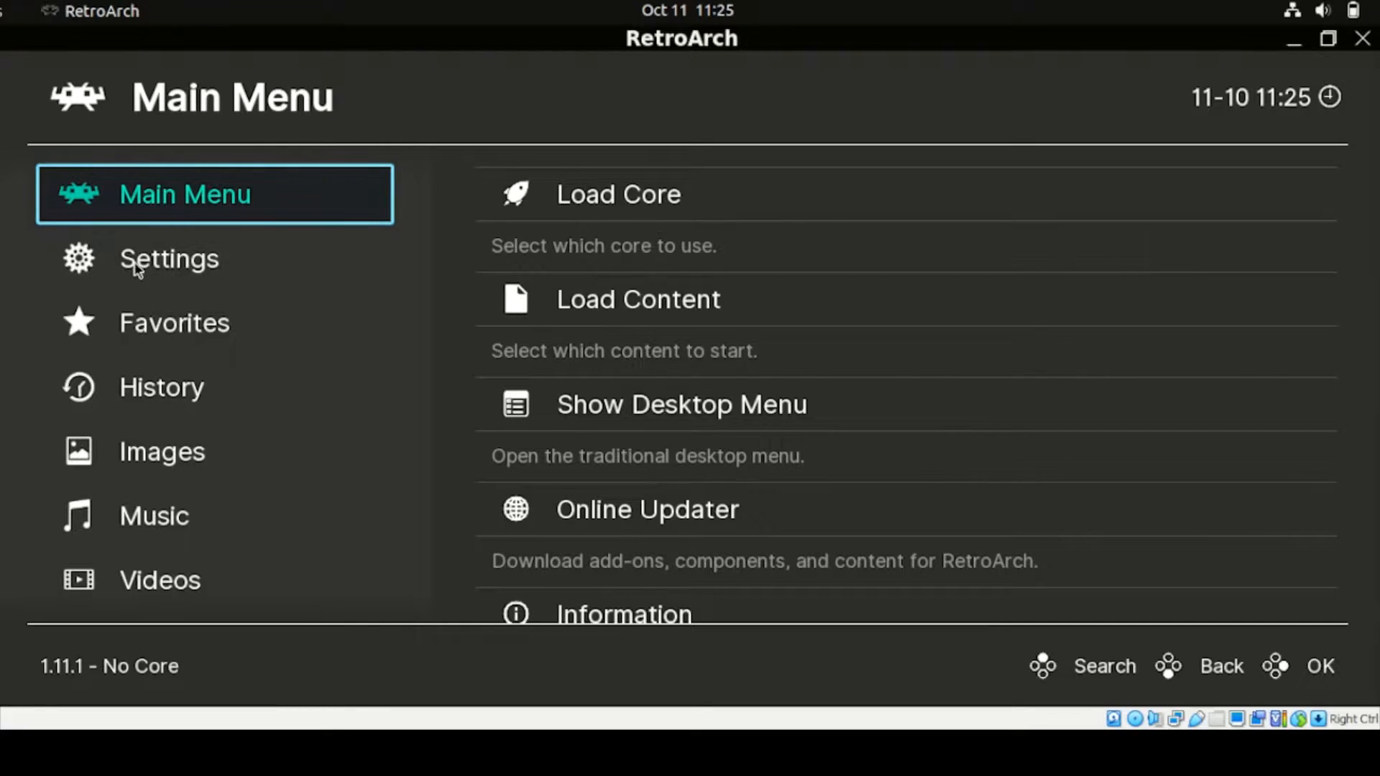
# Open RetroArch's Settings categories and scroll down toward the Directory settings.
pyautogui.click(169, 258)
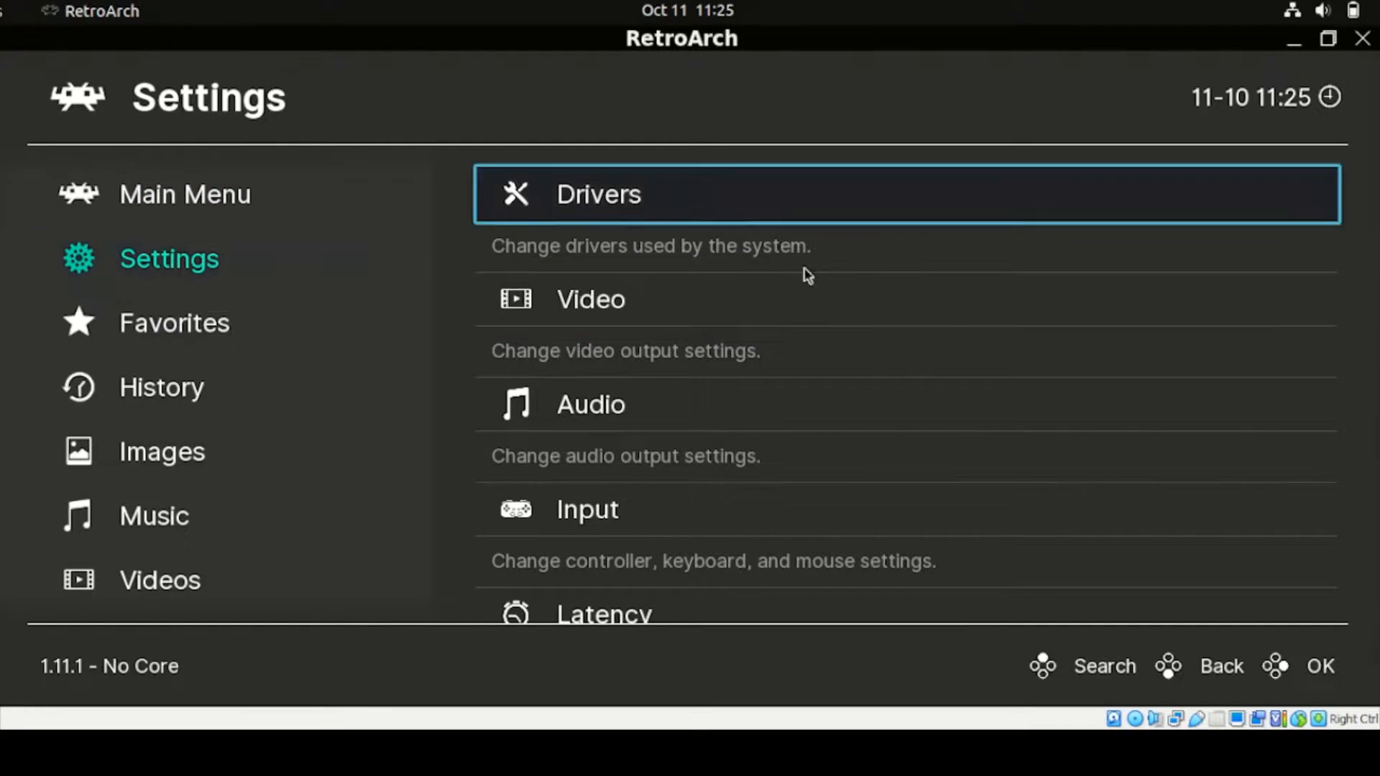
pyautogui.scroll(-3)
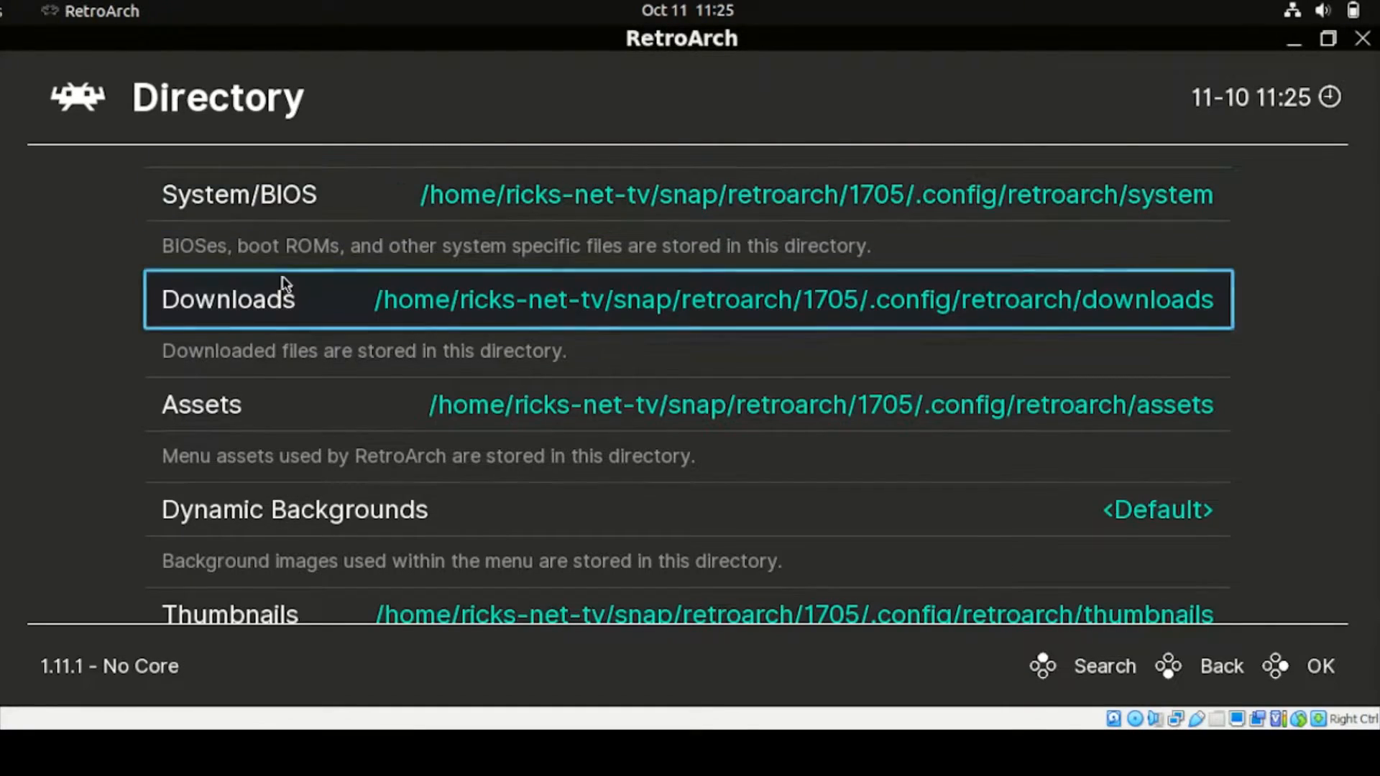
pyautogui.scroll(-3)
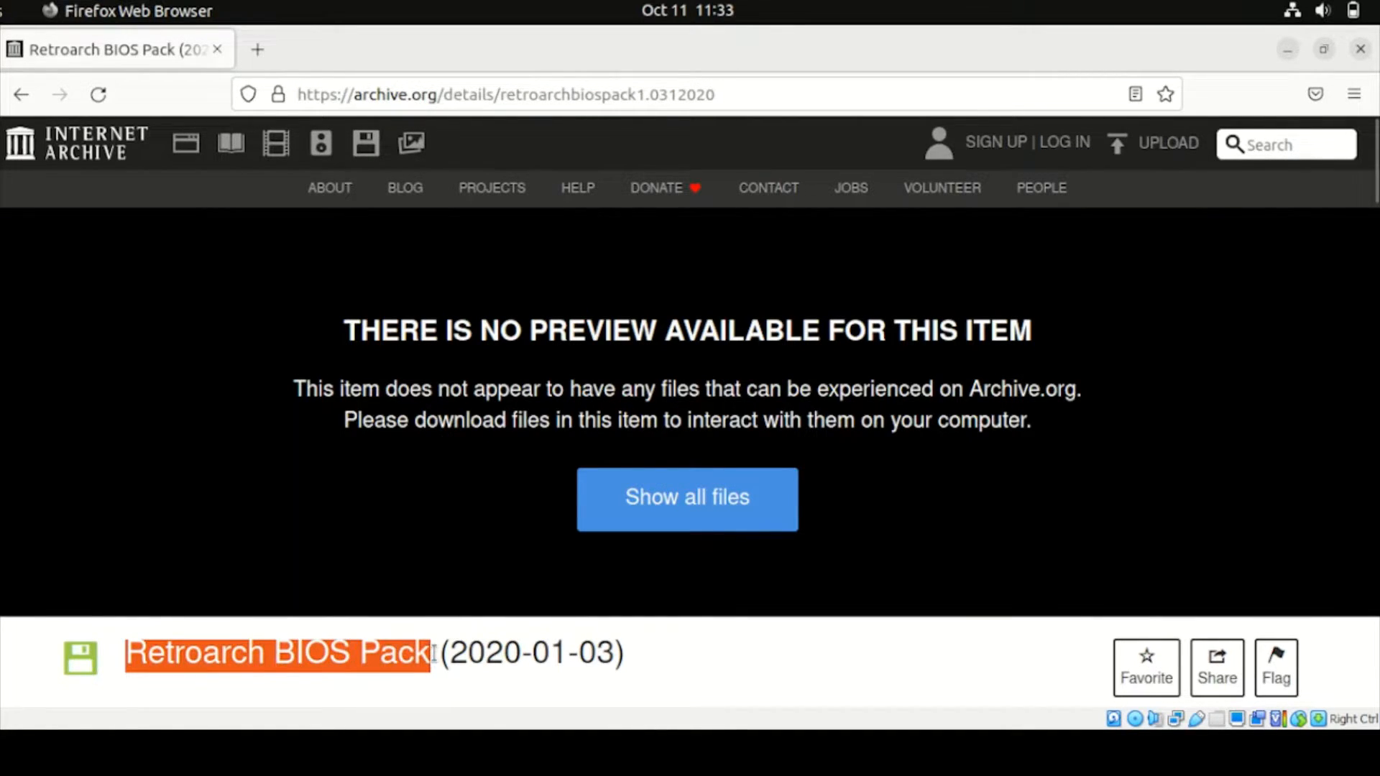
# Download the 393.8 MB Retroarch BIOS Pack ZIP and check its progress.
pyautogui.scroll(-3)
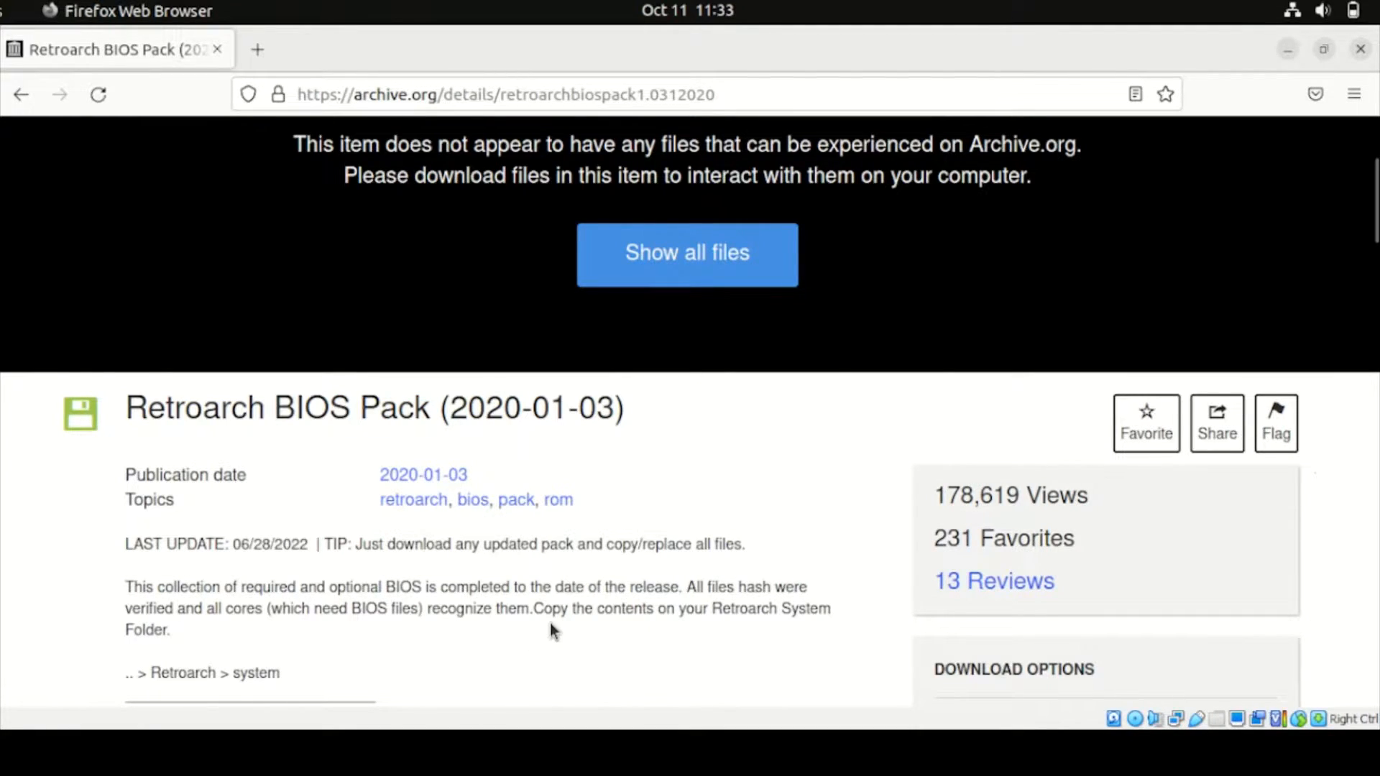
pyautogui.scroll(-3)
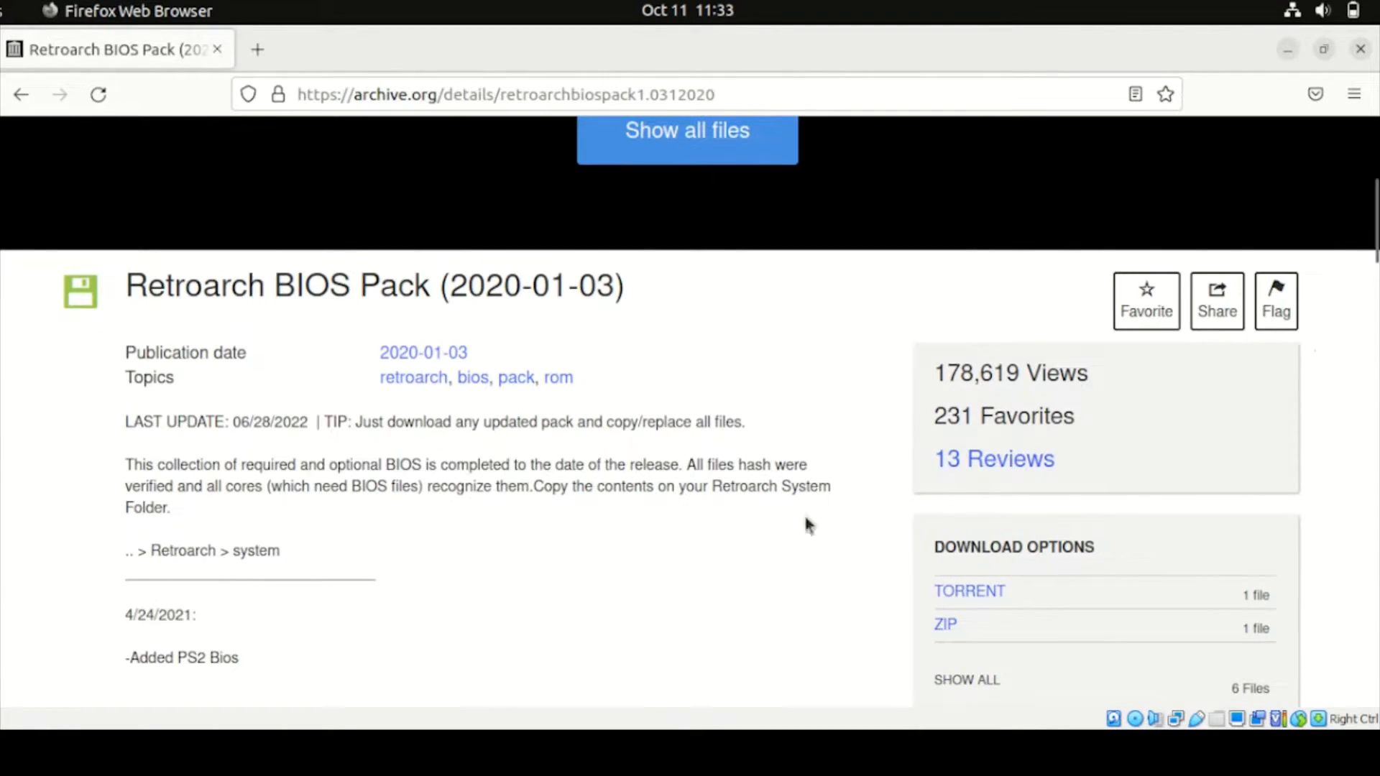
pyautogui.moveTo(944, 624)
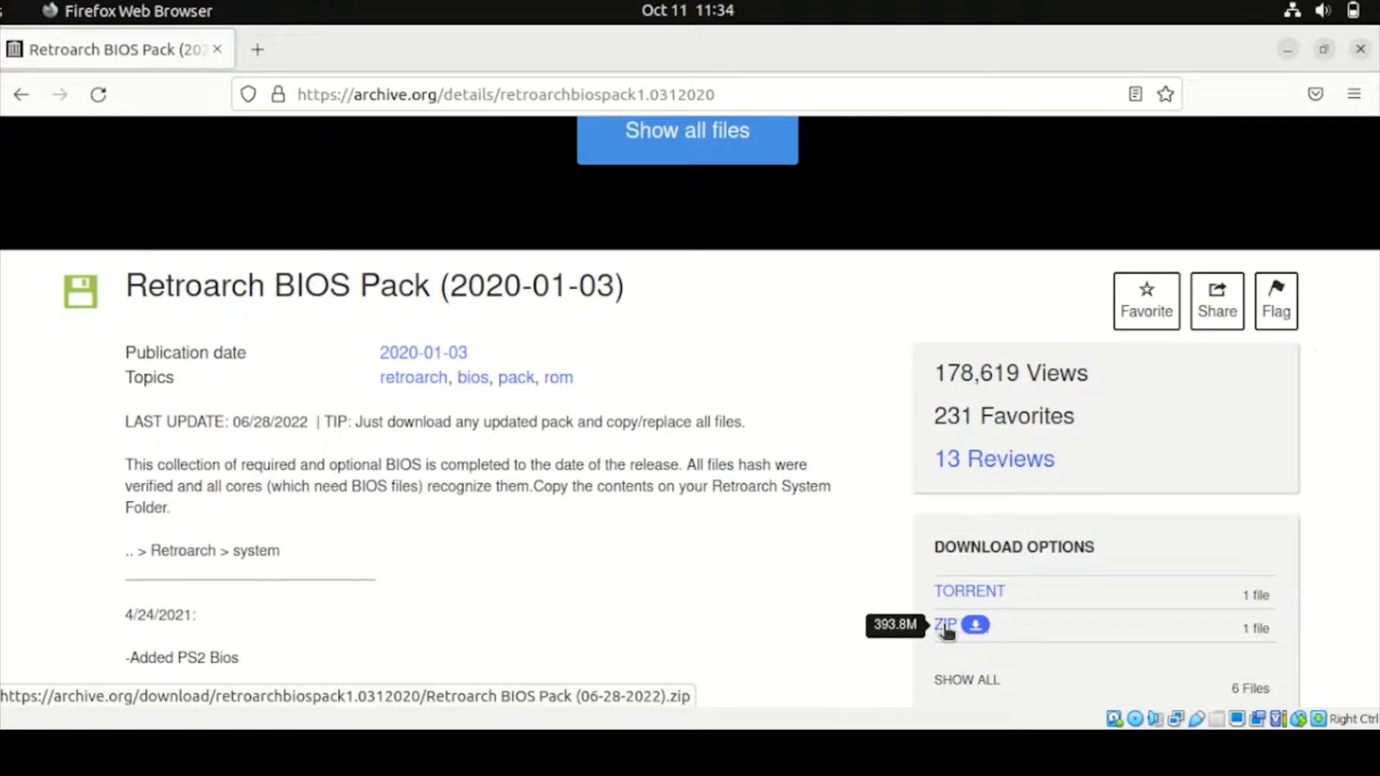
pyautogui.click(944, 624)
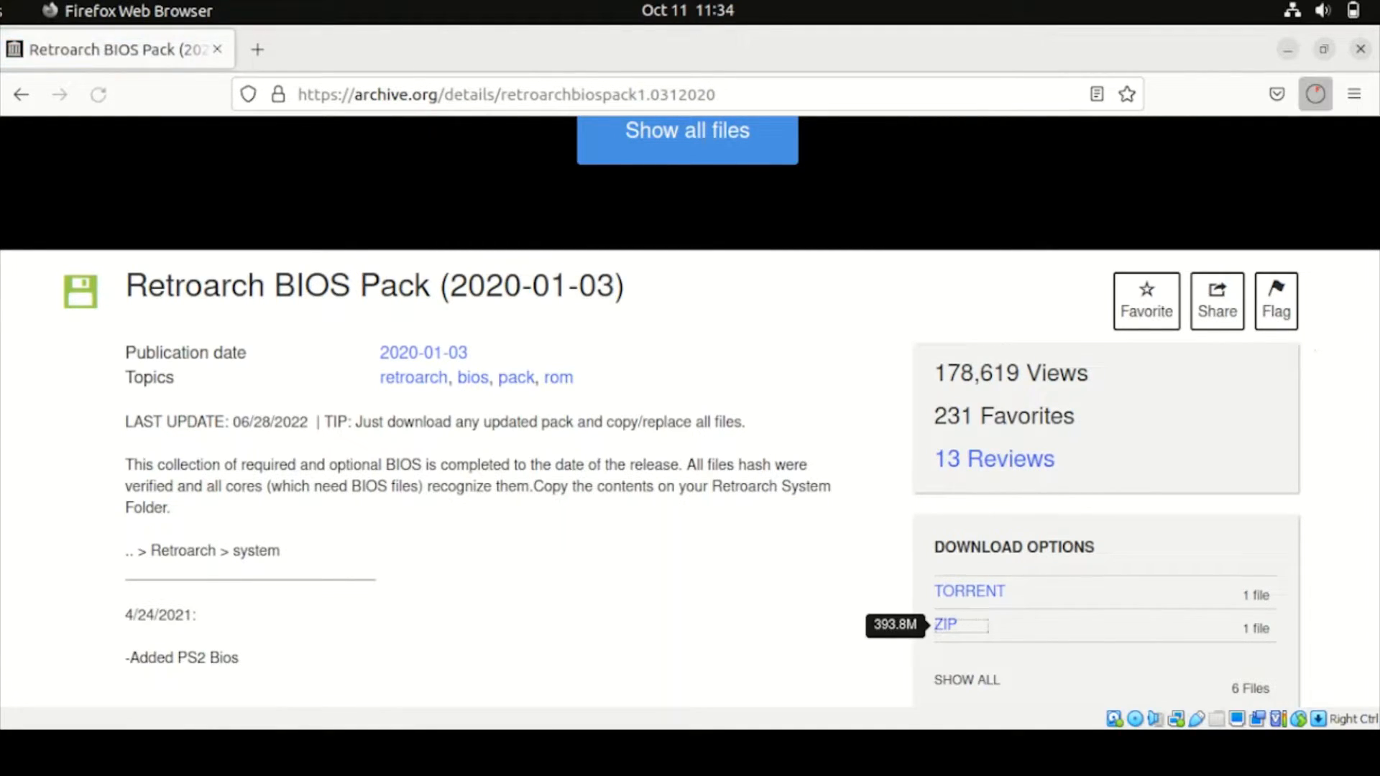
pyautogui.click(943, 623)
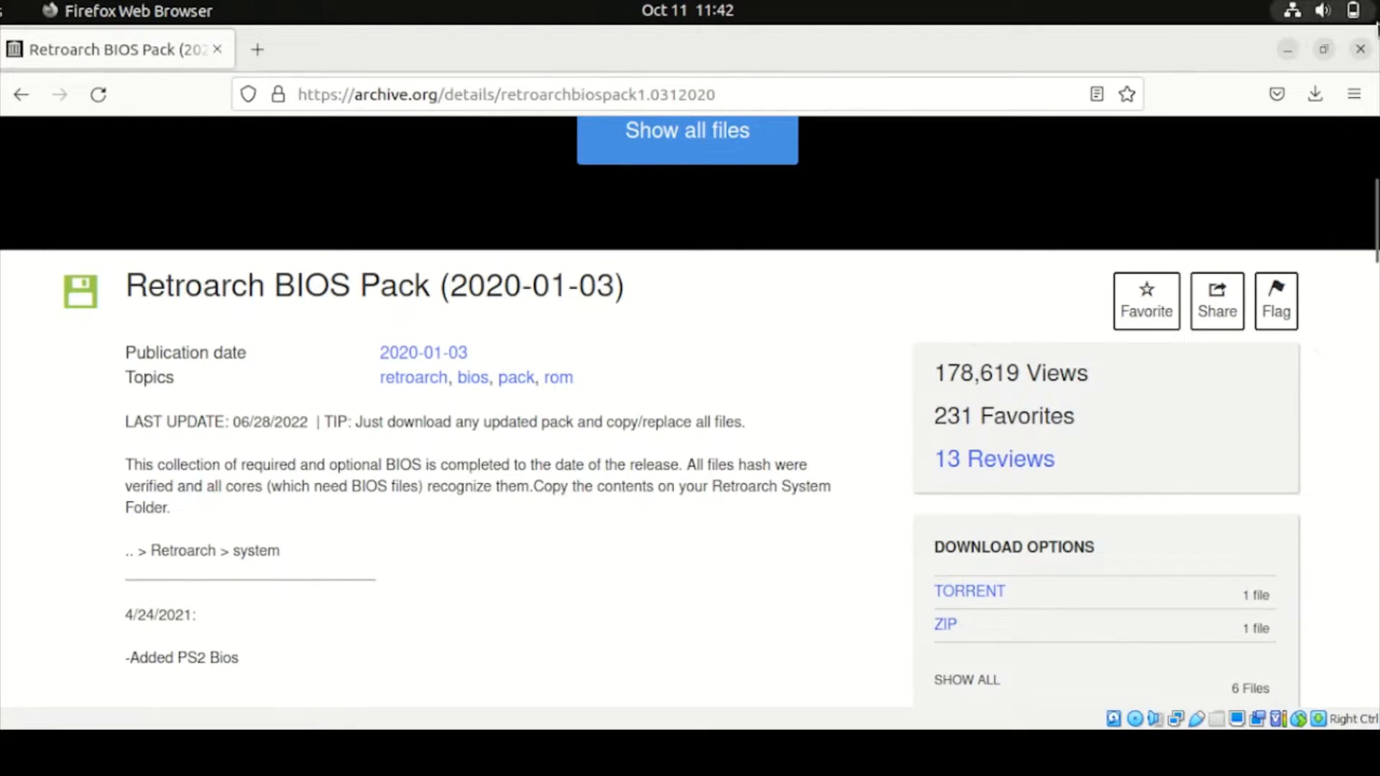
pyautogui.moveTo(1286, 176)
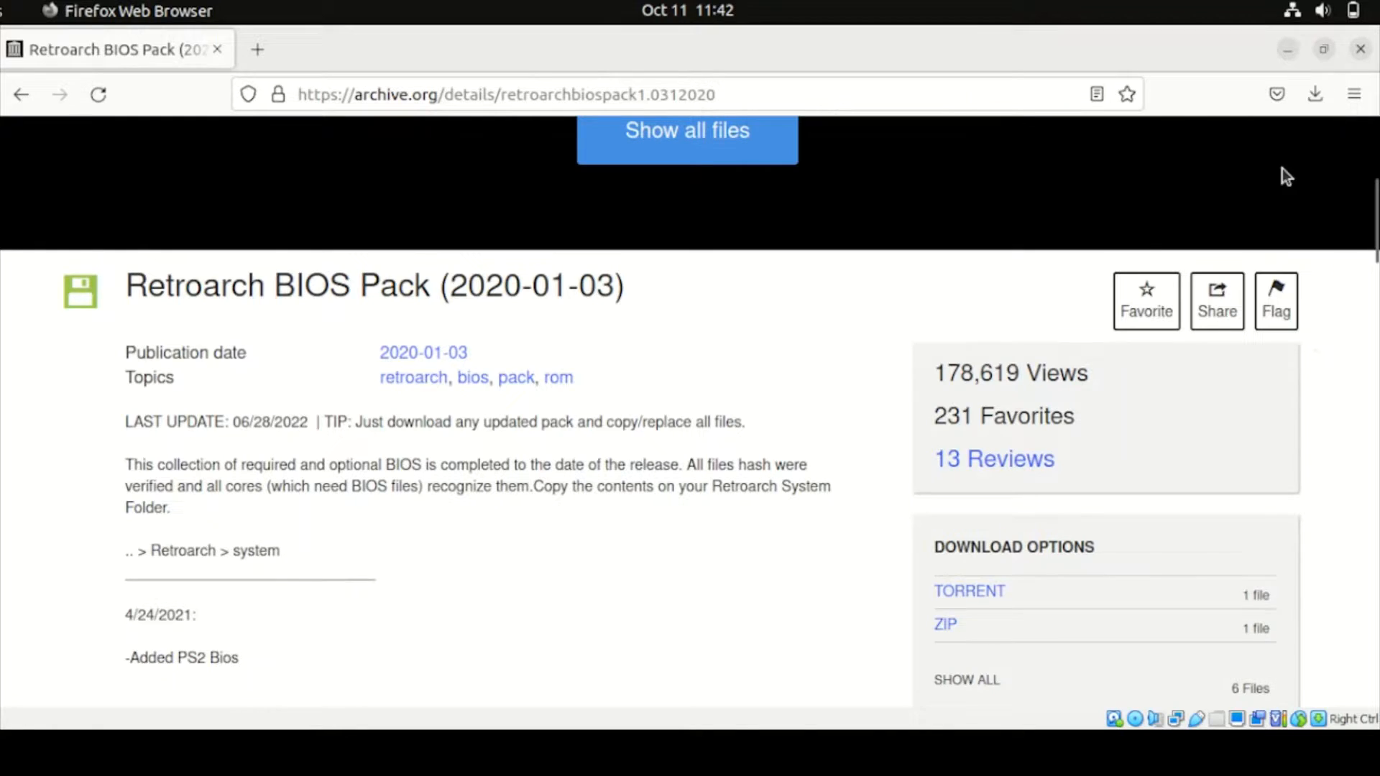
pyautogui.moveTo(1113, 368)
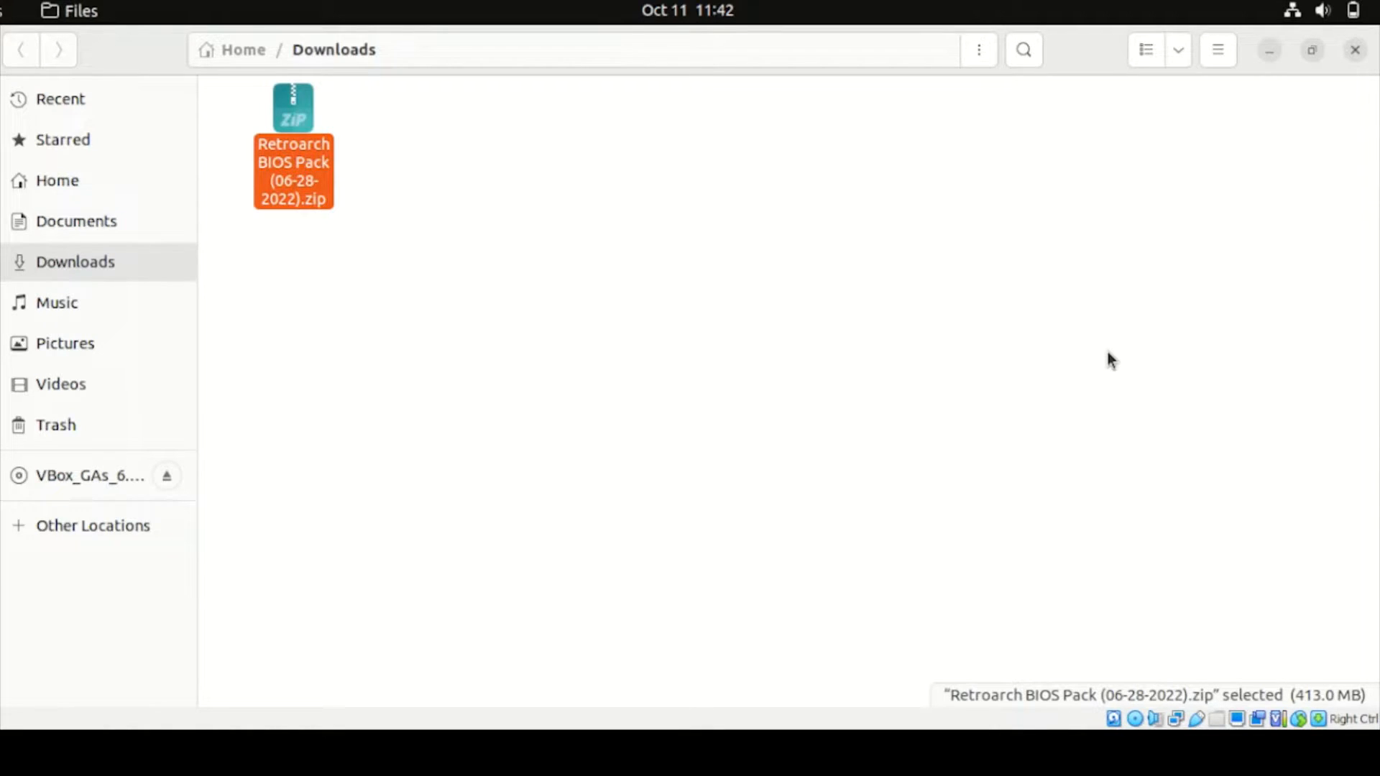
pyautogui.moveTo(423, 159)
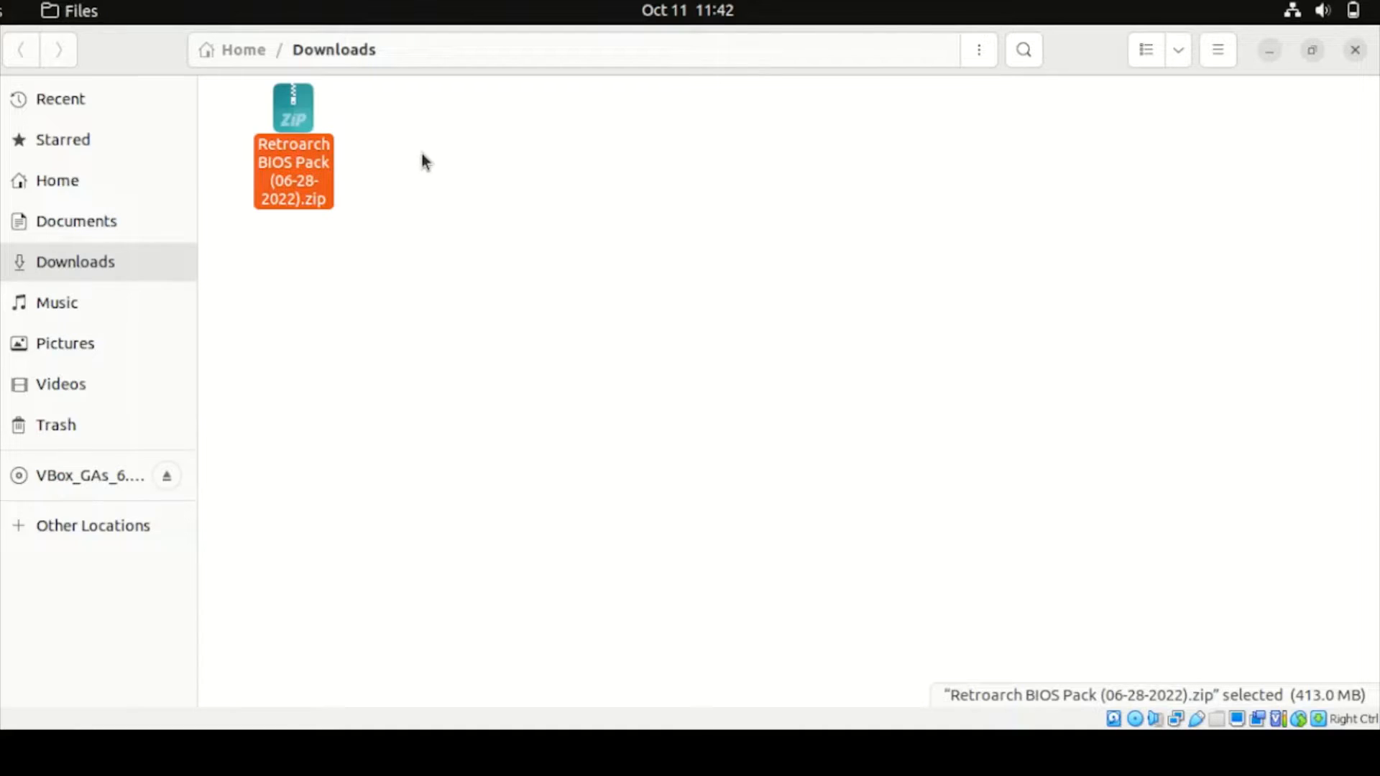
pyautogui.moveTo(338, 193)
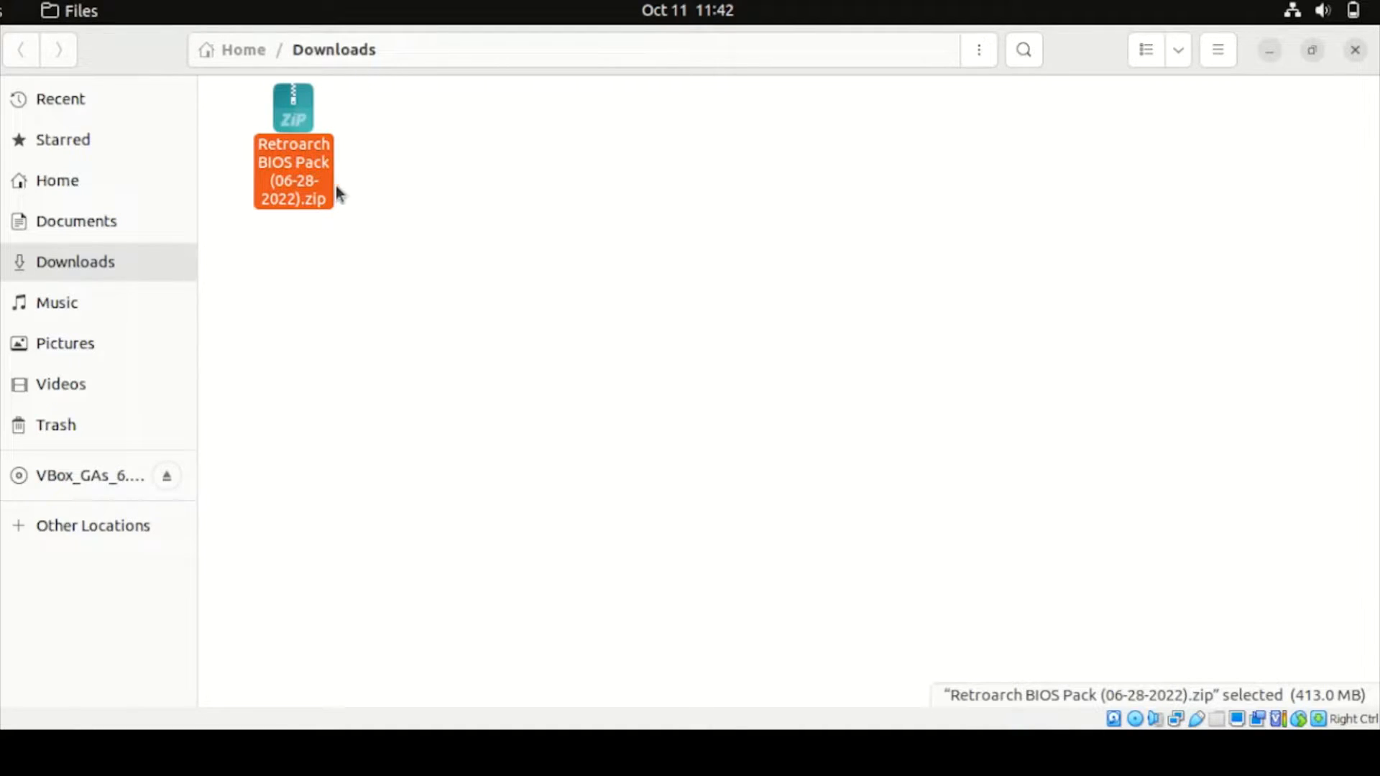
# Extract the Retroarch BIOS Pack zip into Downloads and dismiss the notification.
pyautogui.rightClick(292, 169)
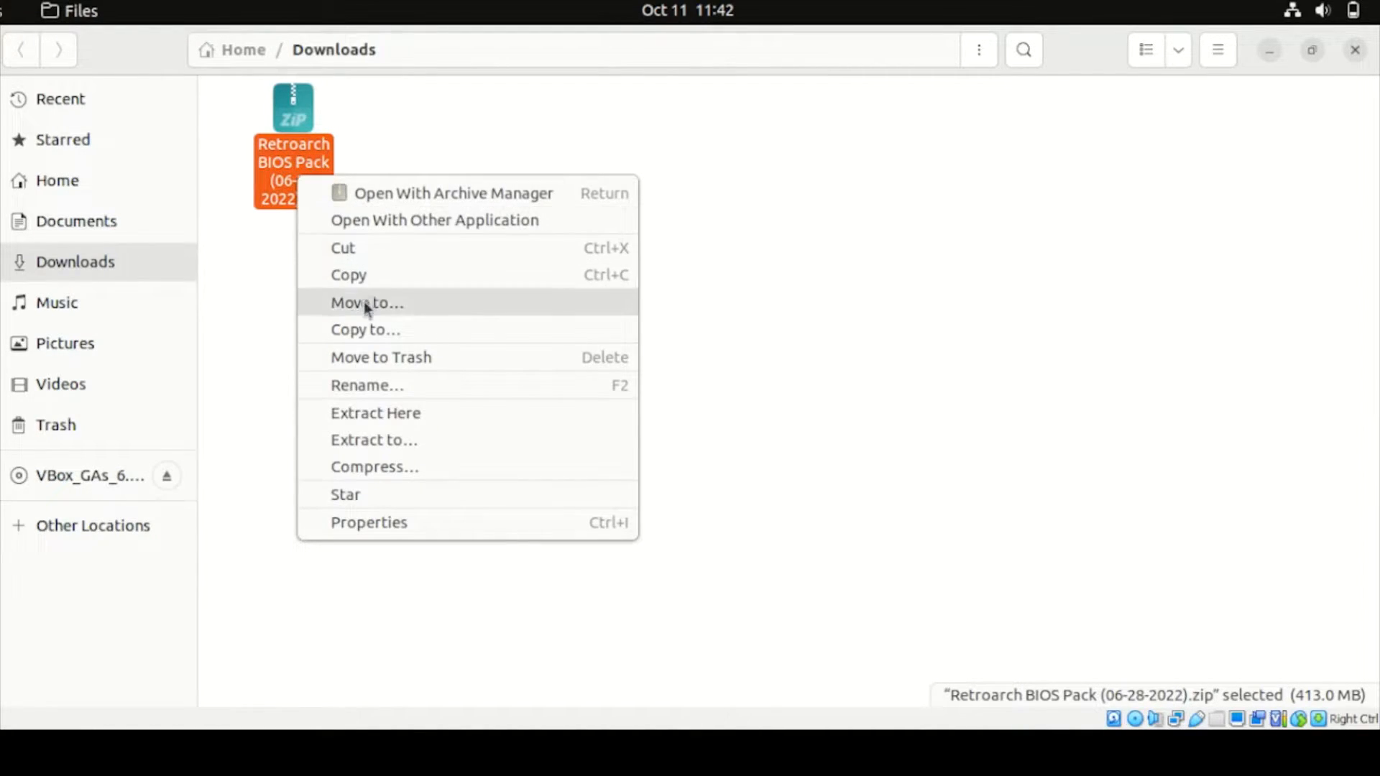
pyautogui.moveTo(369, 424)
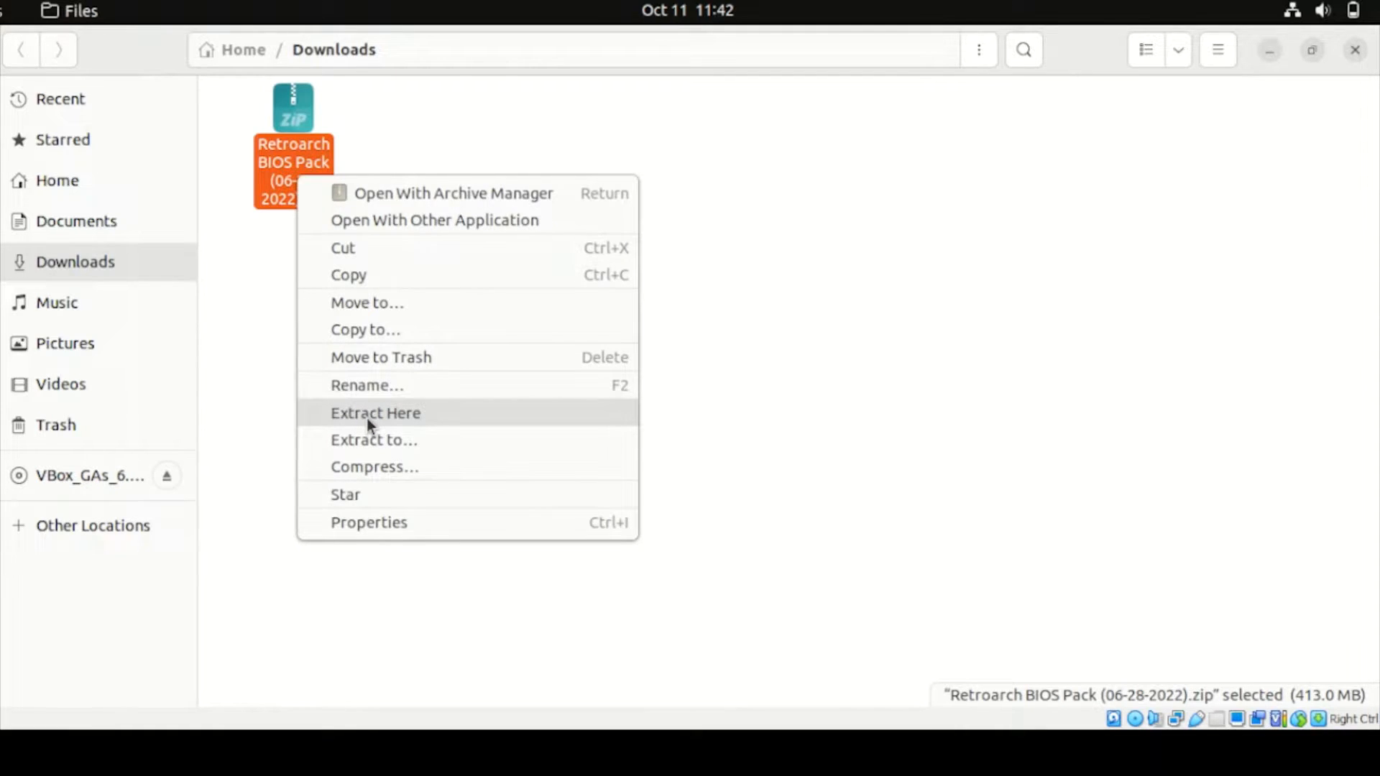
pyautogui.click(376, 413)
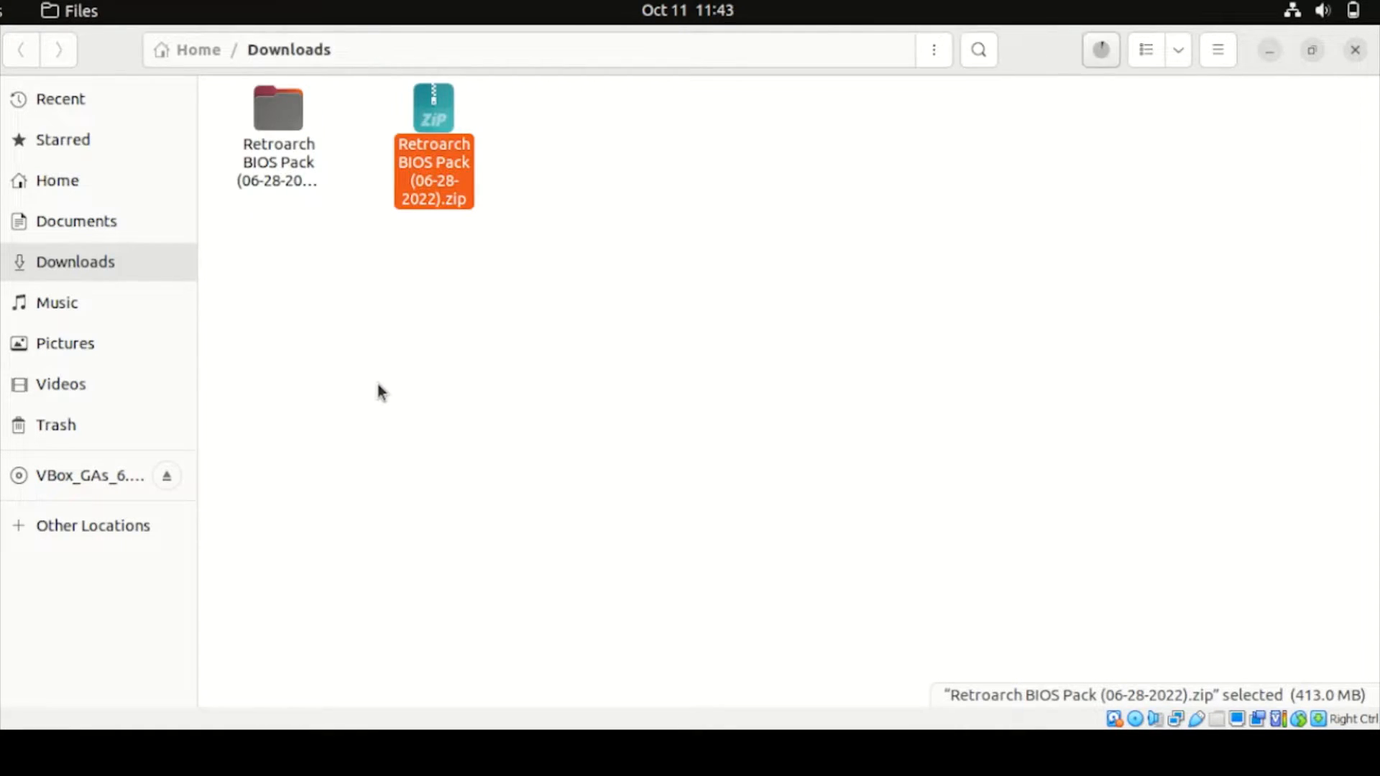
pyautogui.moveTo(775, 566)
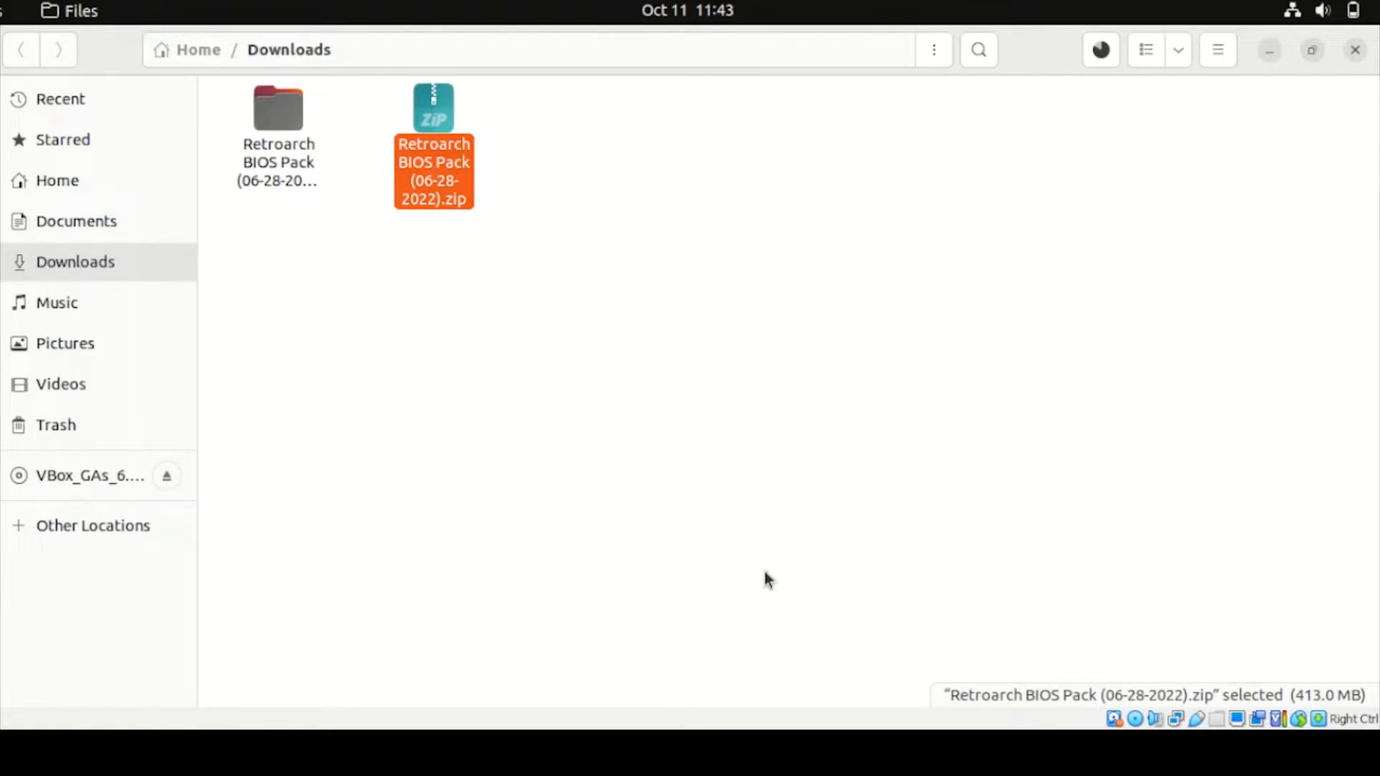
pyautogui.moveTo(302, 194)
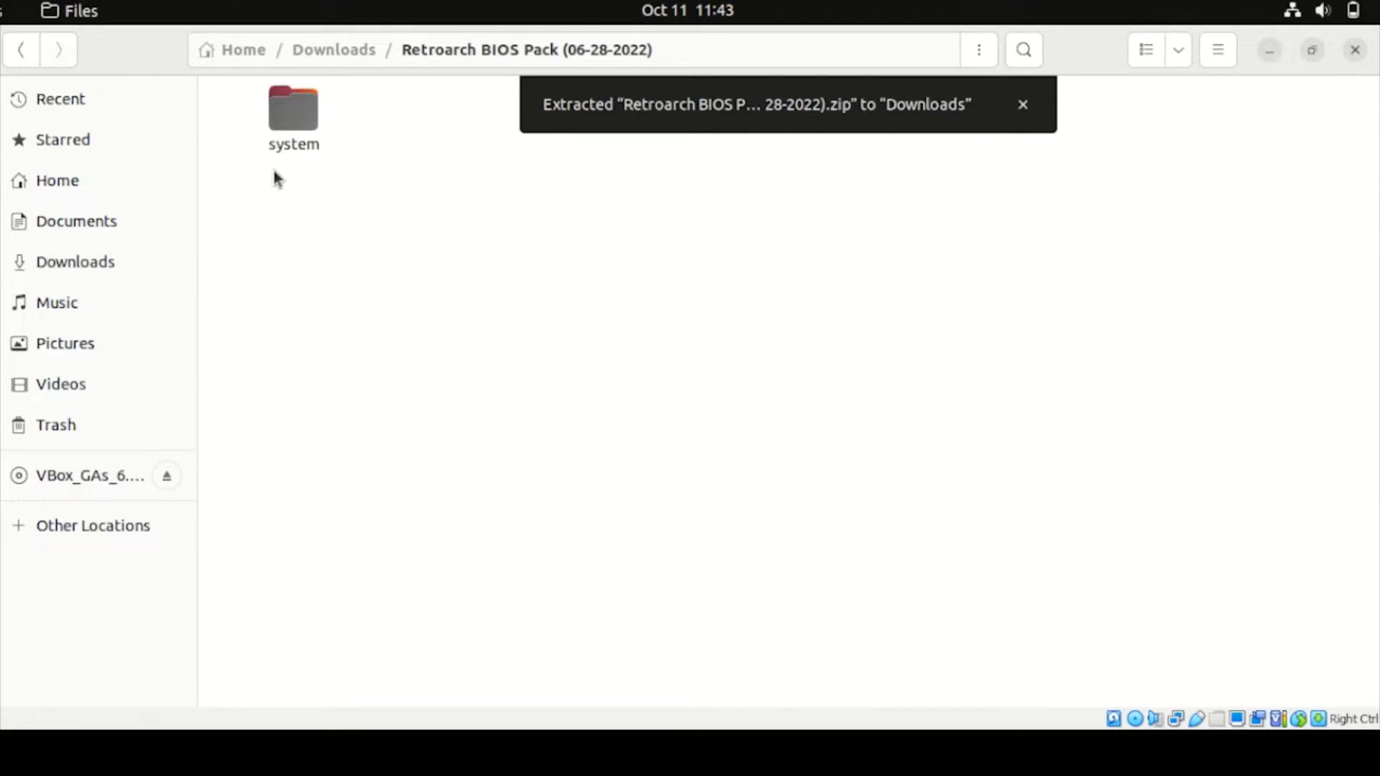
pyautogui.click(1023, 104)
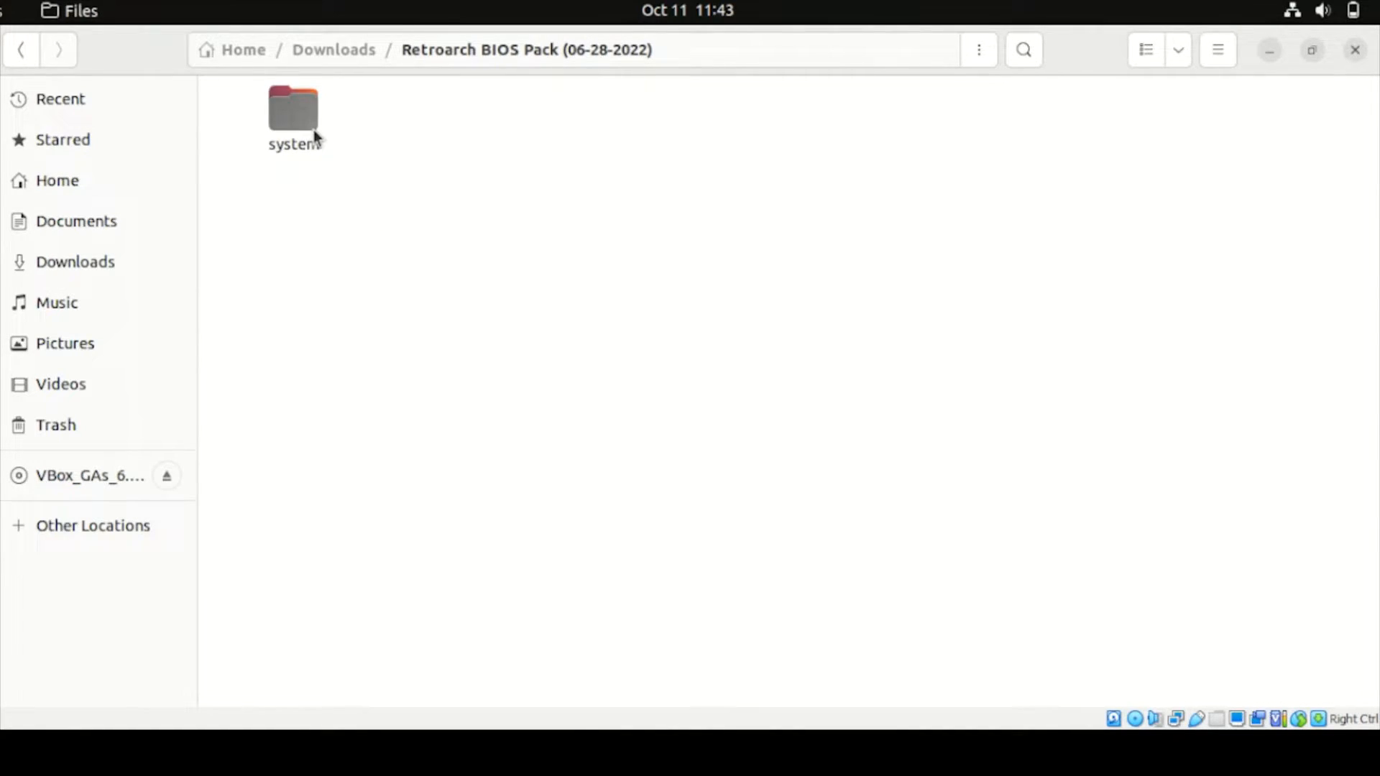
pyautogui.doubleClick(293, 107)
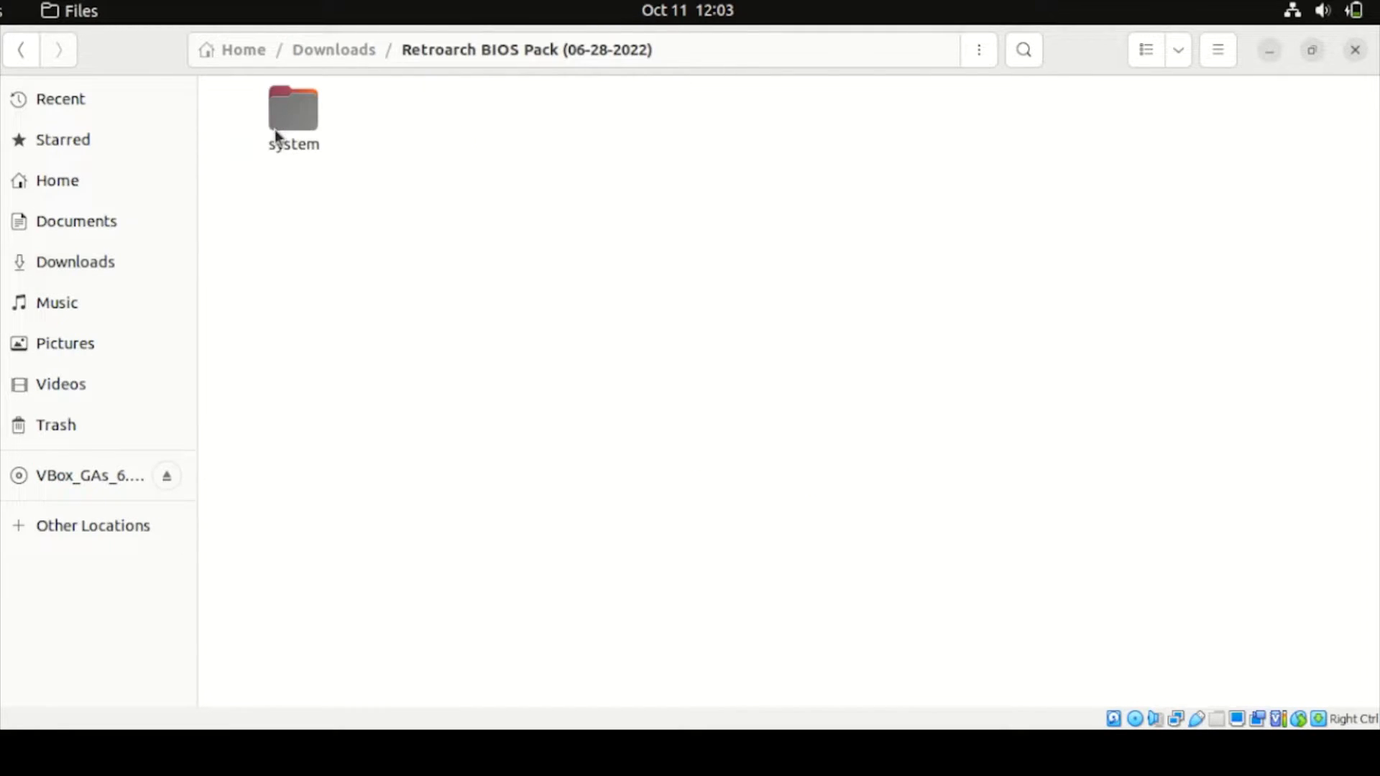
# Open the BIOS pack's 'system' folder and select all its files for copying.
pyautogui.doubleClick(293, 109)
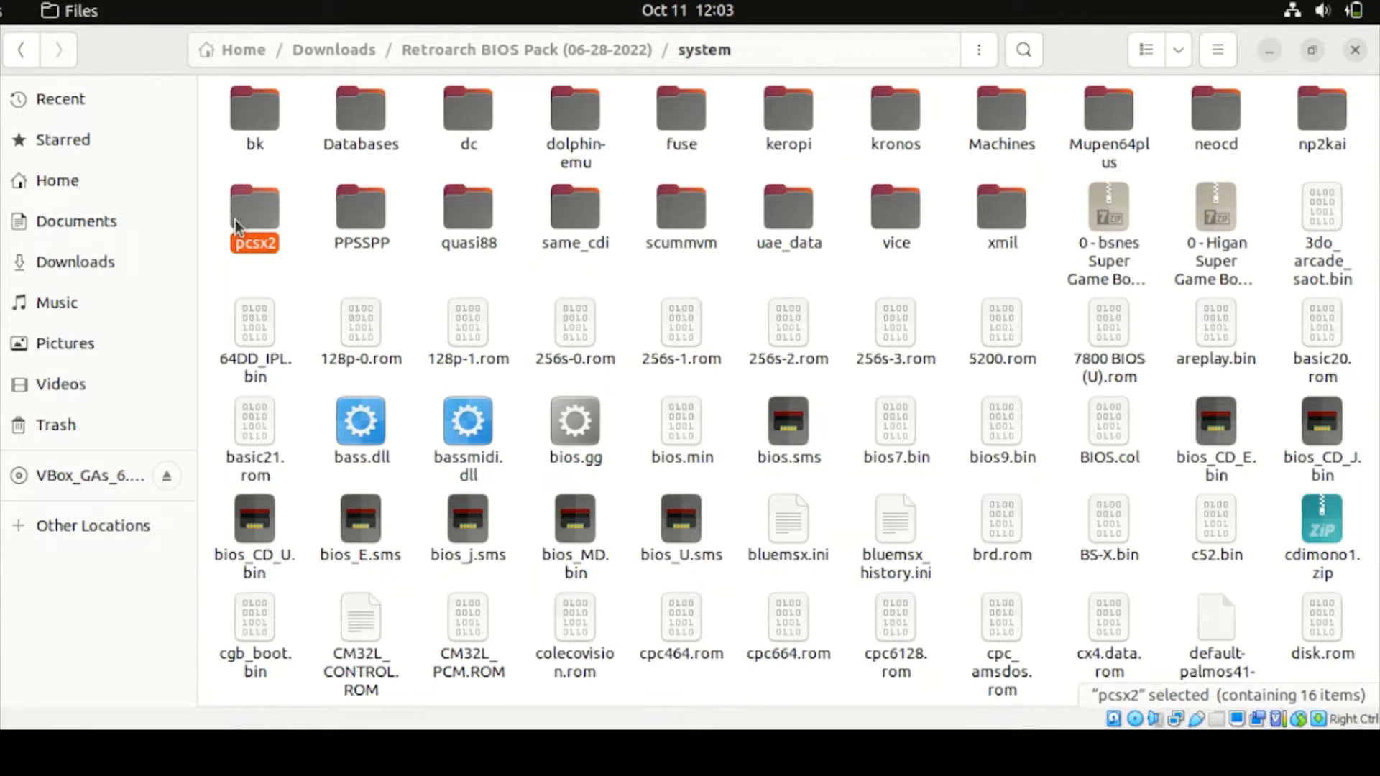
pyautogui.press('ctrl+a')
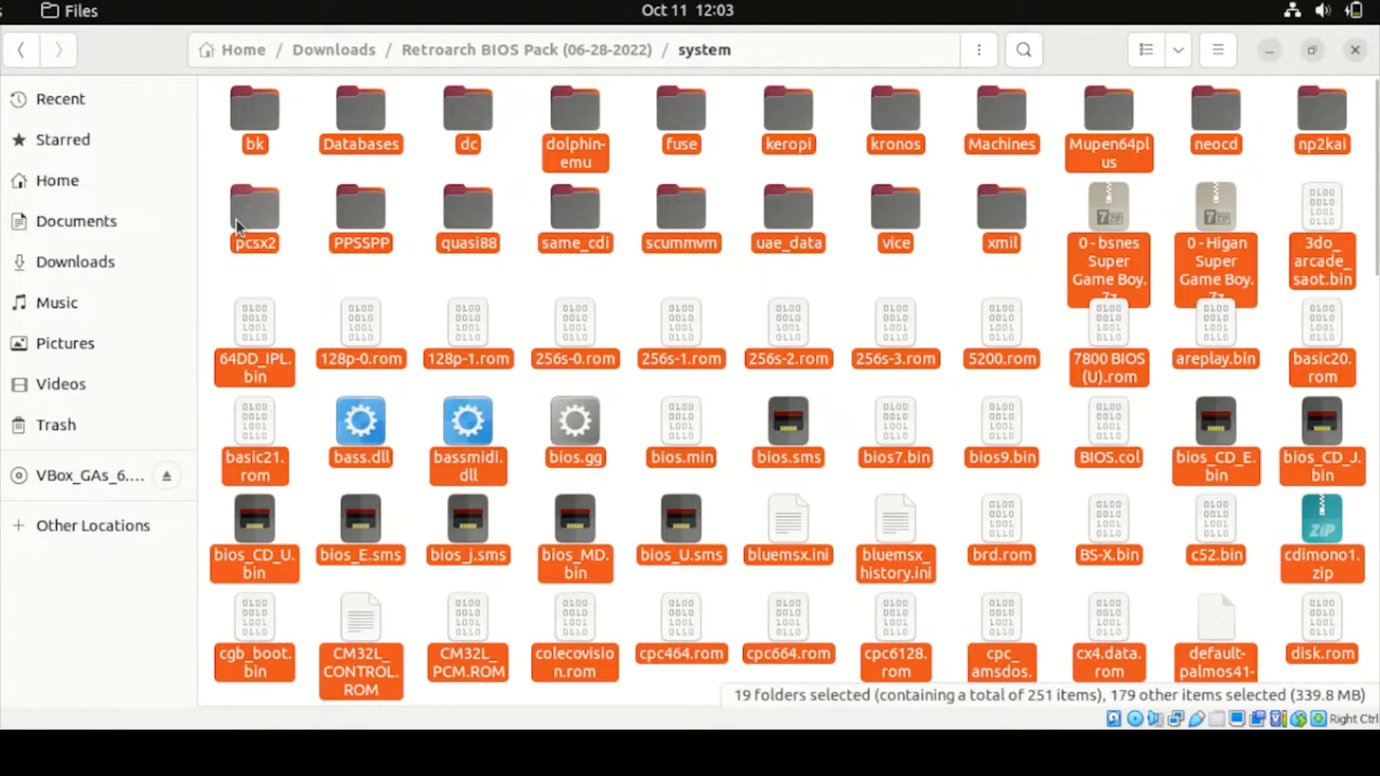
pyautogui.rightClick(255, 212)
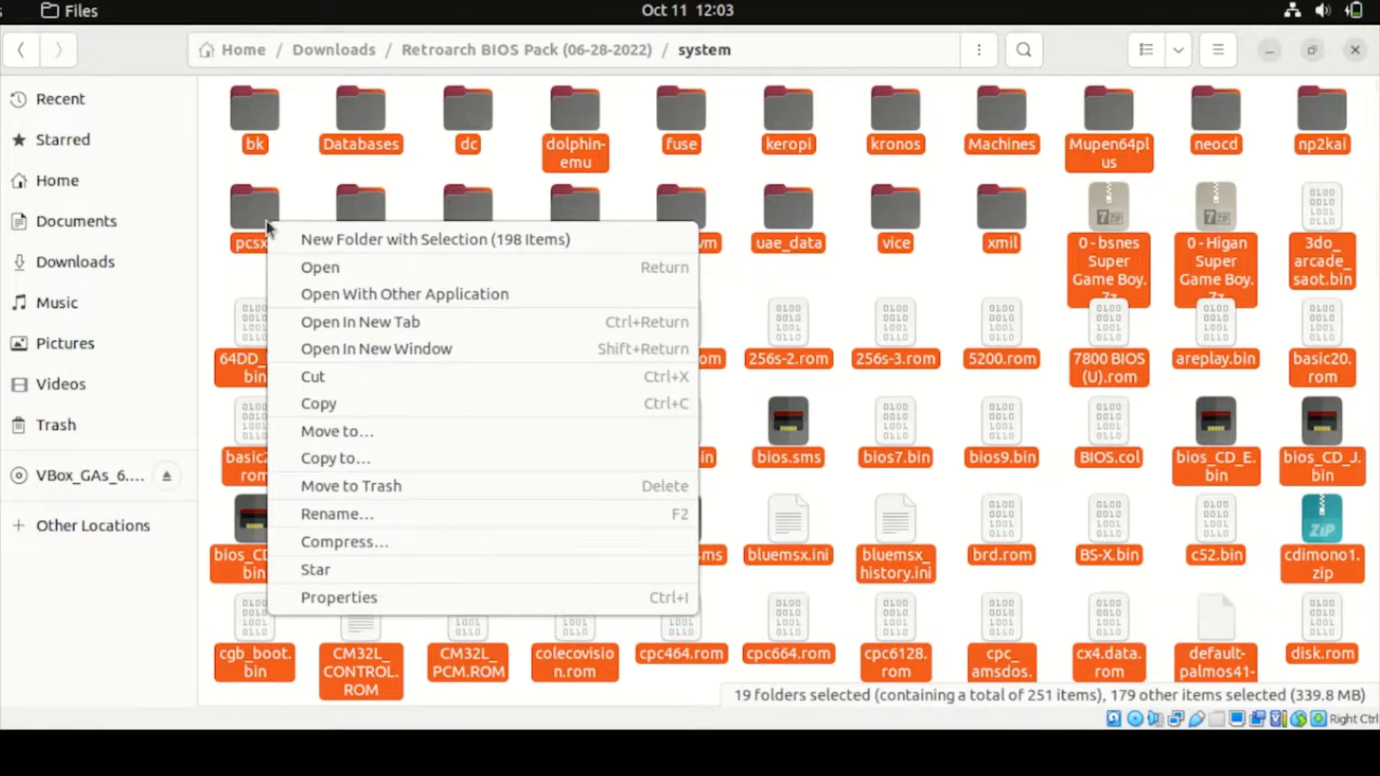
pyautogui.moveTo(354, 410)
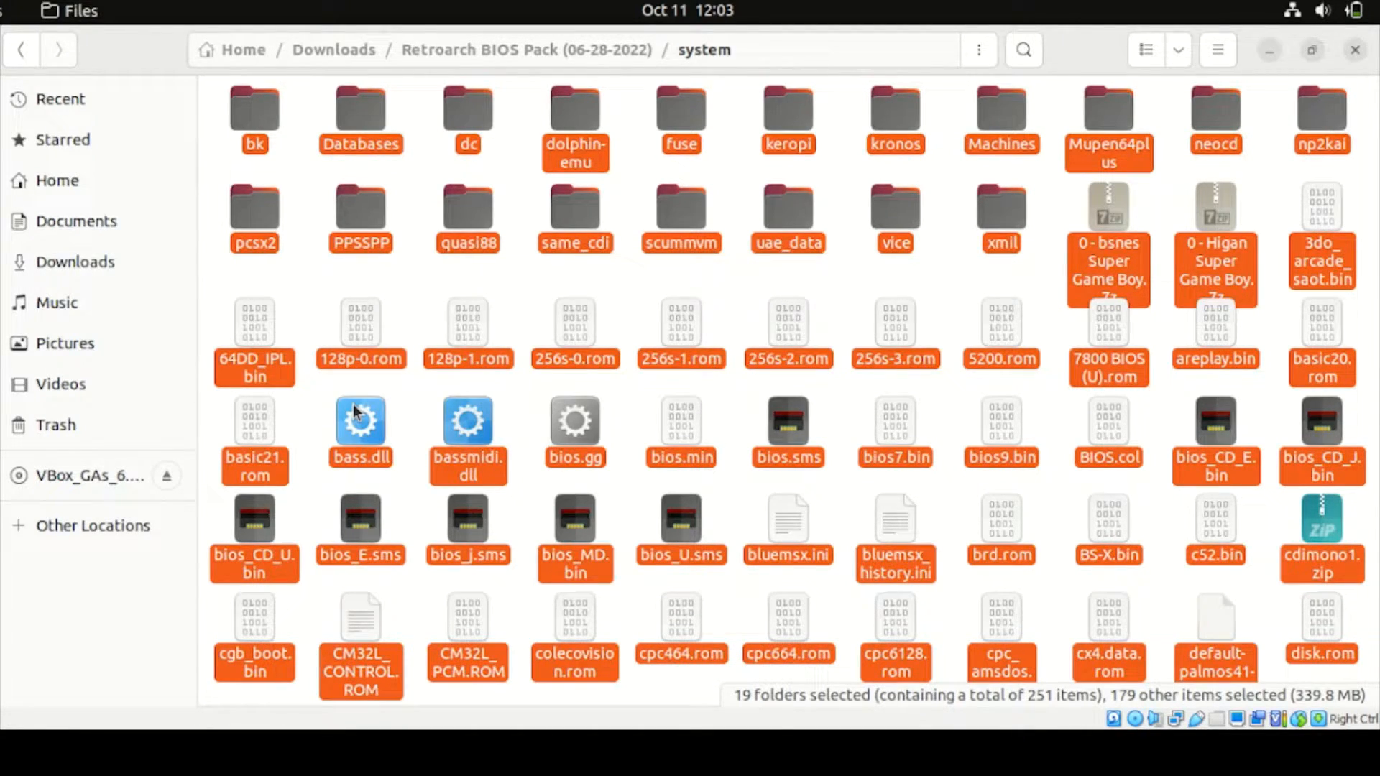
pyautogui.moveTo(356, 419)
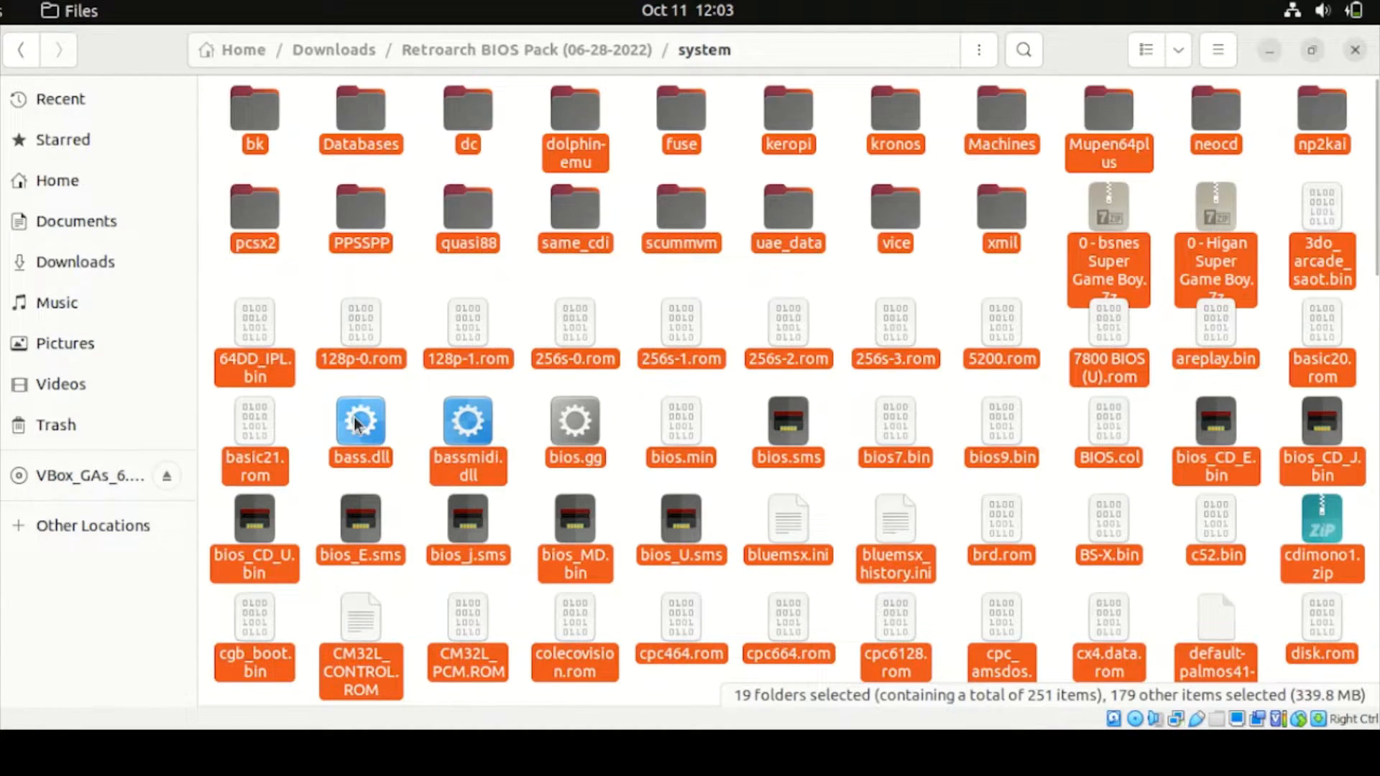
pyautogui.moveTo(55, 180)
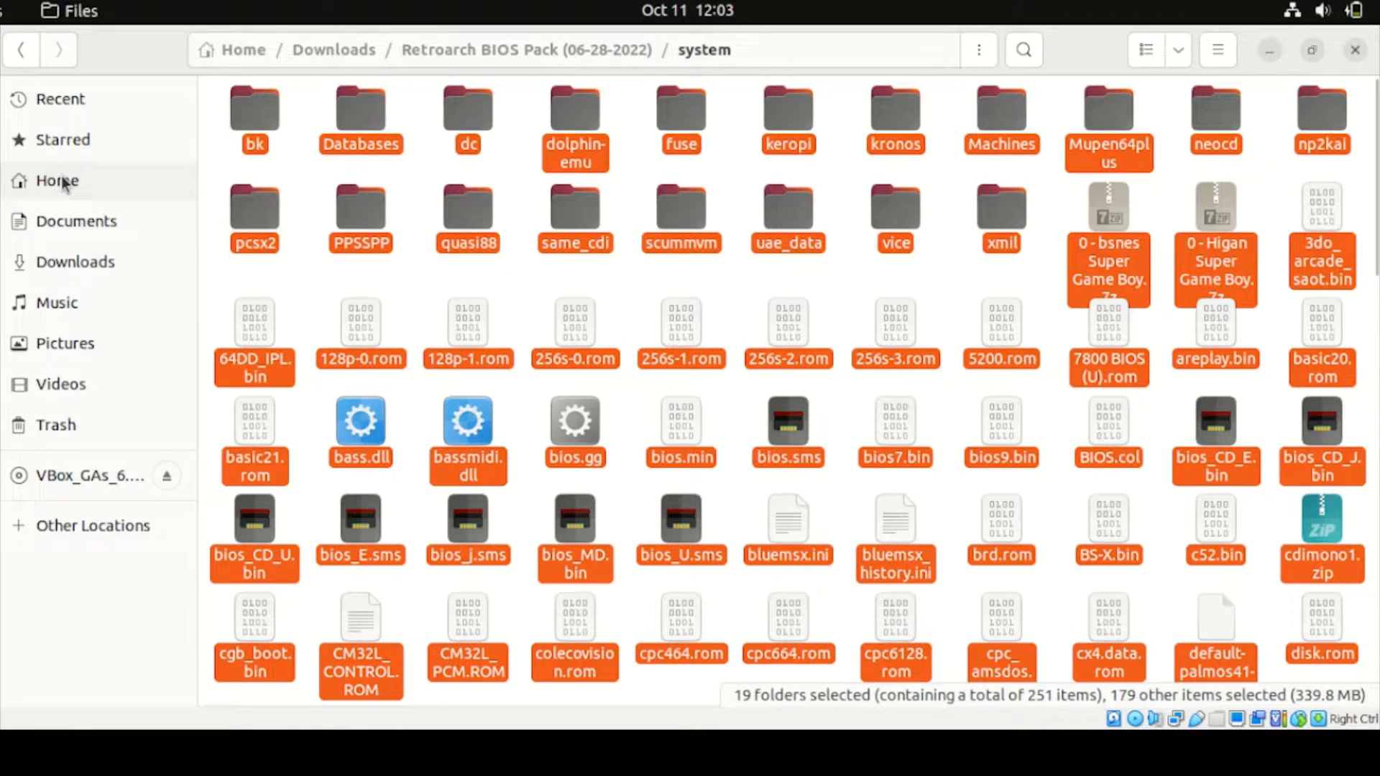
# Navigate from Home through snap/retroarch/1705/.config/retroarch into the system folder.
pyautogui.click(55, 181)
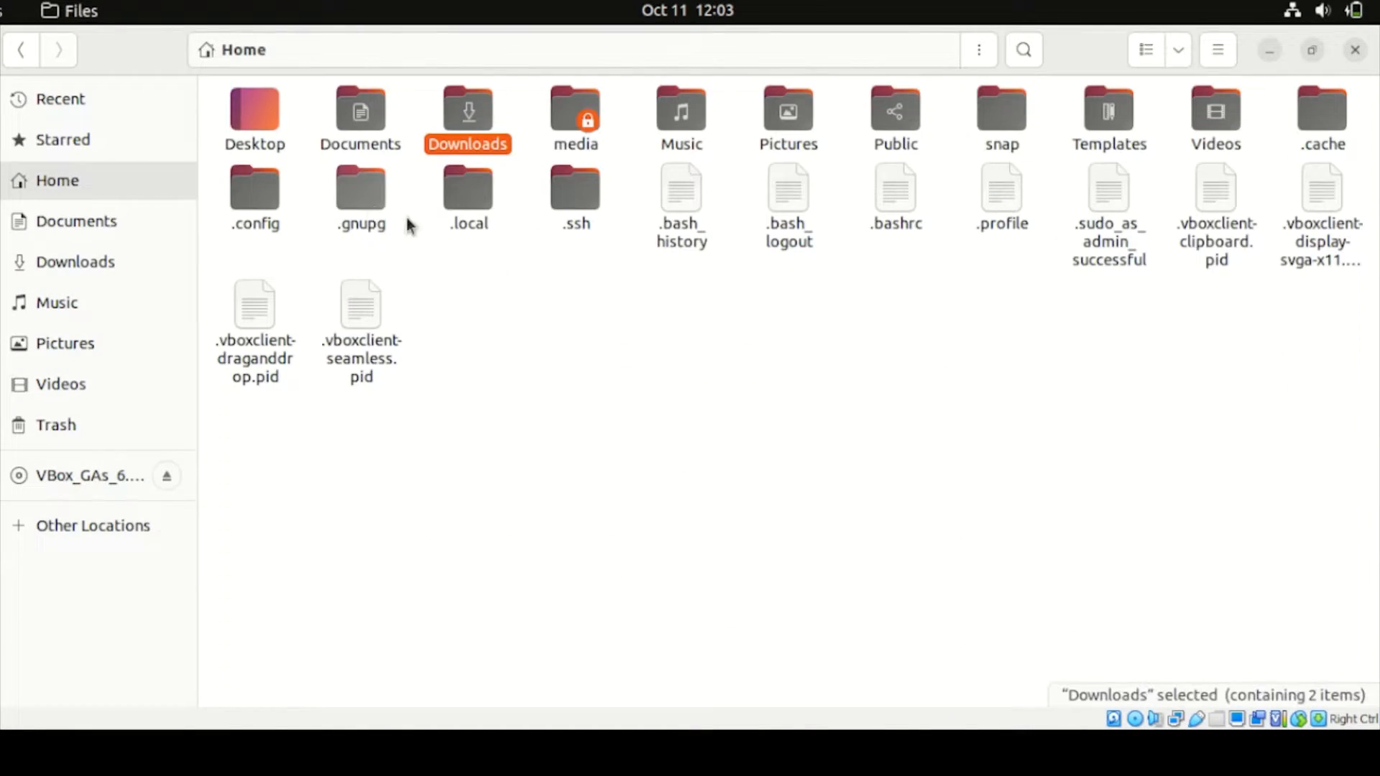
pyautogui.doubleClick(1000, 110)
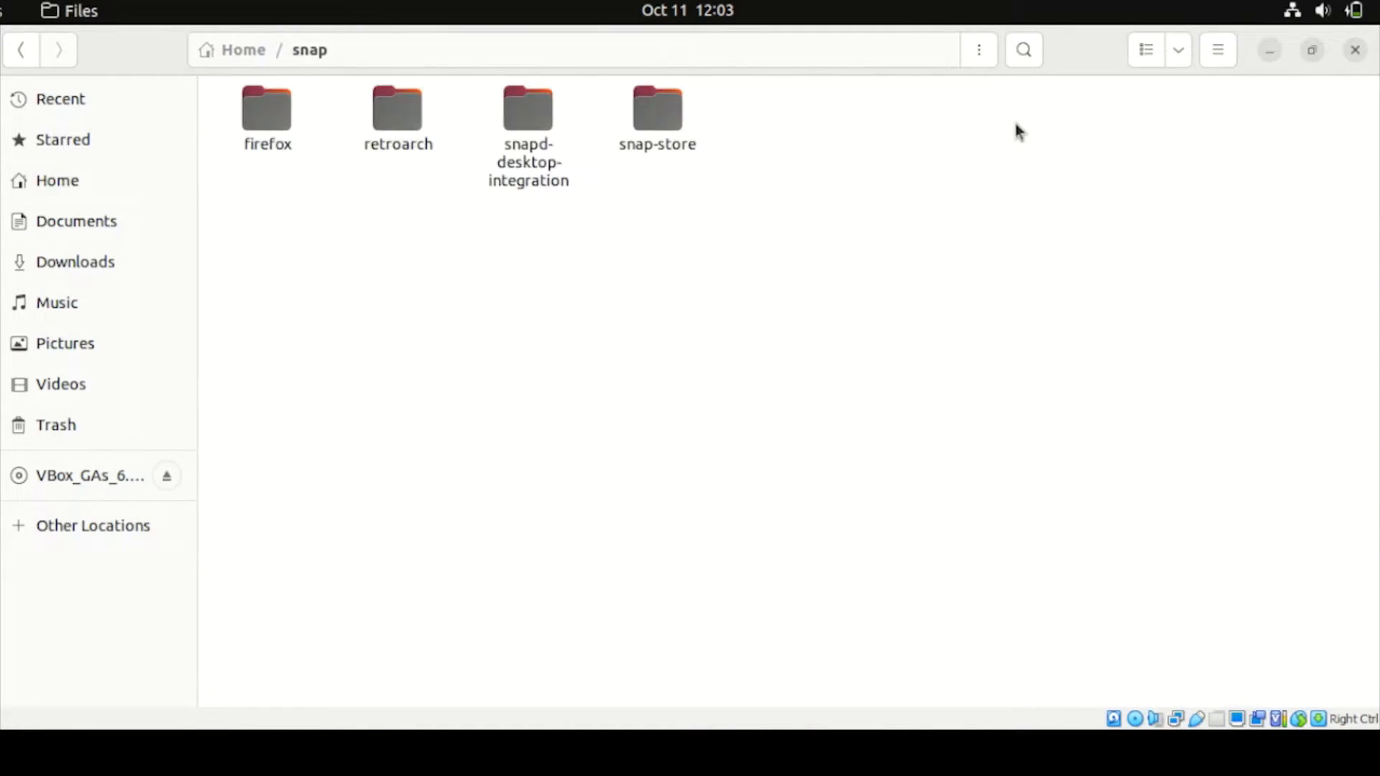
pyautogui.doubleClick(396, 112)
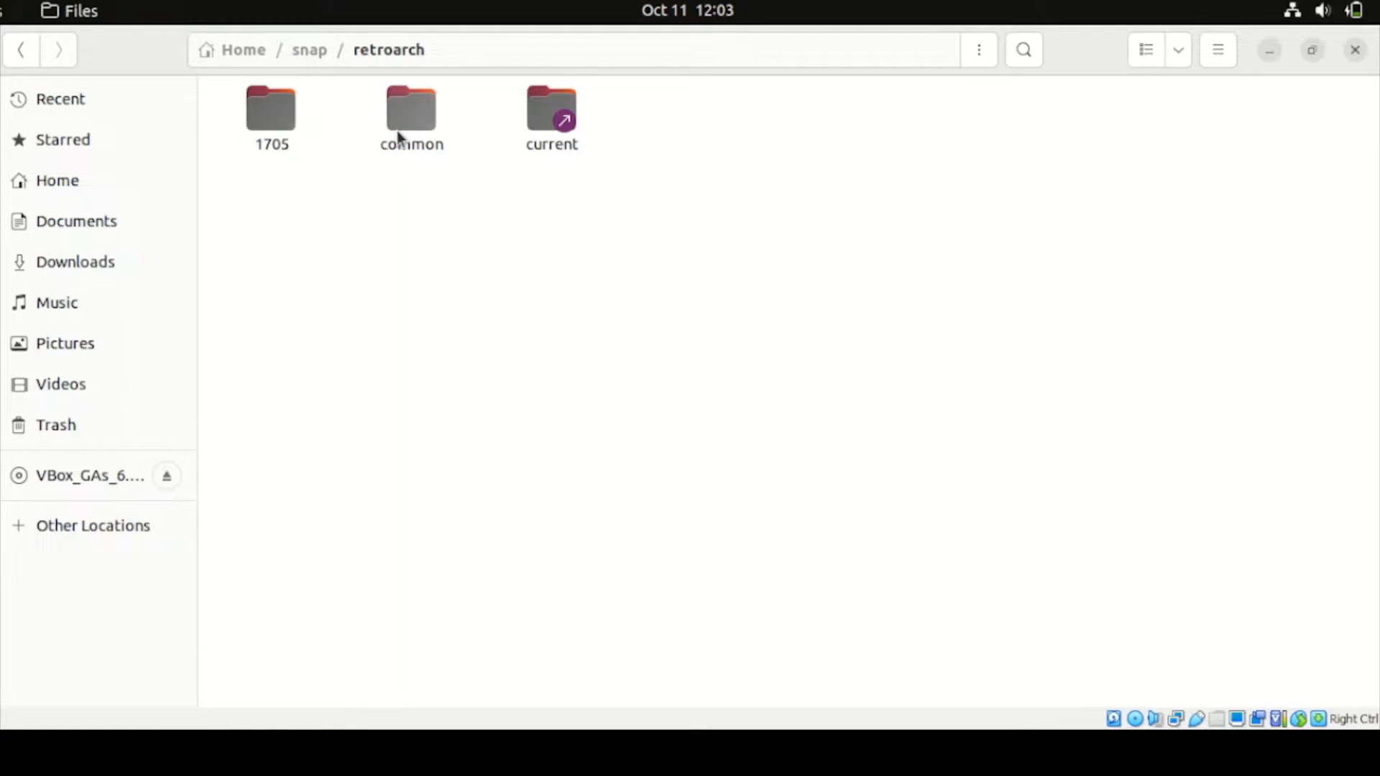
pyautogui.doubleClick(271, 108)
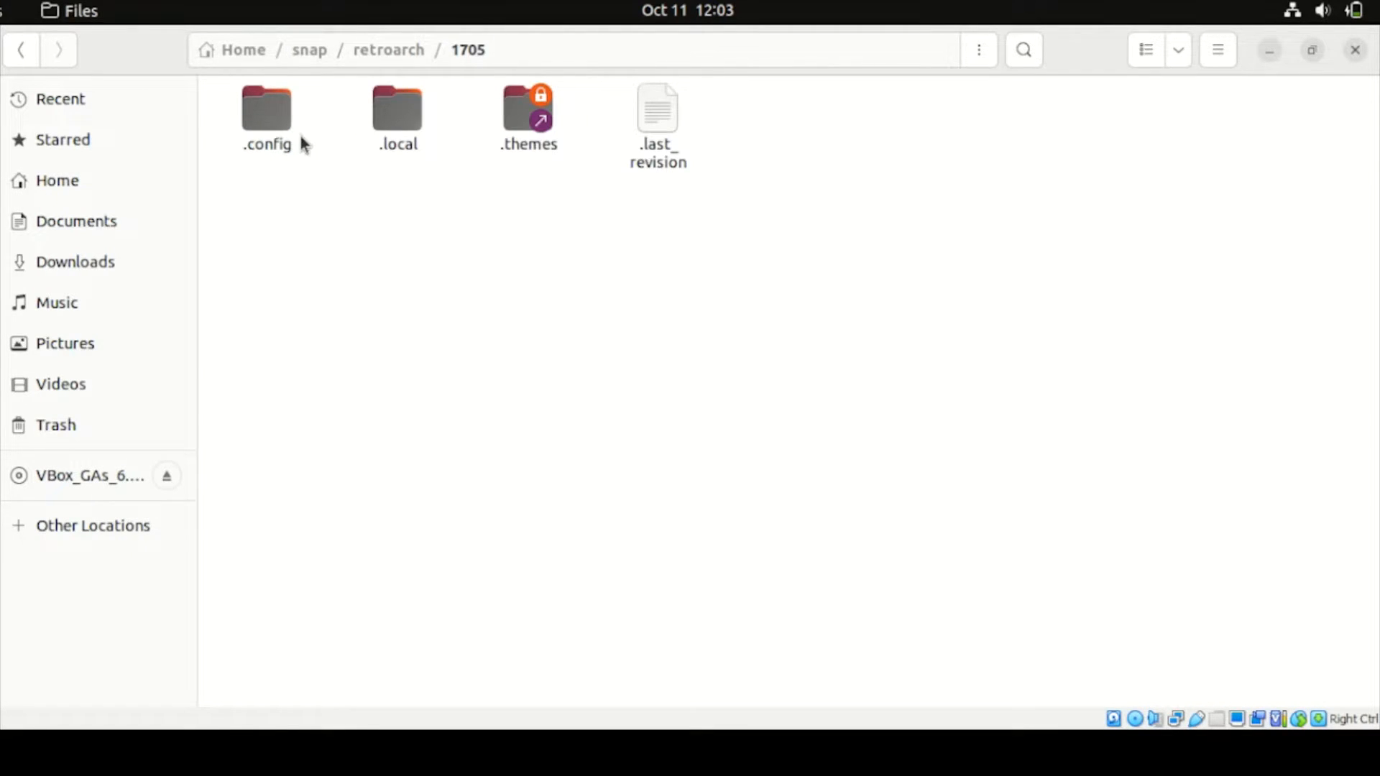
pyautogui.doubleClick(266, 110)
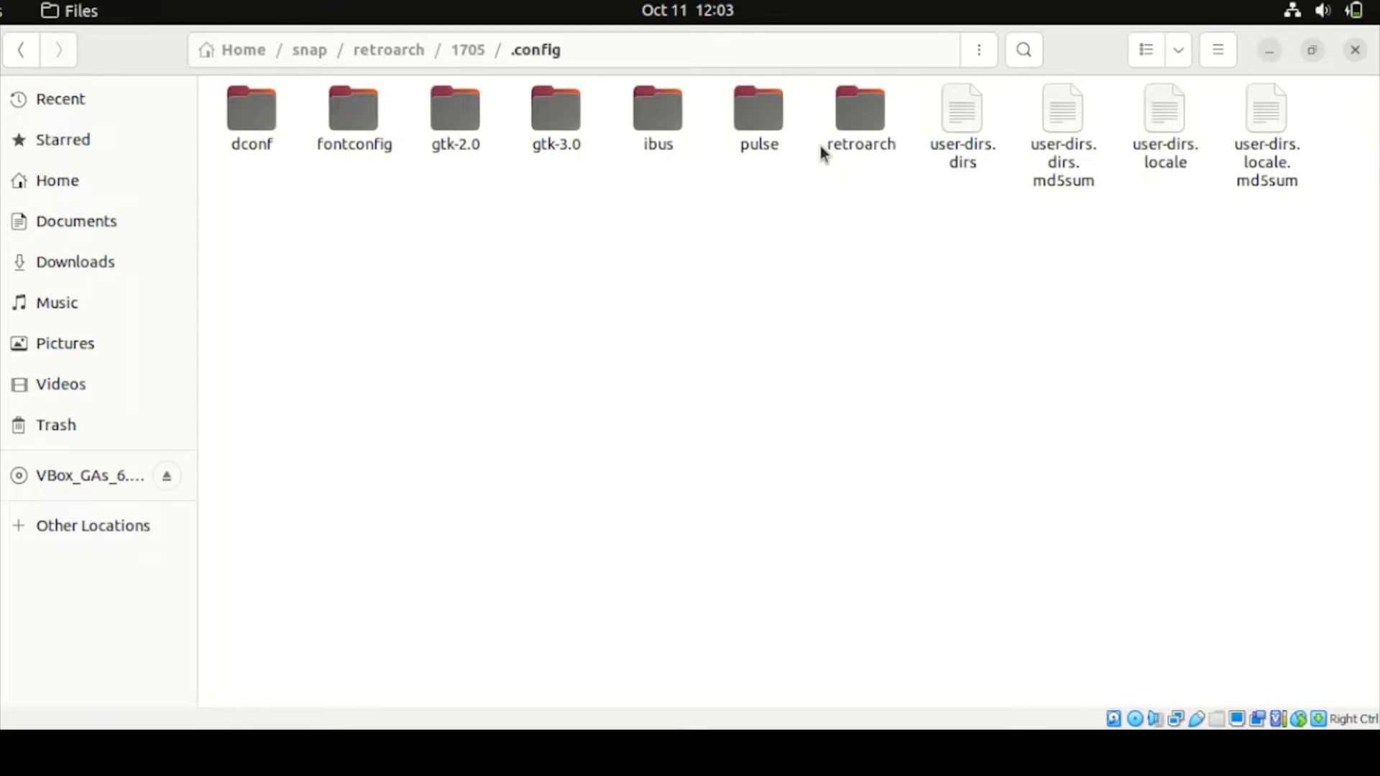
pyautogui.doubleClick(858, 114)
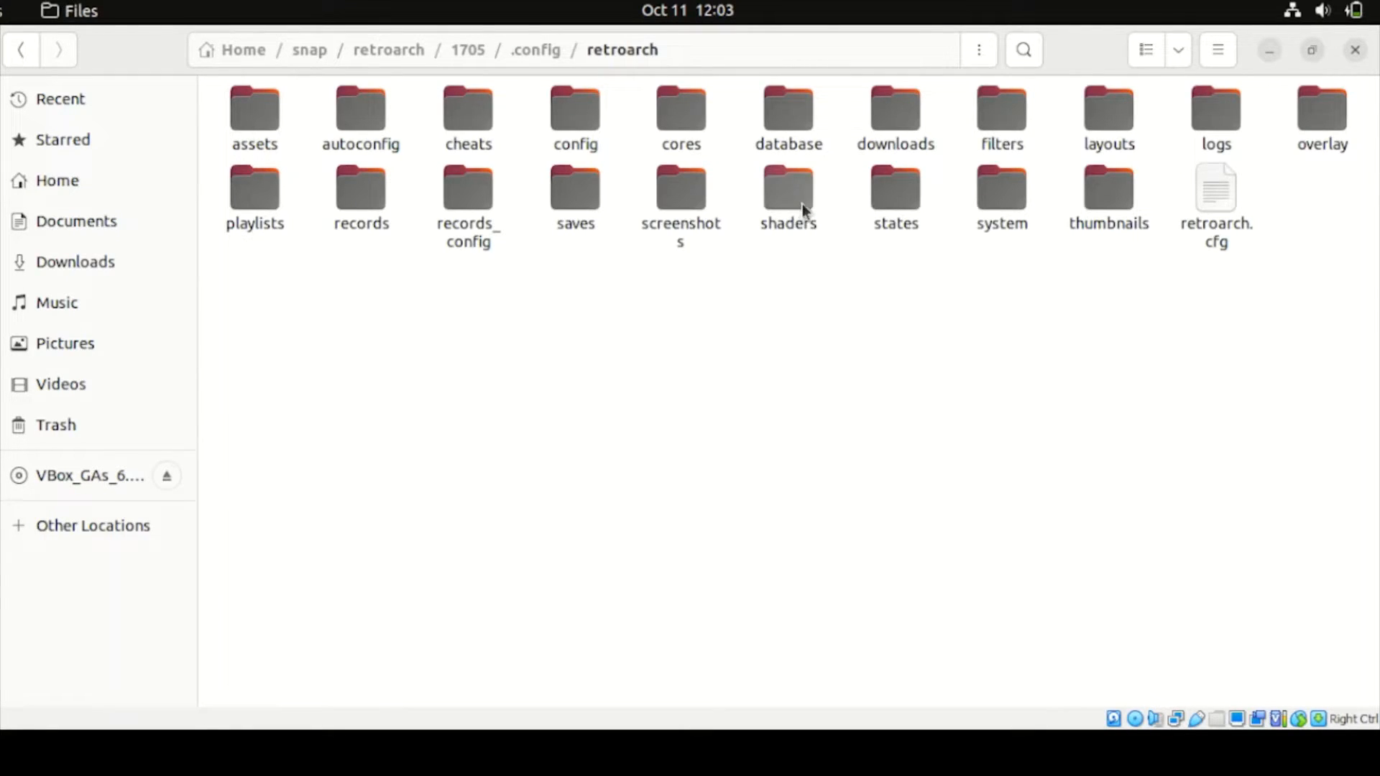
pyautogui.doubleClick(1000, 187)
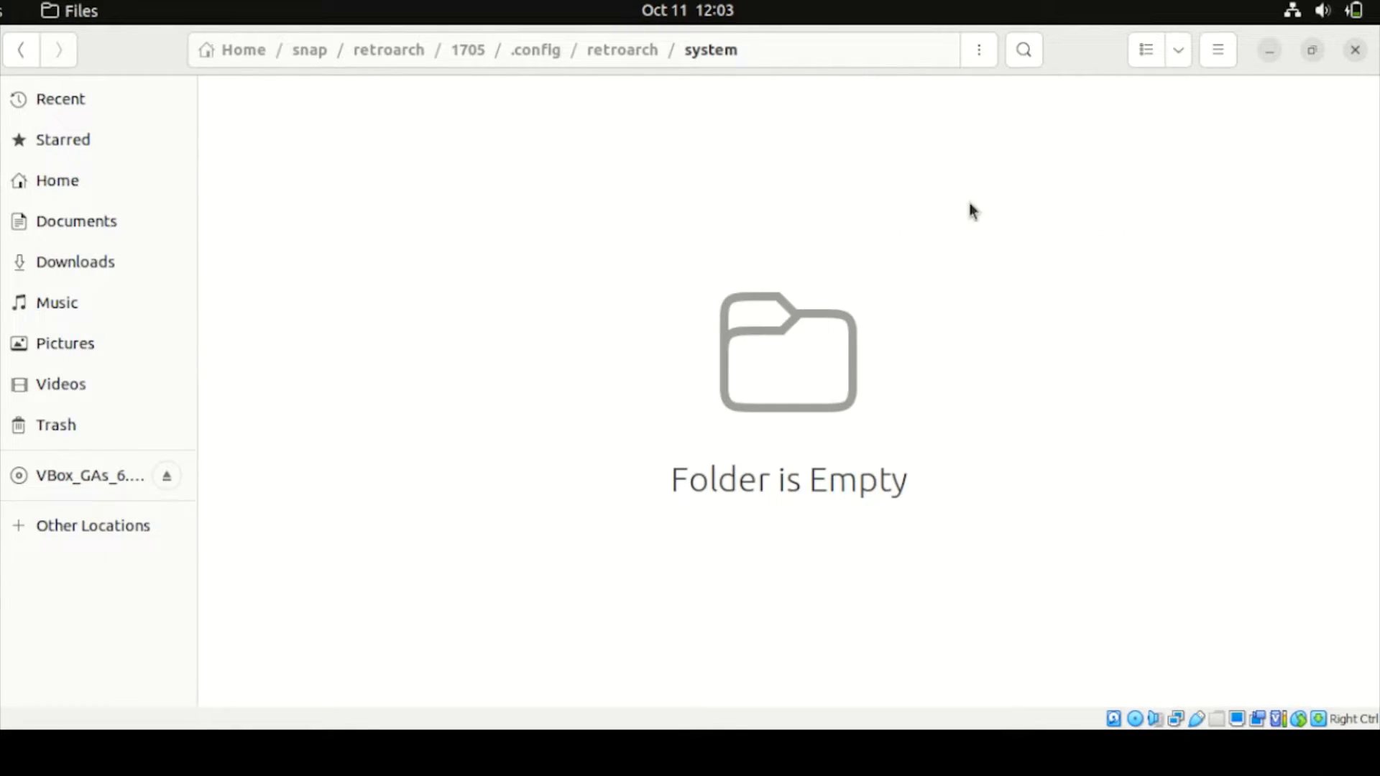
pyautogui.moveTo(419, 183)
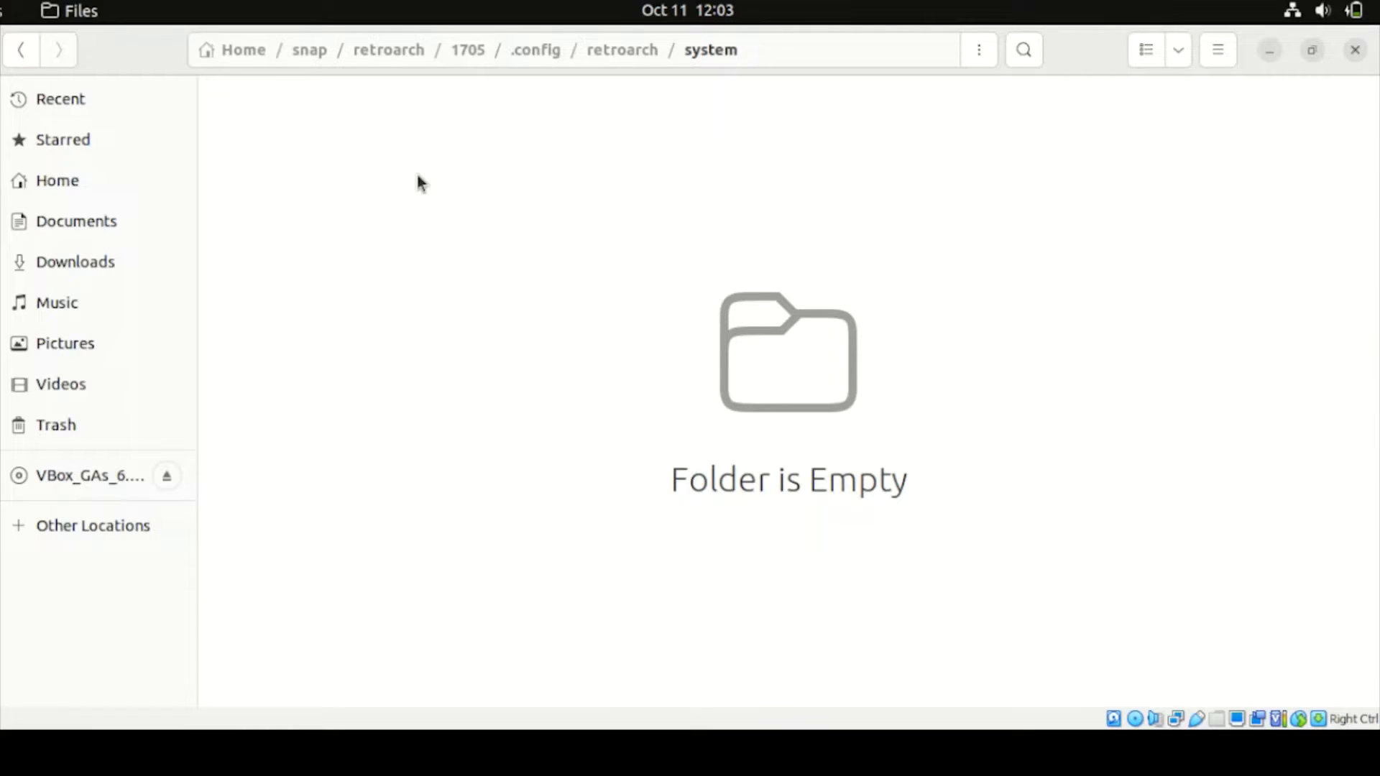
# Paste the 818 BIOS files into RetroArch's system folder and select them all.
pyautogui.rightClick(418, 189)
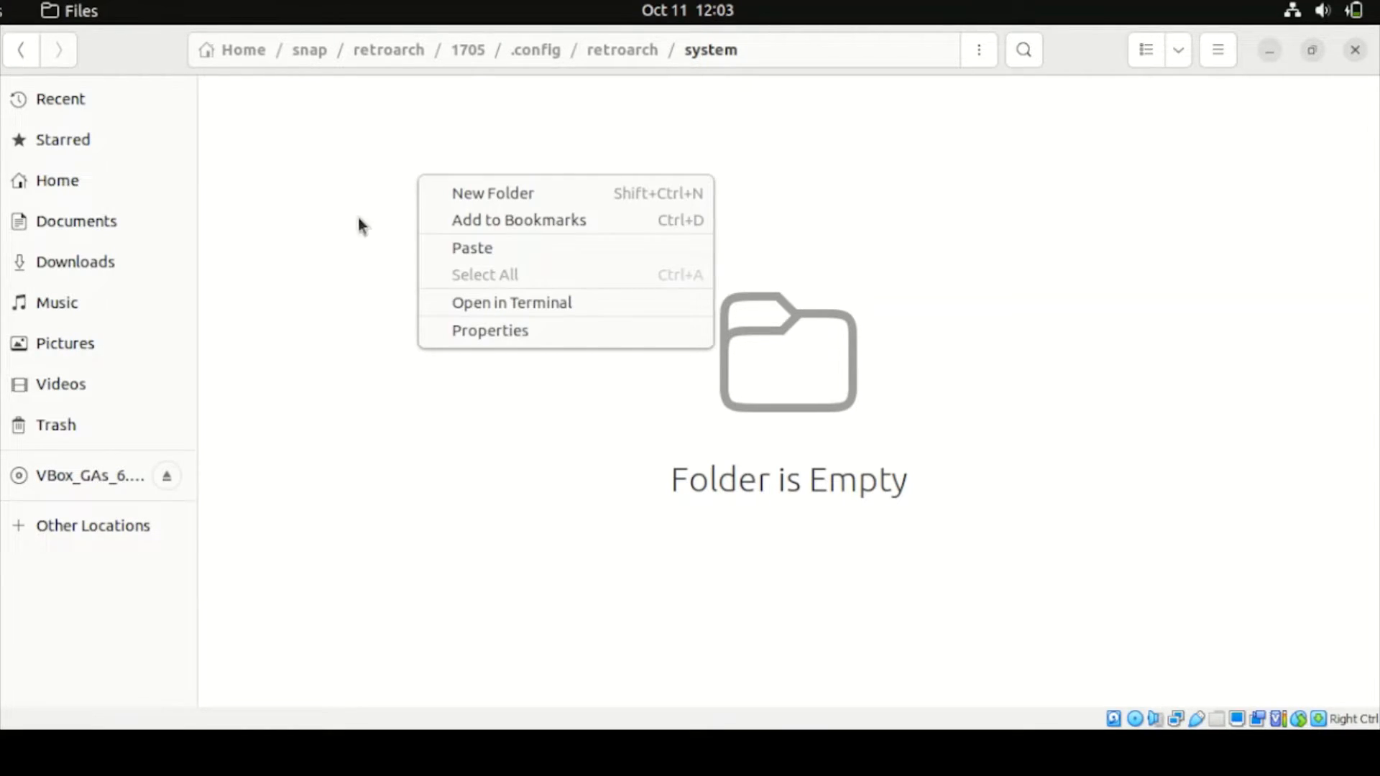
pyautogui.moveTo(473, 256)
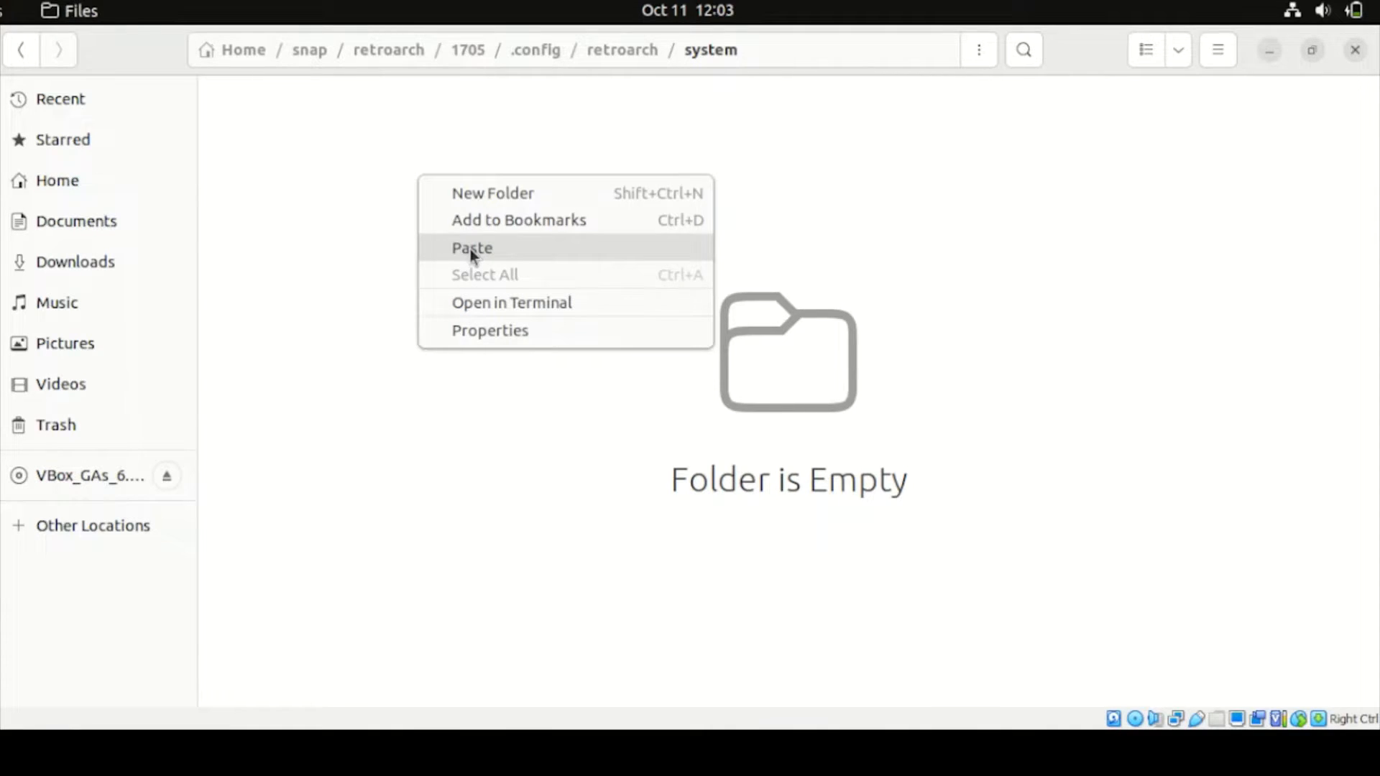
pyautogui.click(471, 247)
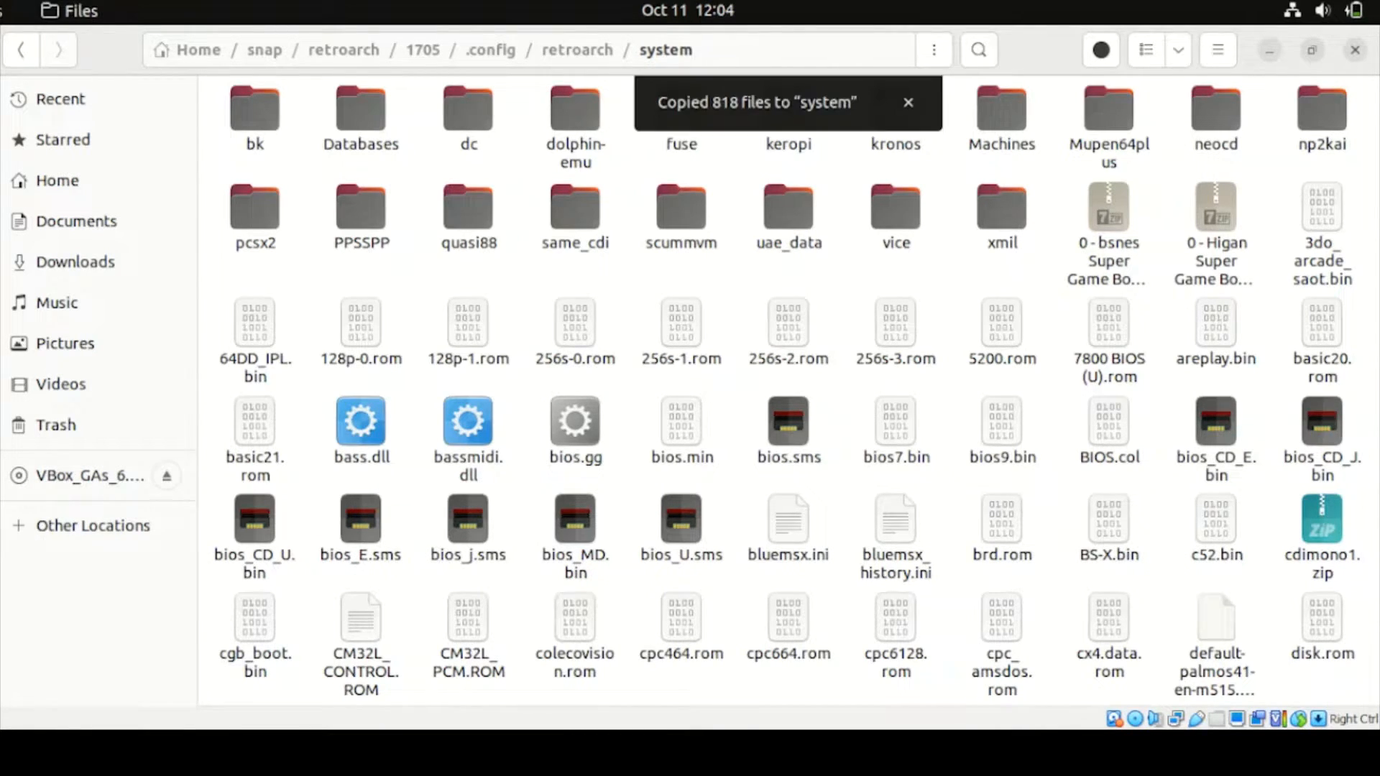
pyautogui.press('ctrl+a')
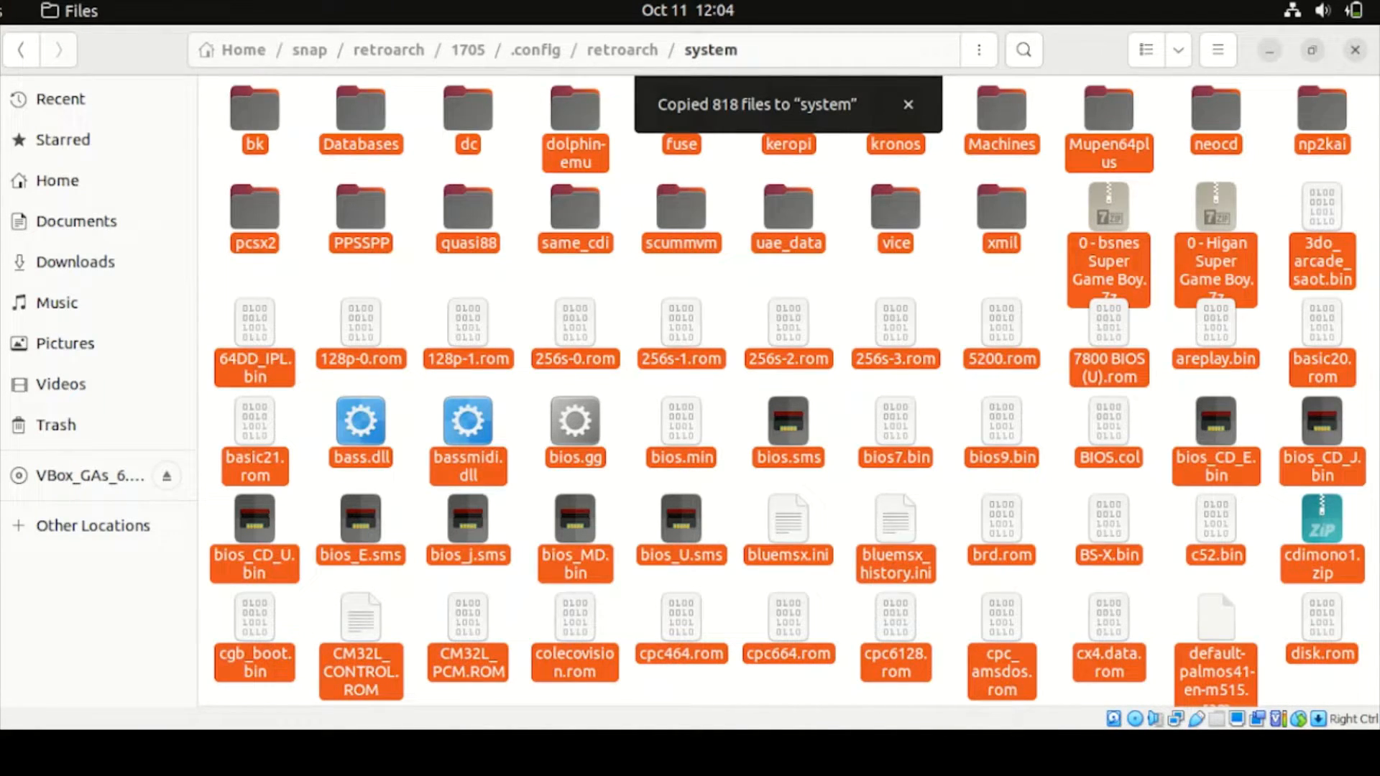
pyautogui.click(909, 105)
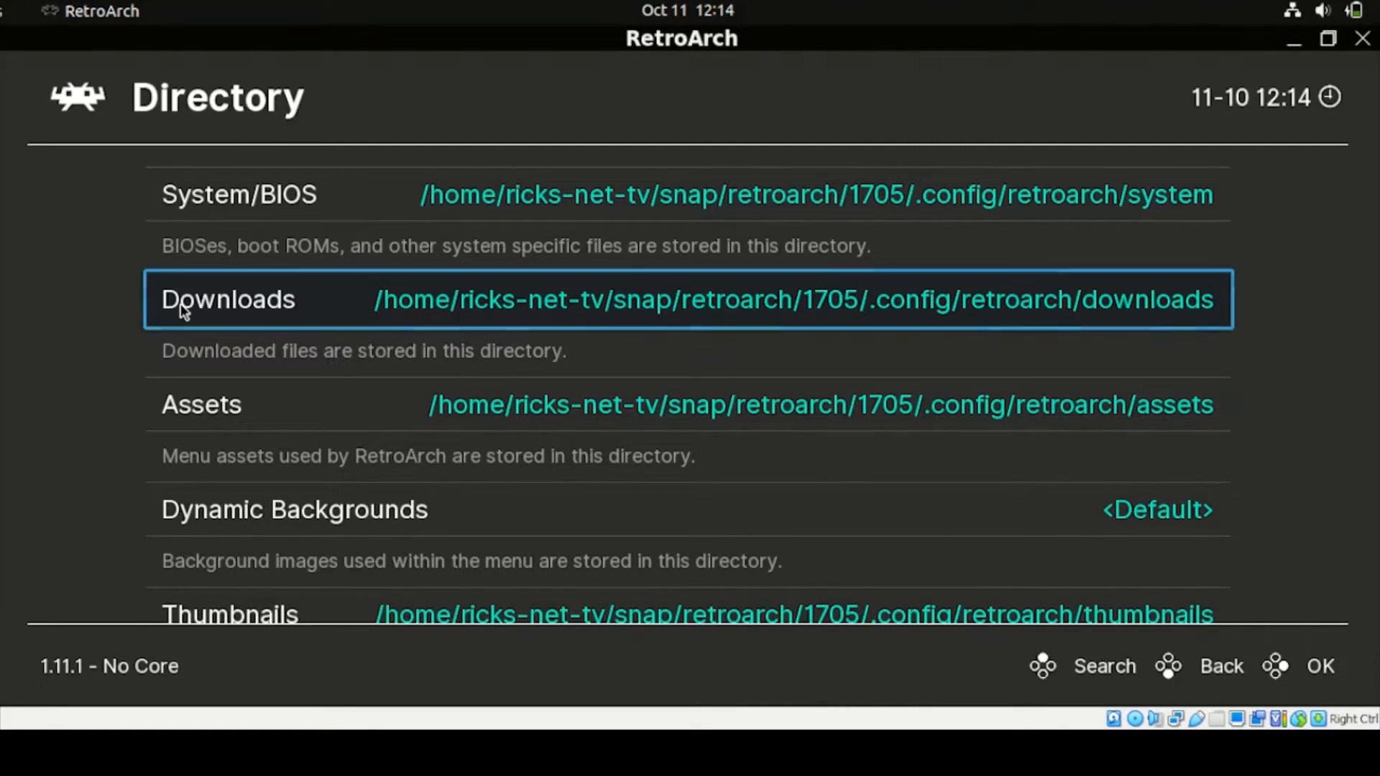
# Scroll the Directory settings, then go Back to RetroArch's Settings menu.
pyautogui.scroll(-3)
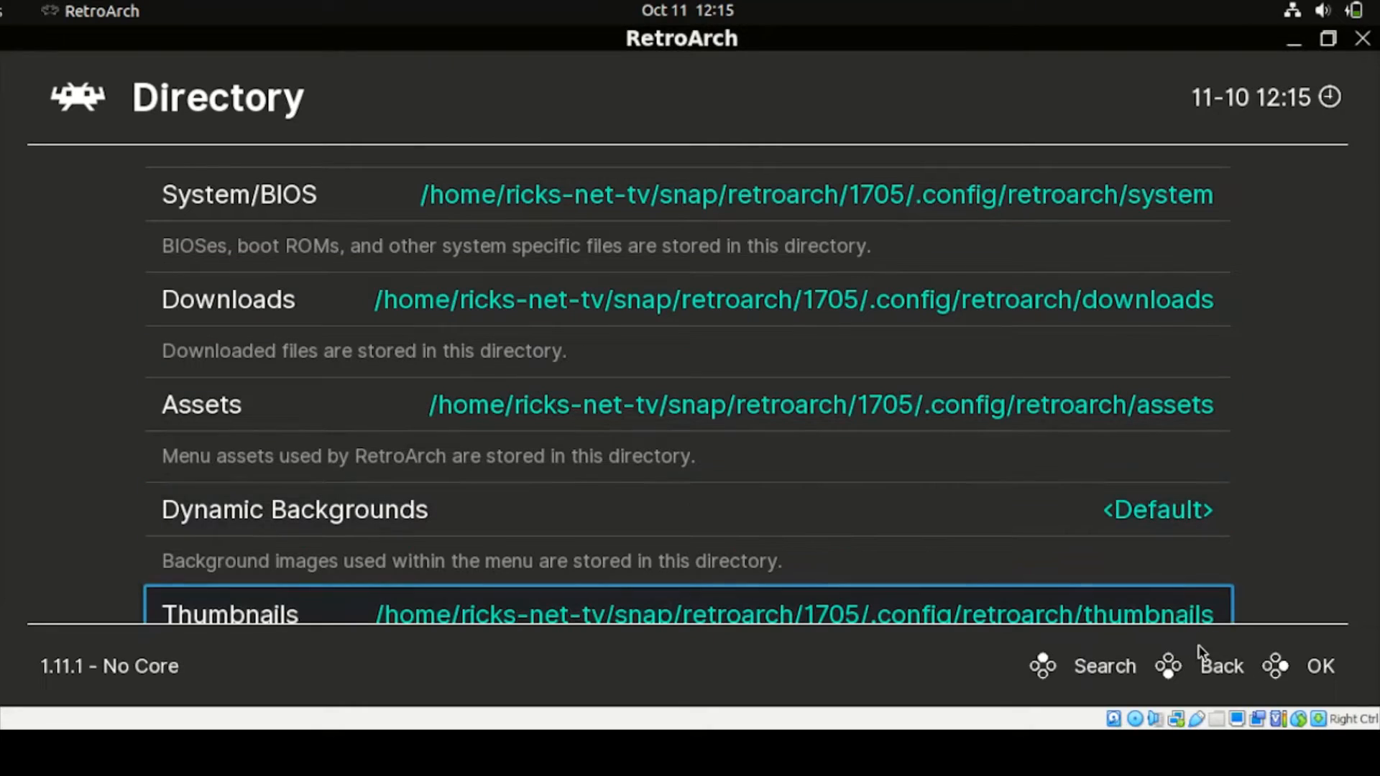
pyautogui.moveTo(1212, 674)
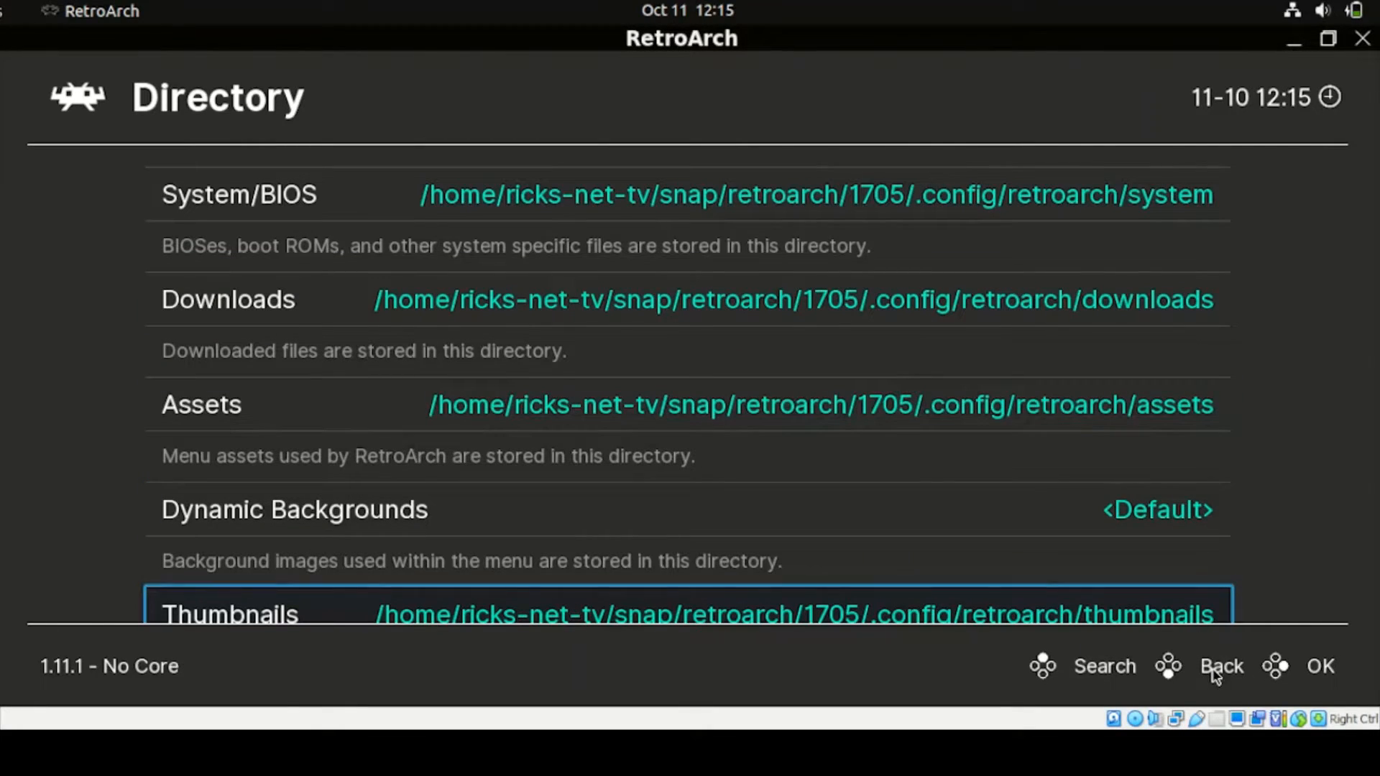
pyautogui.click(1222, 666)
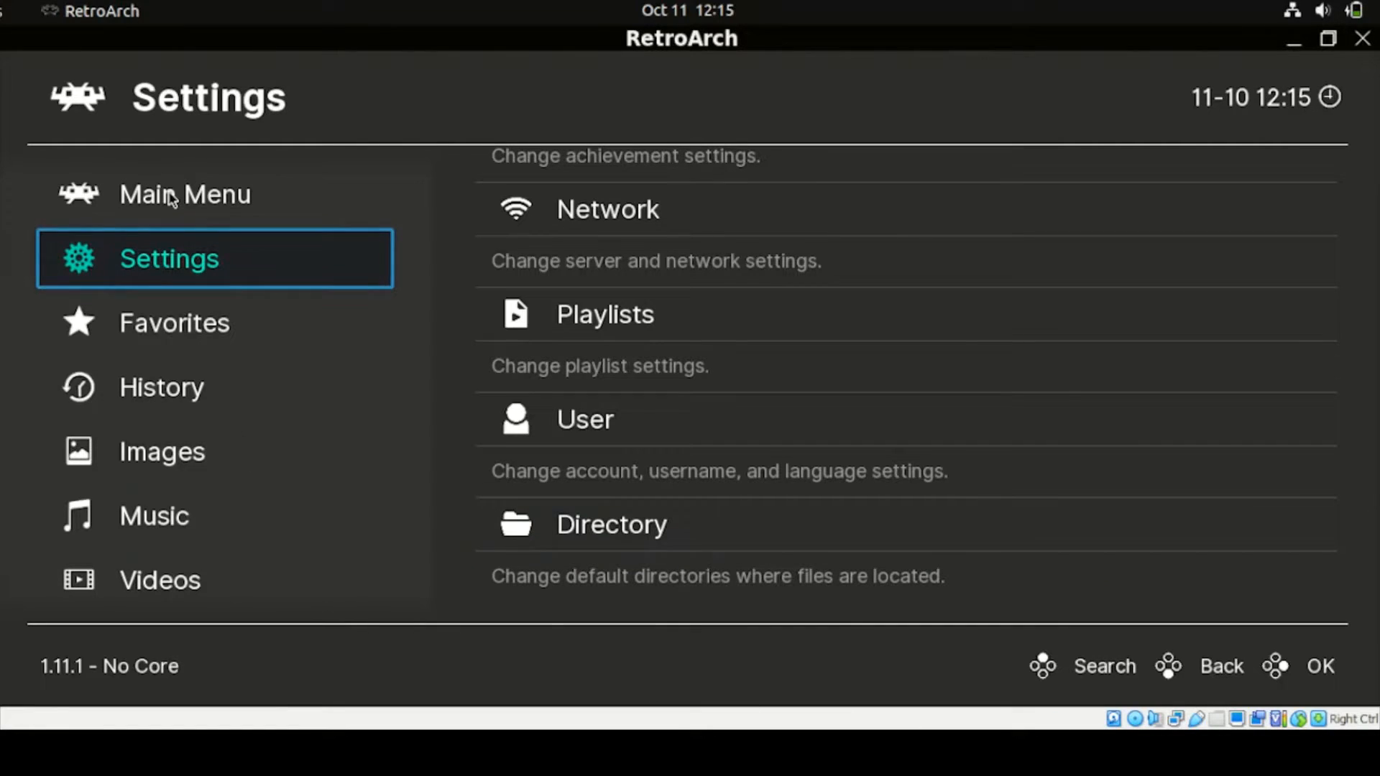
# Scroll the core downloader to Sega - MS/GG/MD/CD (Genesis Plus GX) and install it.
pyautogui.click(185, 193)
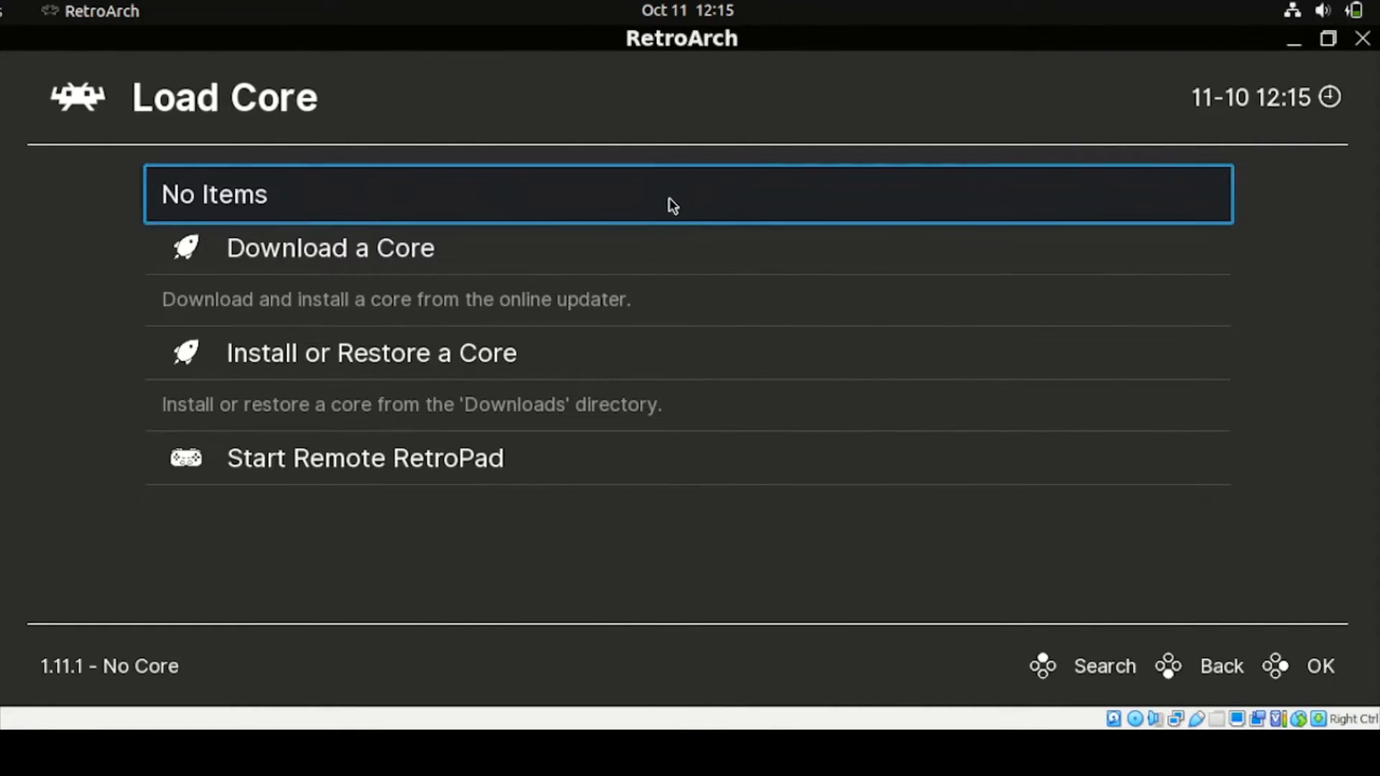
pyautogui.moveTo(277, 258)
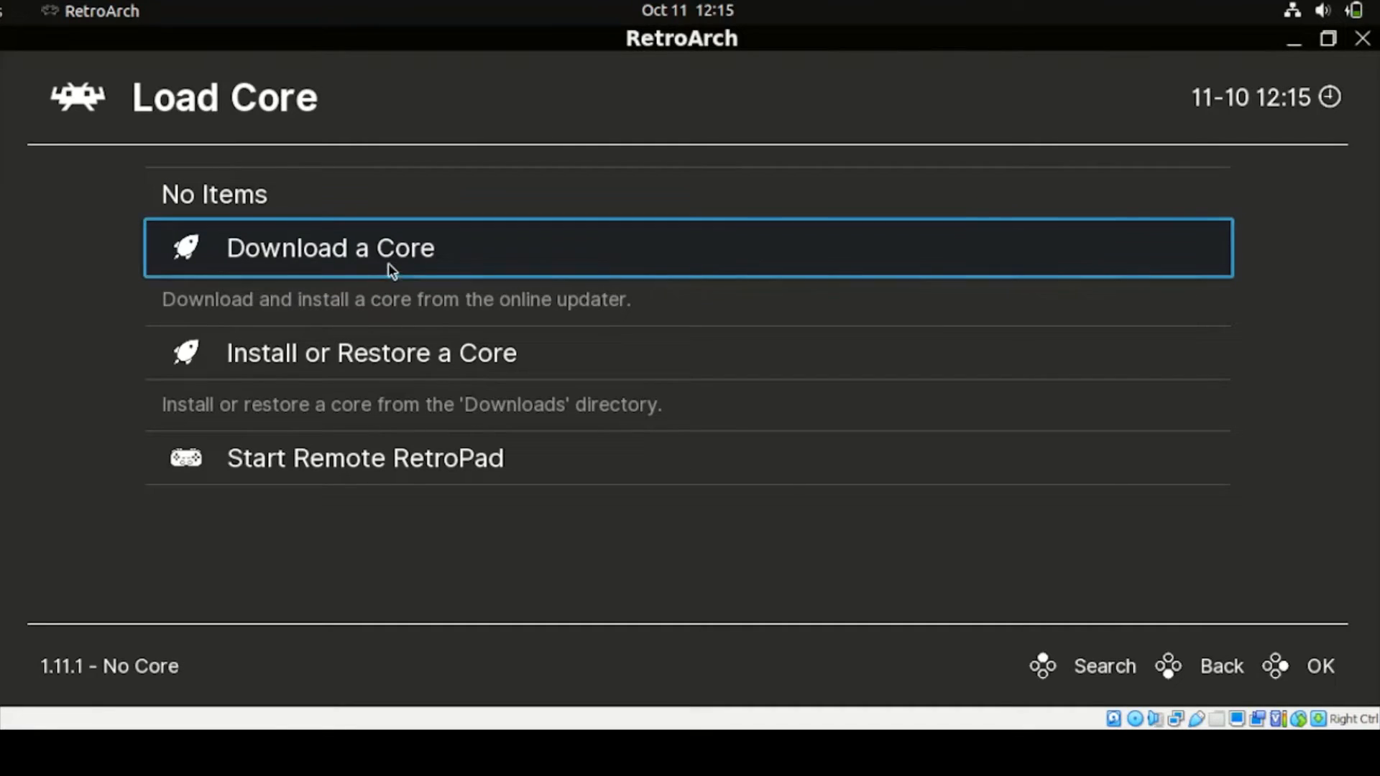
pyautogui.moveTo(335, 268)
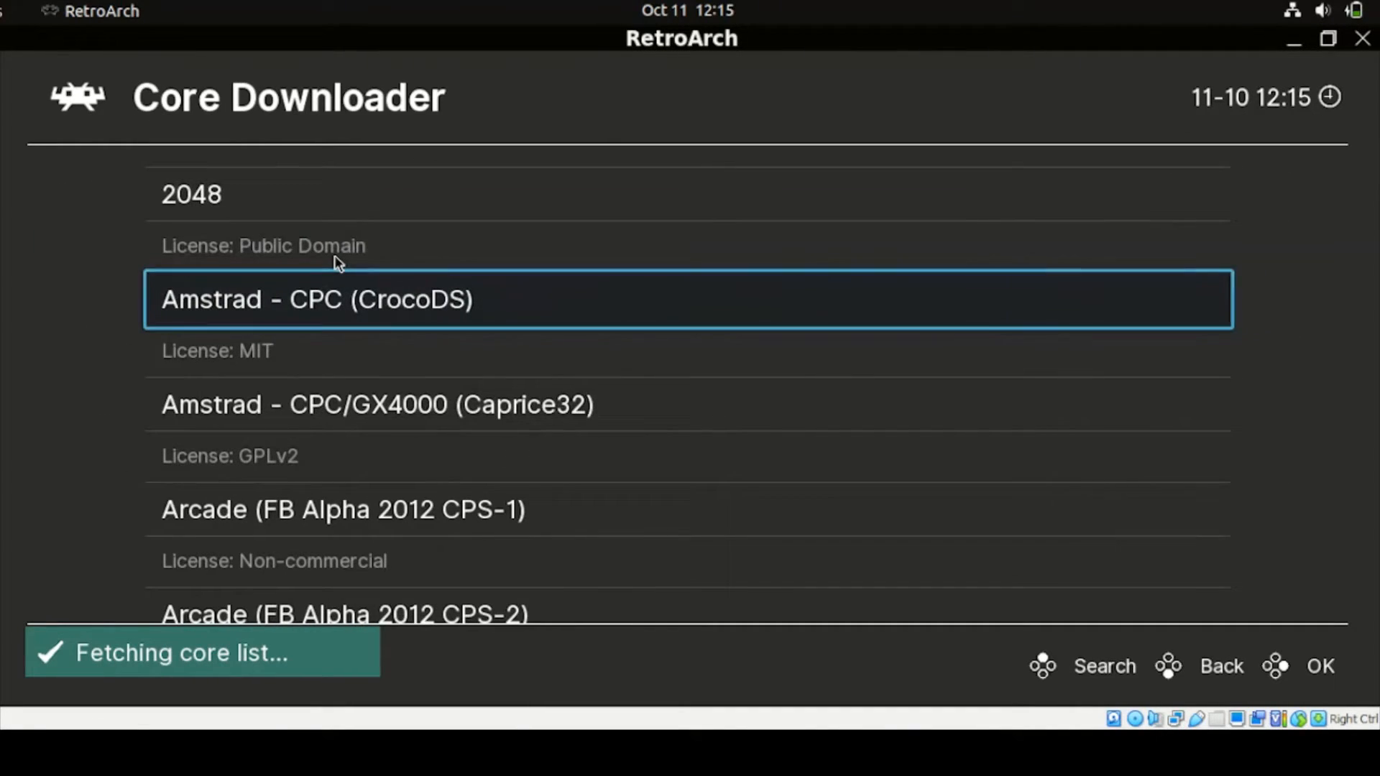
pyautogui.moveTo(291, 328)
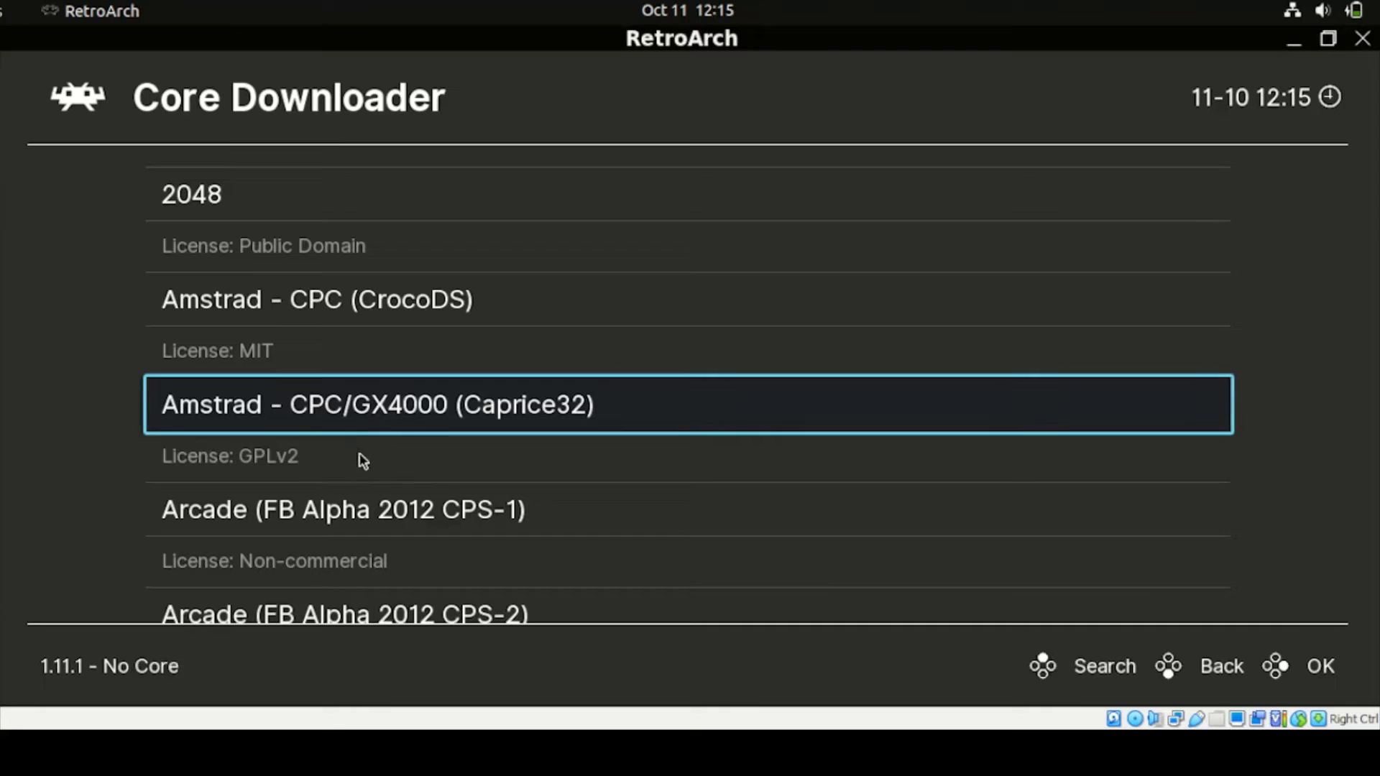
pyautogui.scroll(-3)
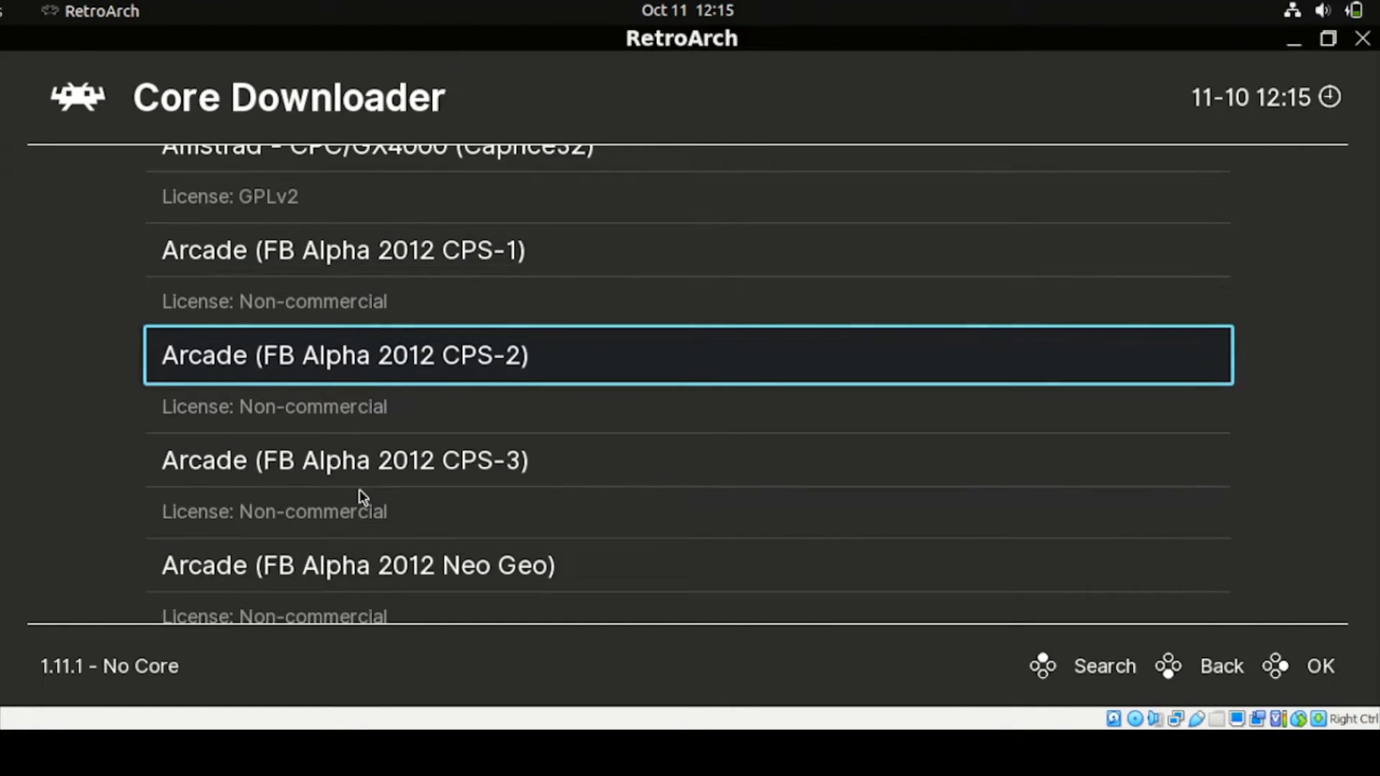
pyautogui.scroll(-3)
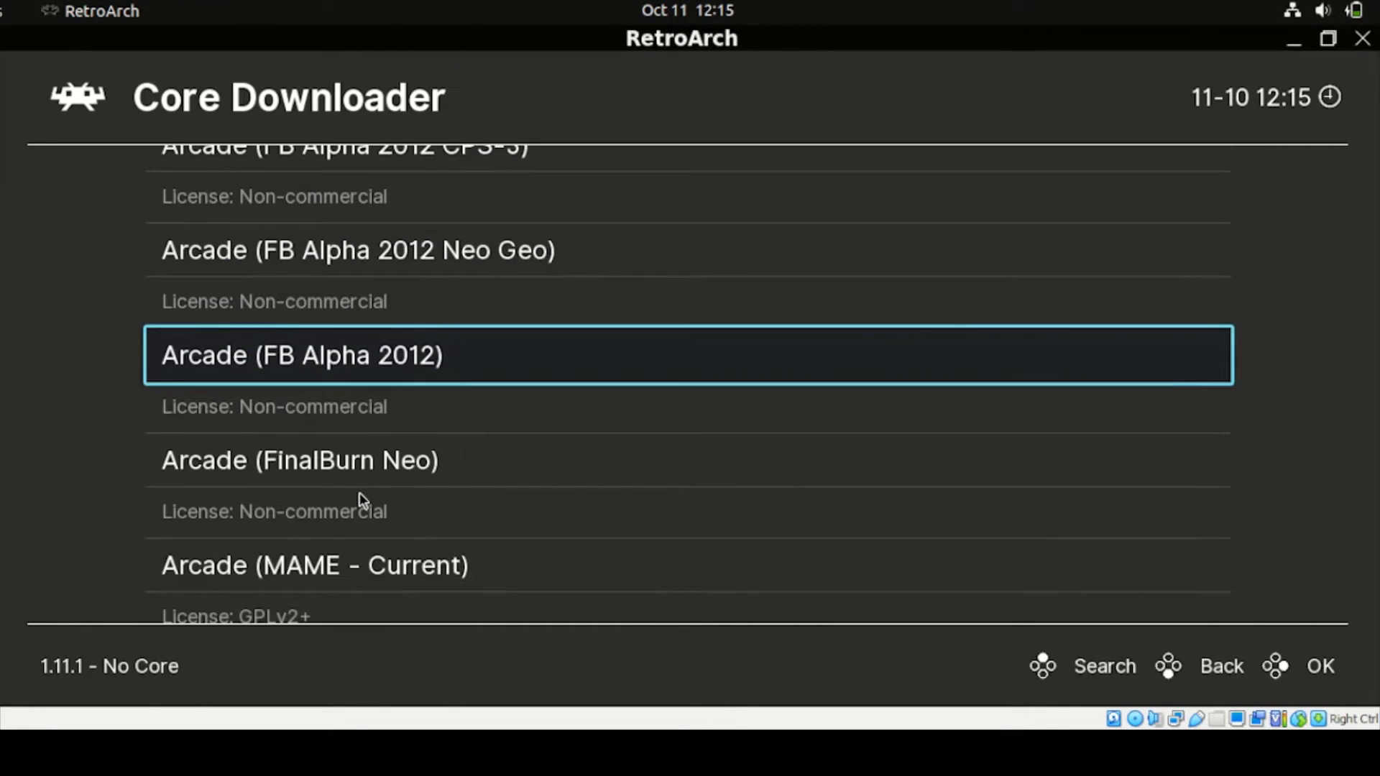
pyautogui.scroll(-3)
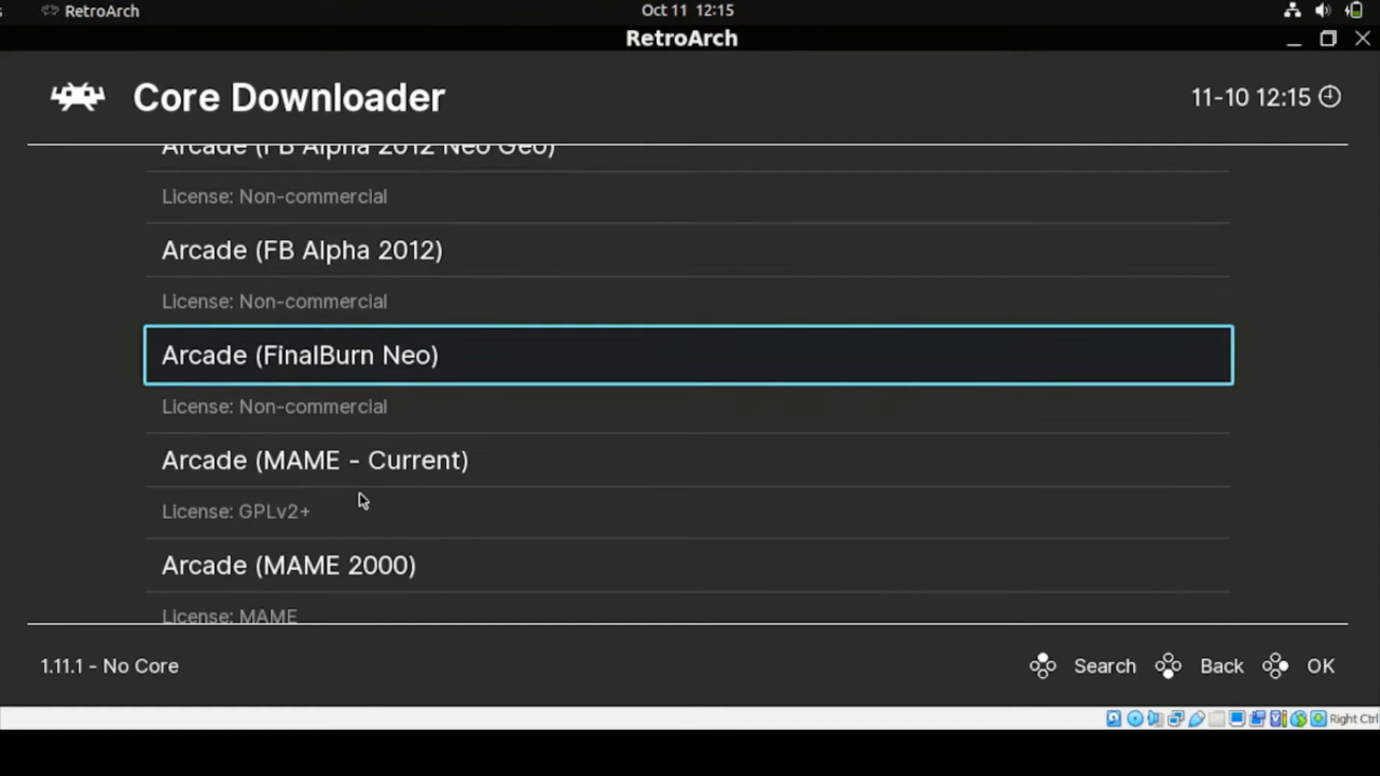
pyautogui.scroll(-3)
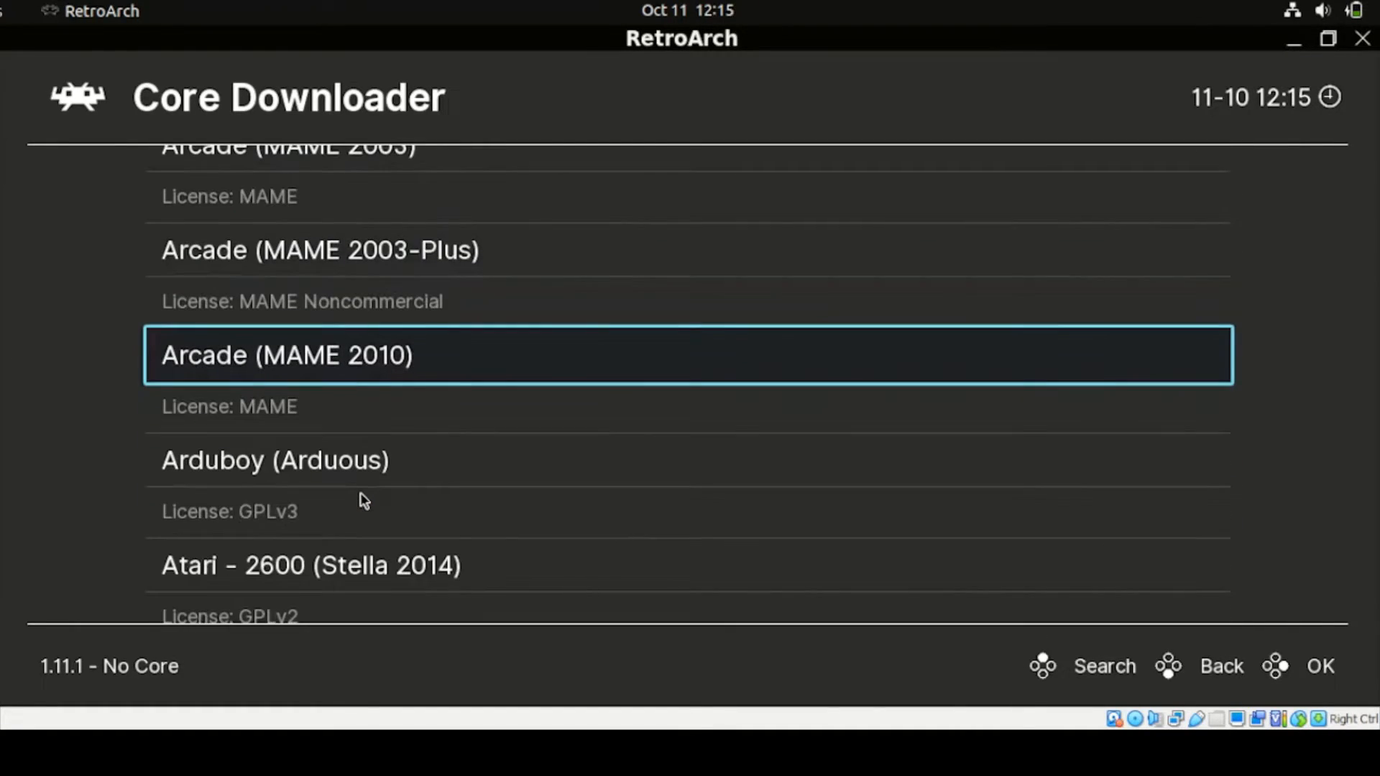
pyautogui.scroll(-3)
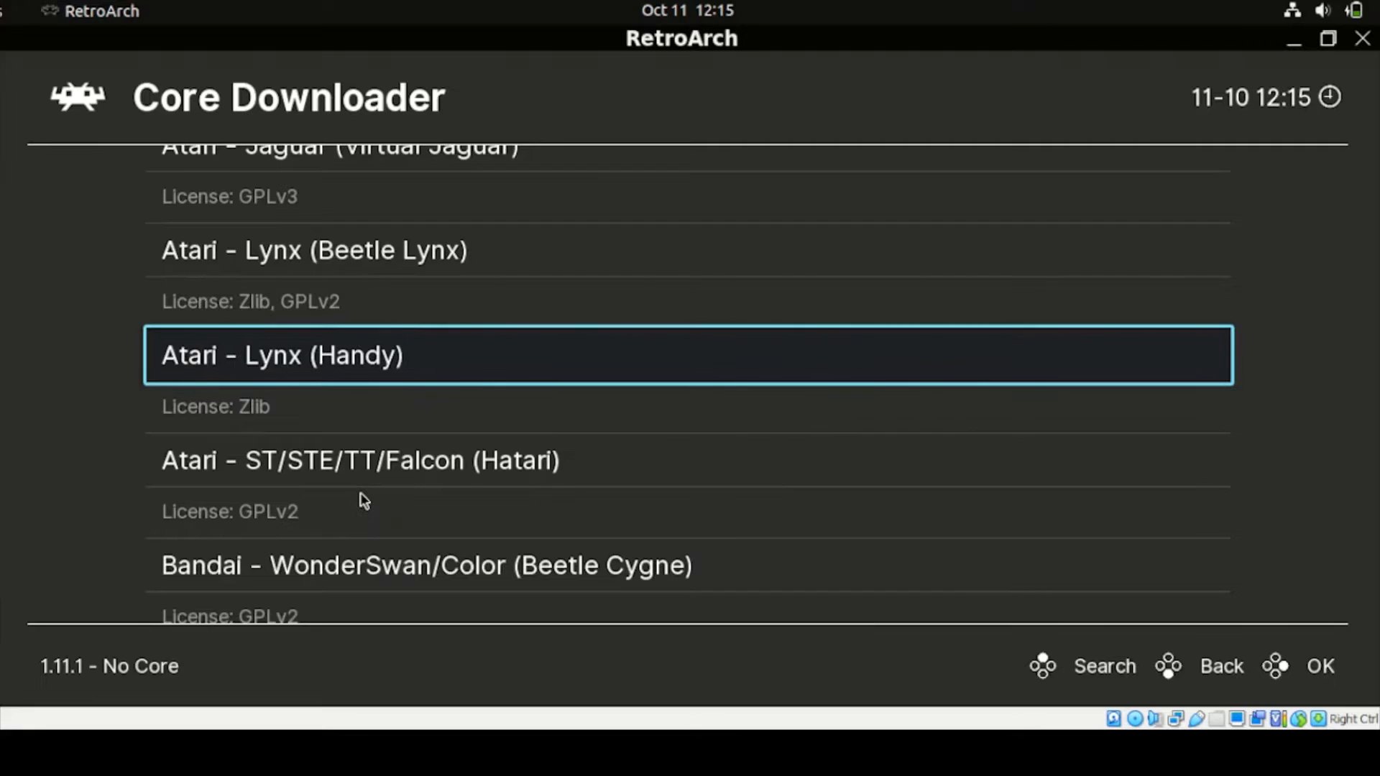
pyautogui.scroll(-3)
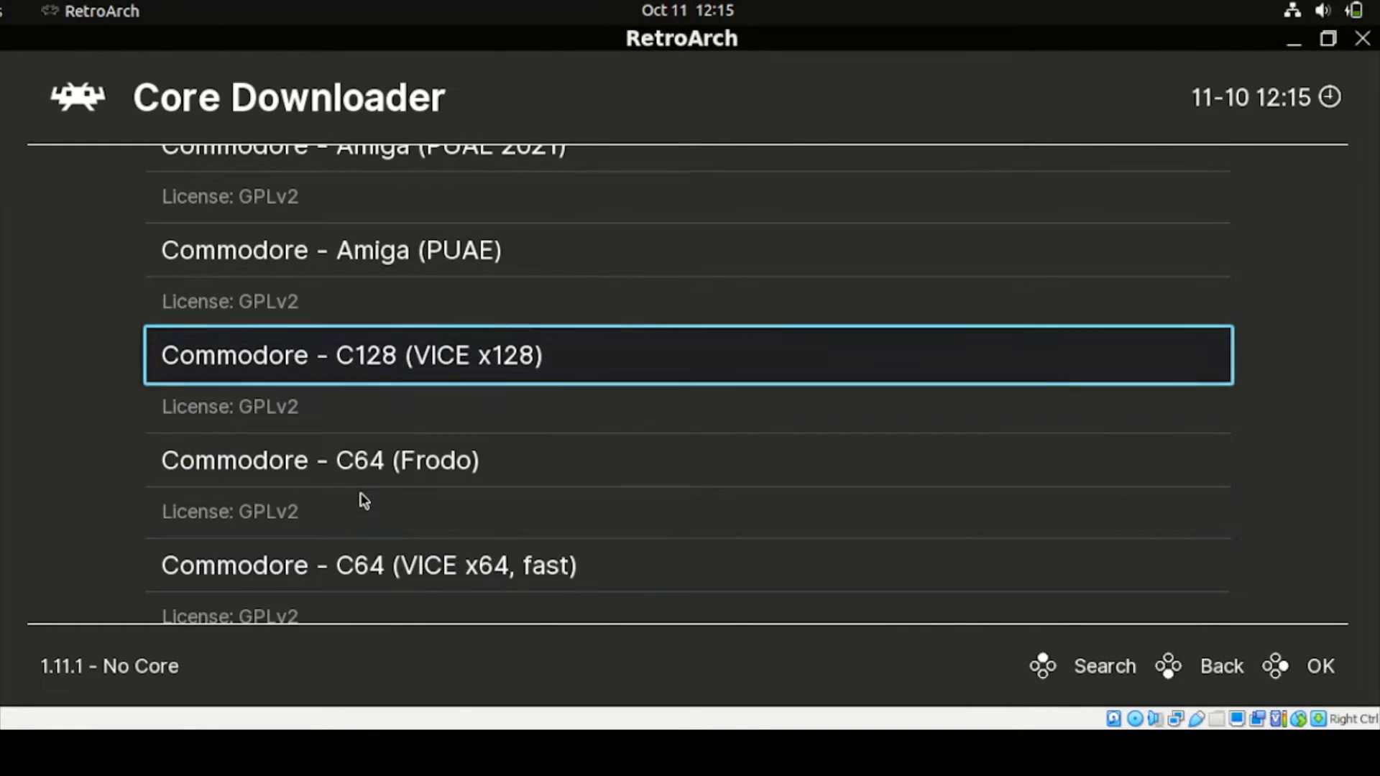
pyautogui.scroll(-3)
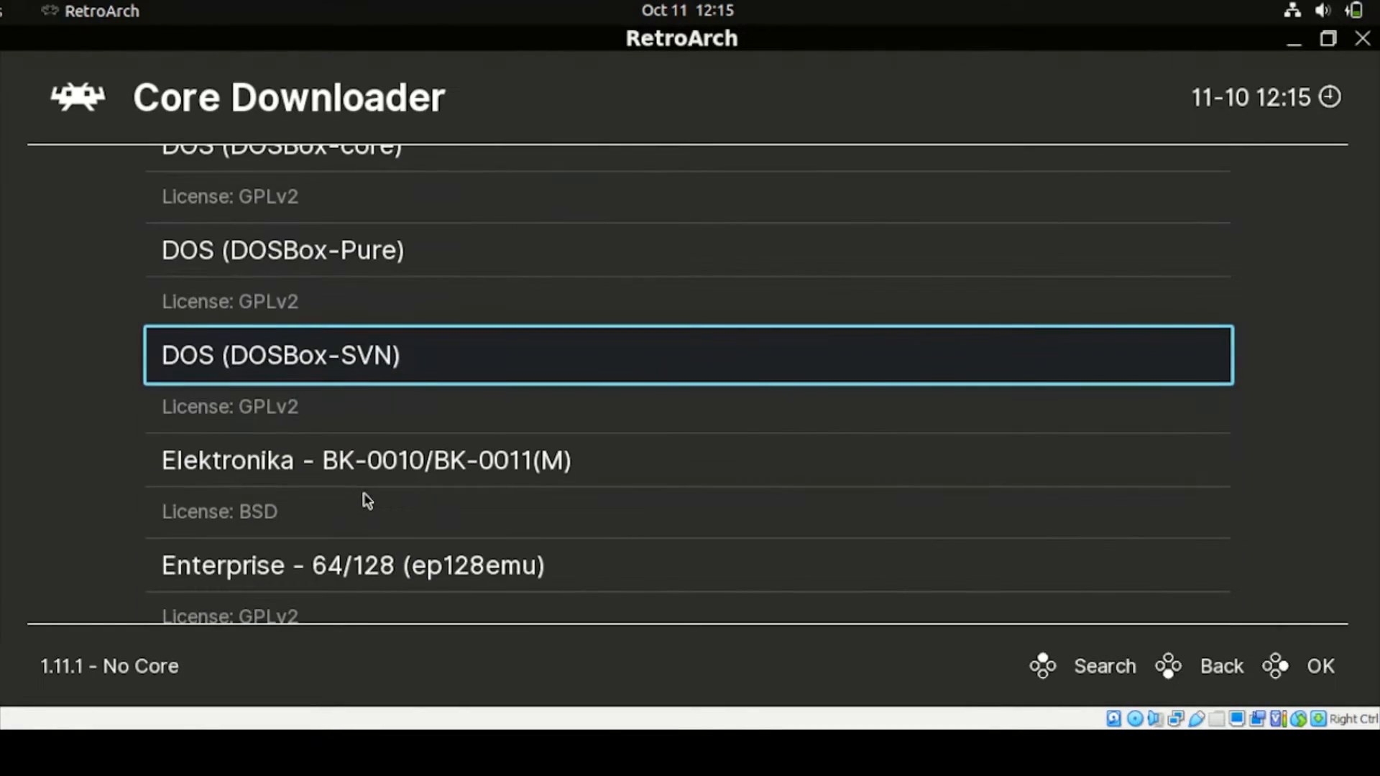
pyautogui.scroll(-3)
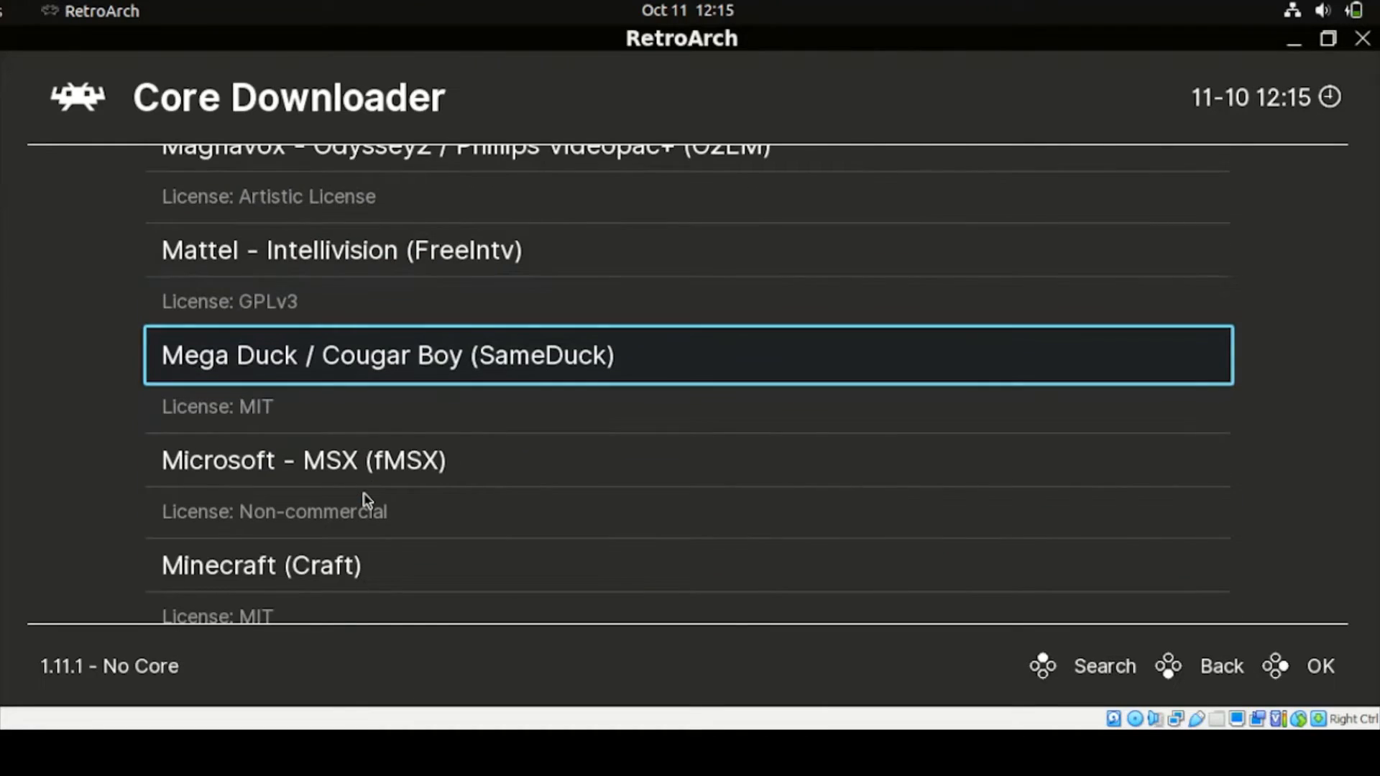
pyautogui.scroll(-3)
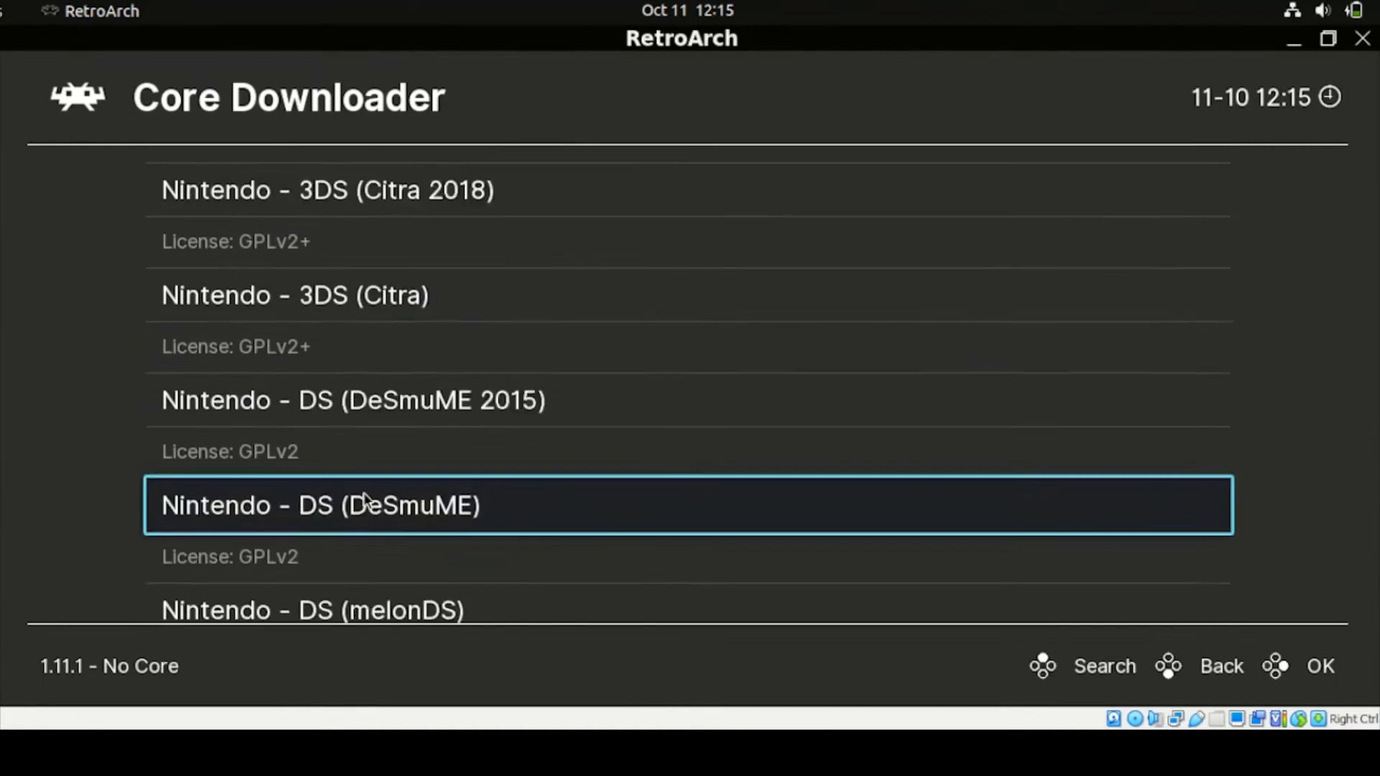
pyautogui.scroll(-3)
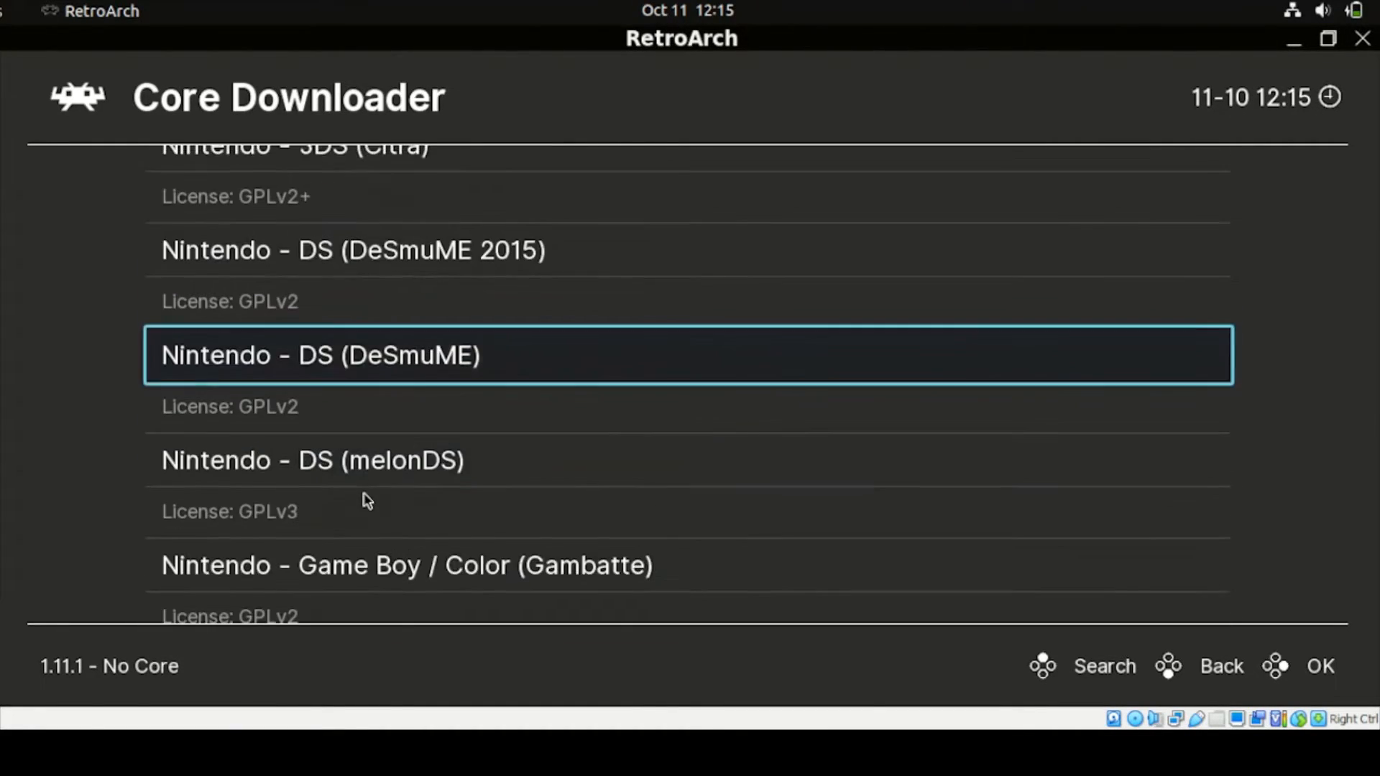
pyautogui.scroll(-3)
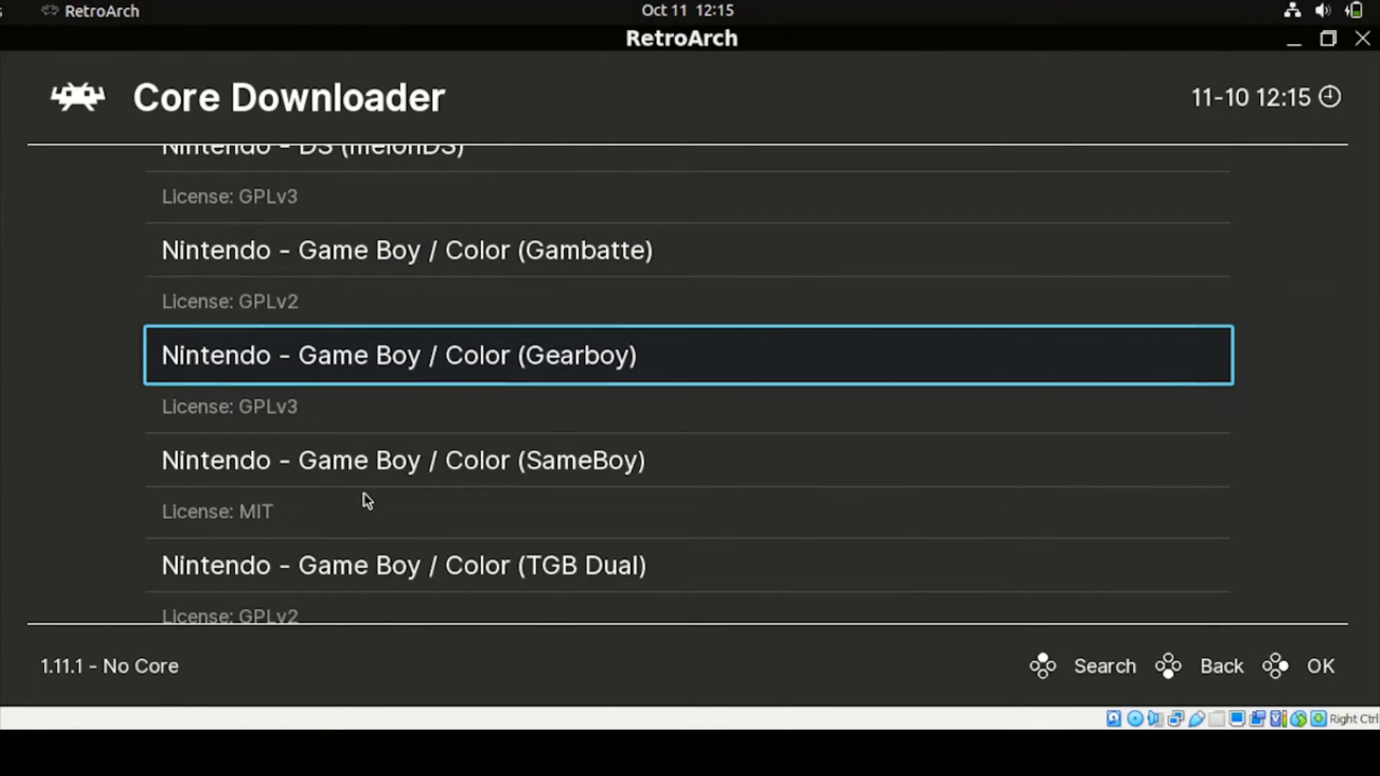
pyautogui.scroll(-3)
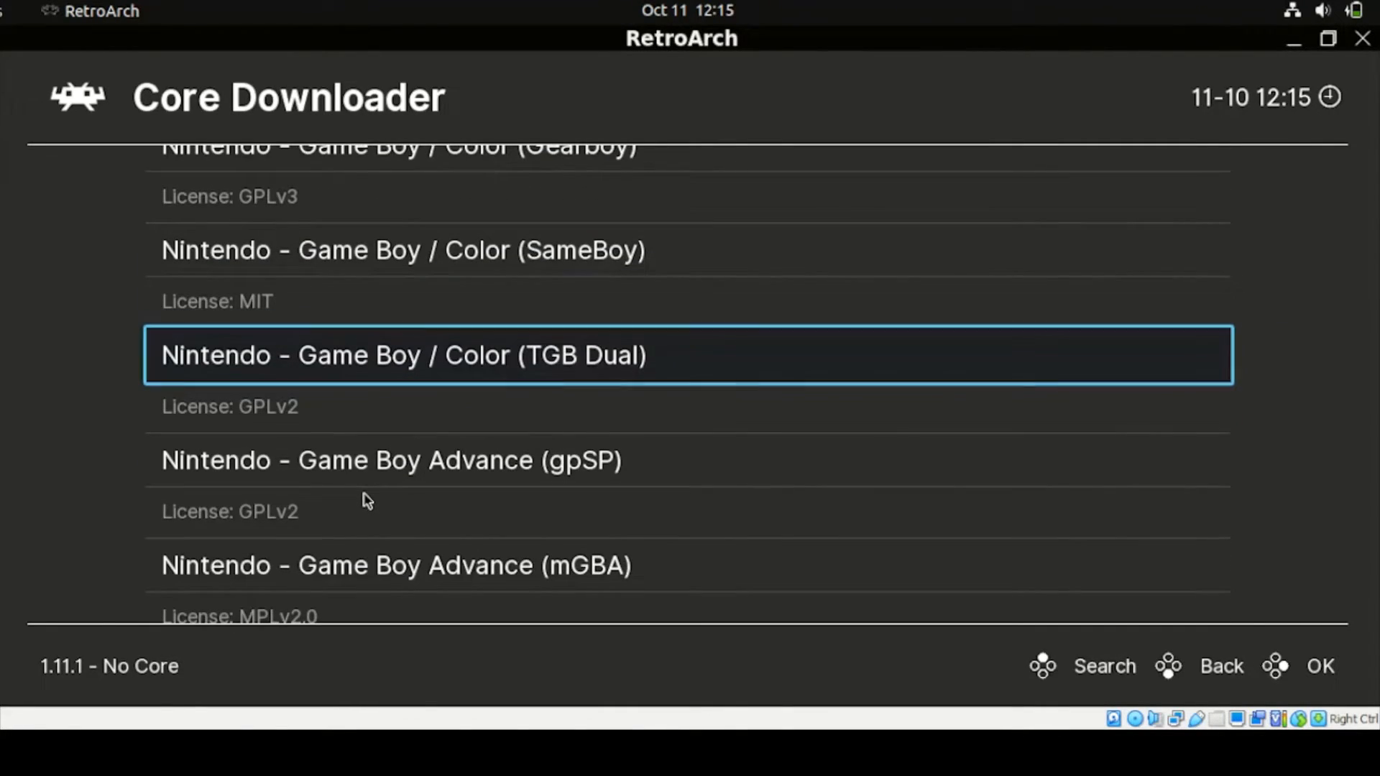
pyautogui.scroll(-3)
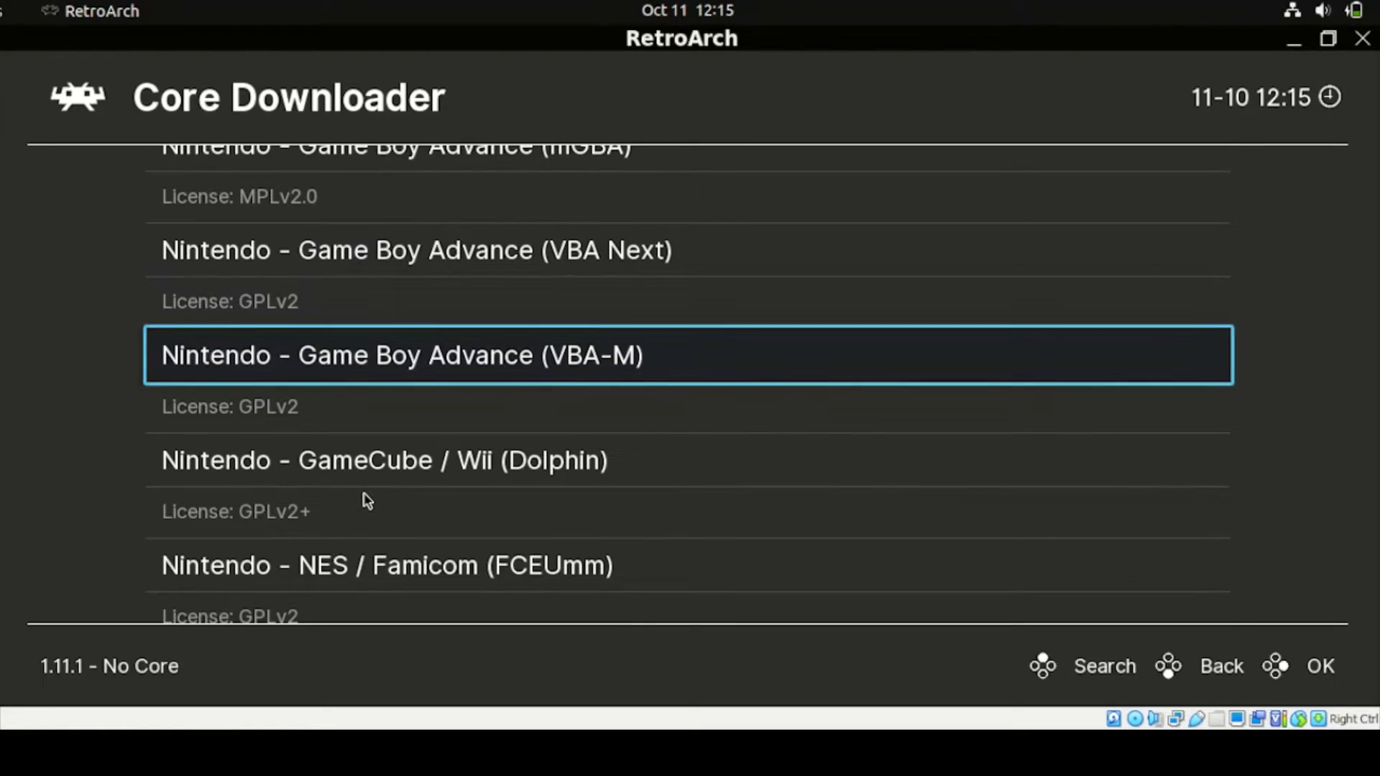
pyautogui.scroll(-3)
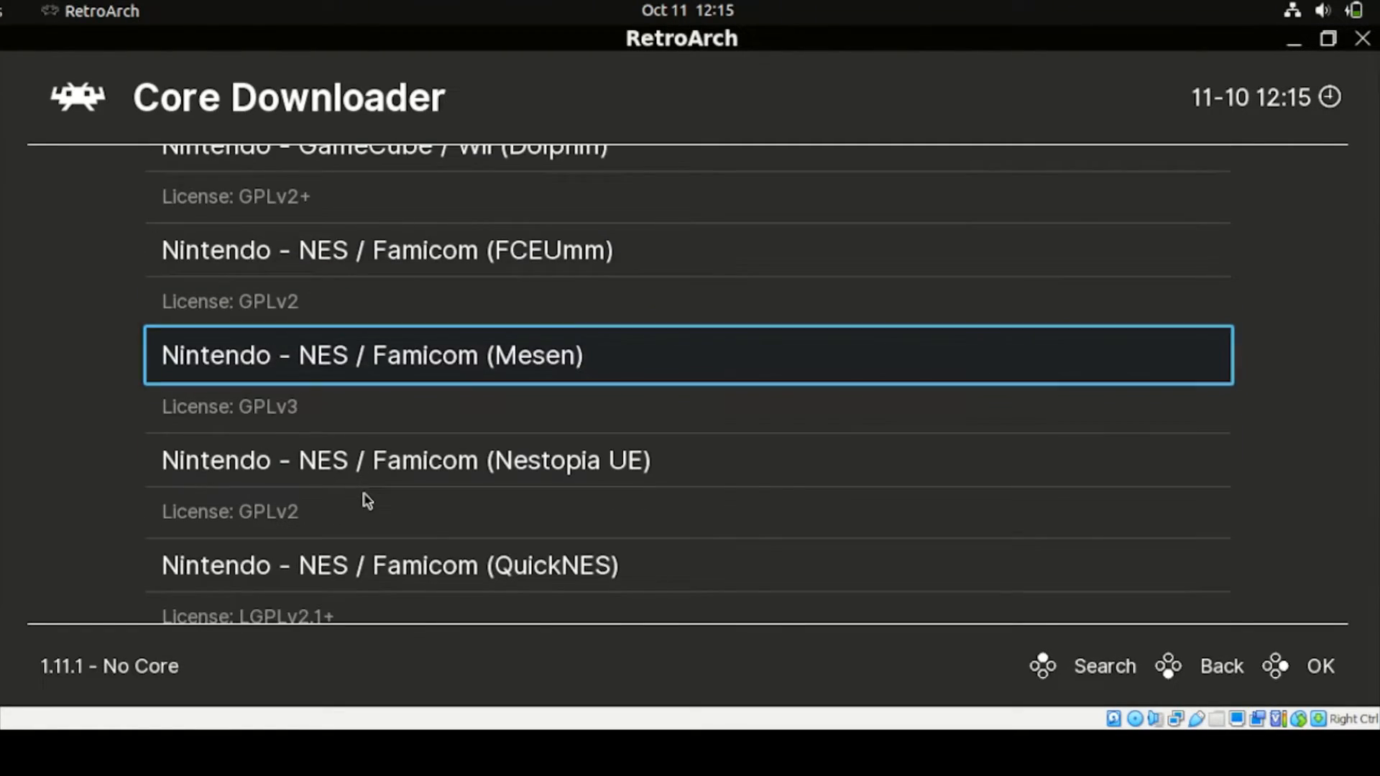
pyautogui.scroll(-3)
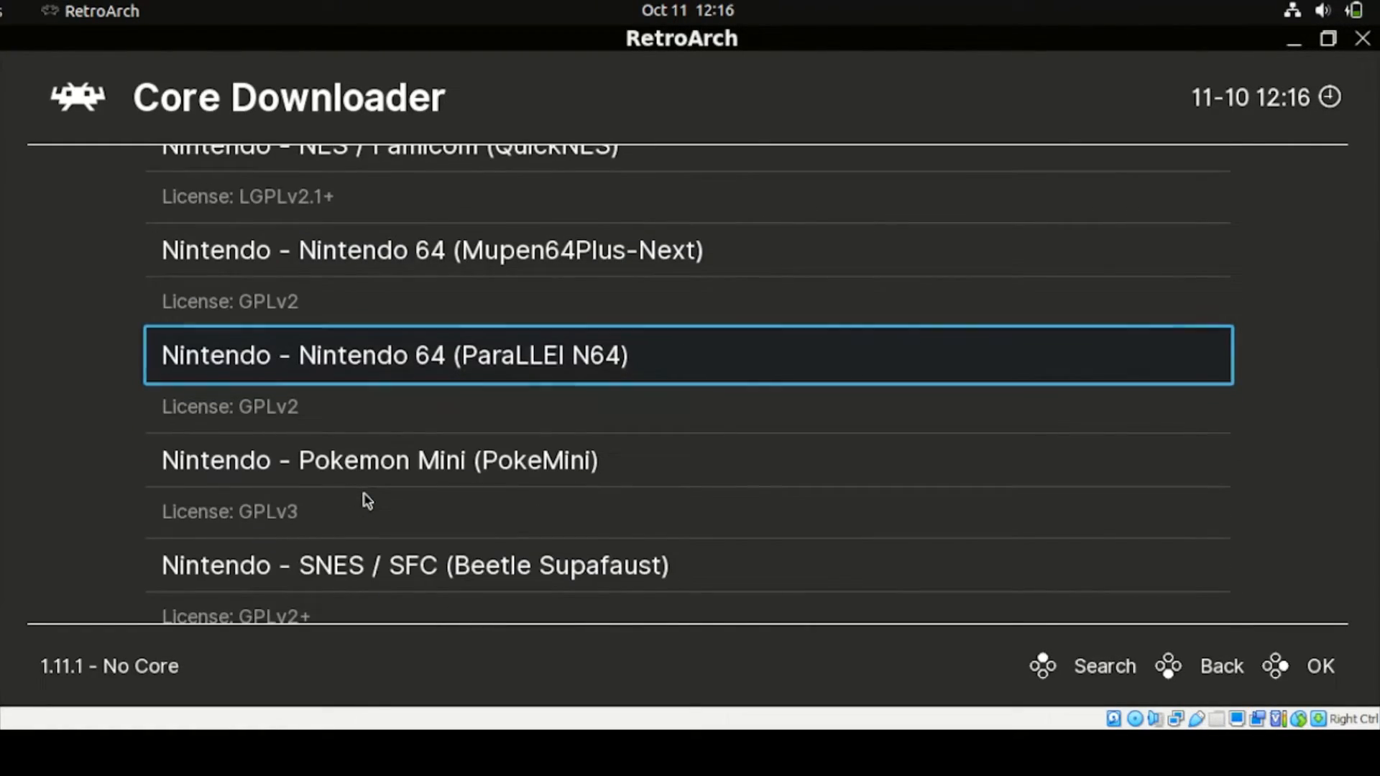
pyautogui.scroll(-3)
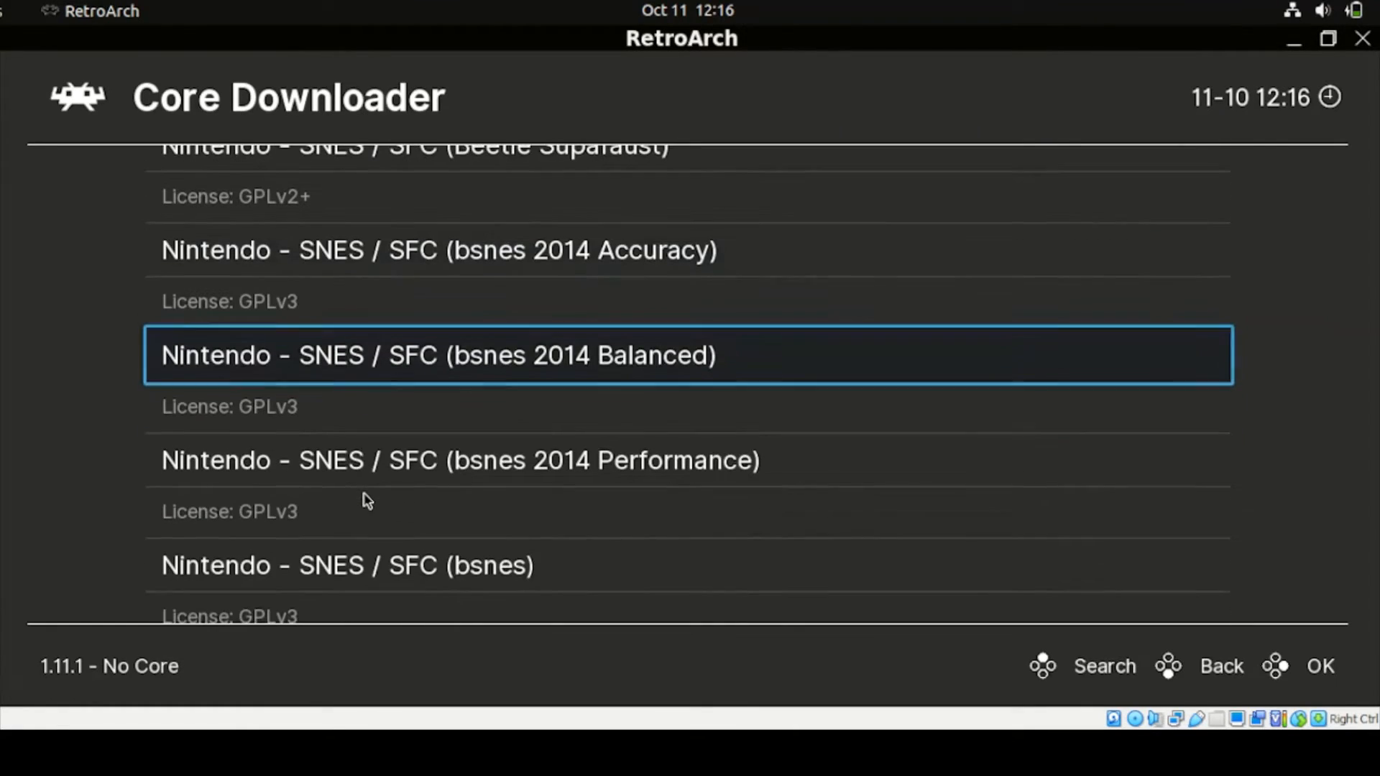
pyautogui.scroll(-3)
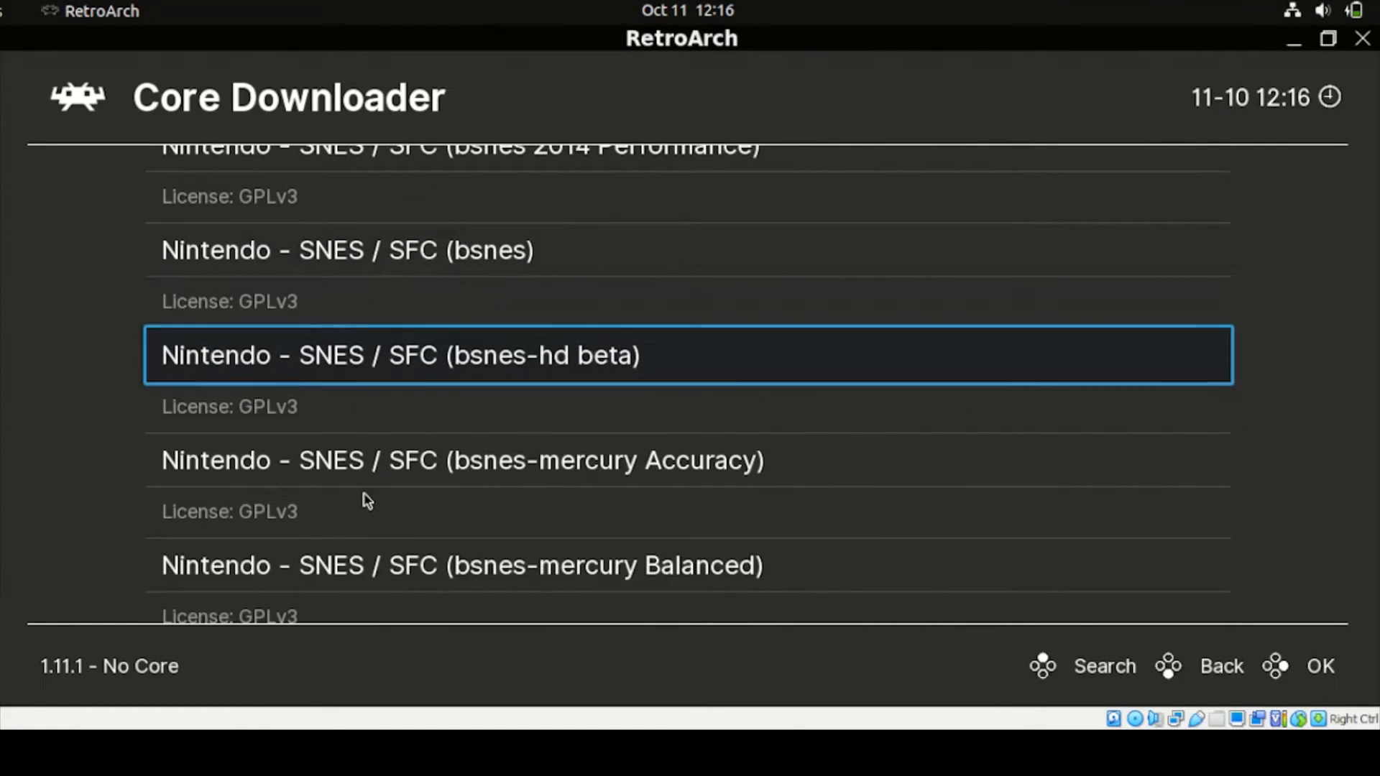
pyautogui.scroll(-3)
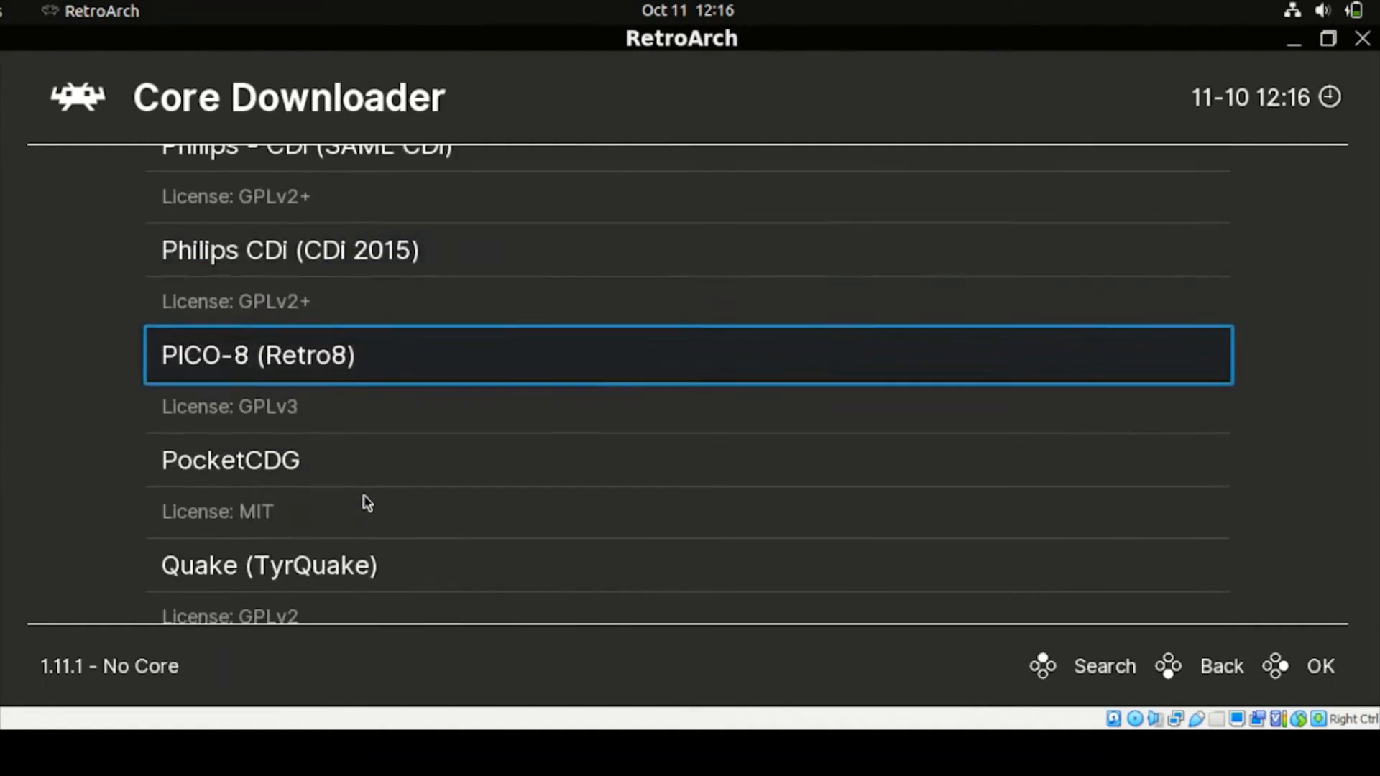
pyautogui.scroll(-3)
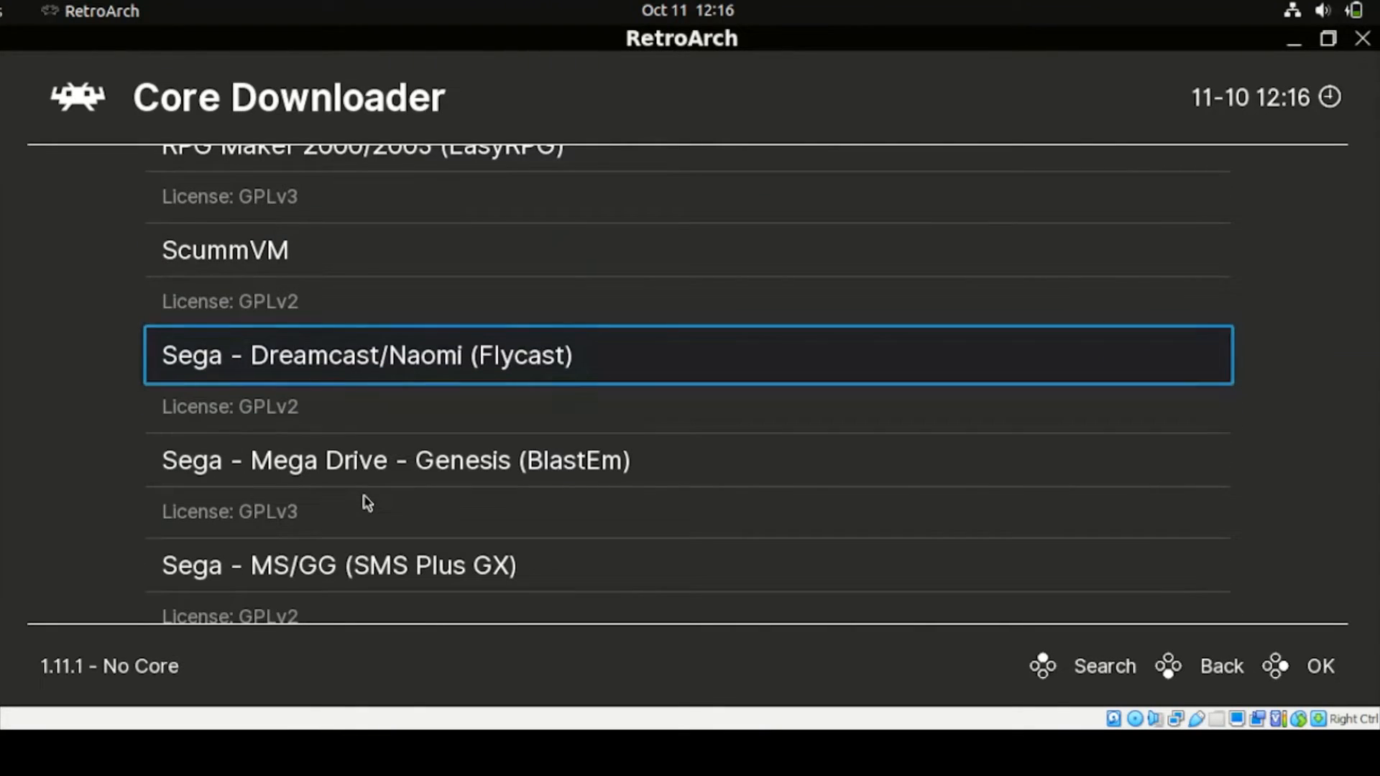
pyautogui.scroll(-3)
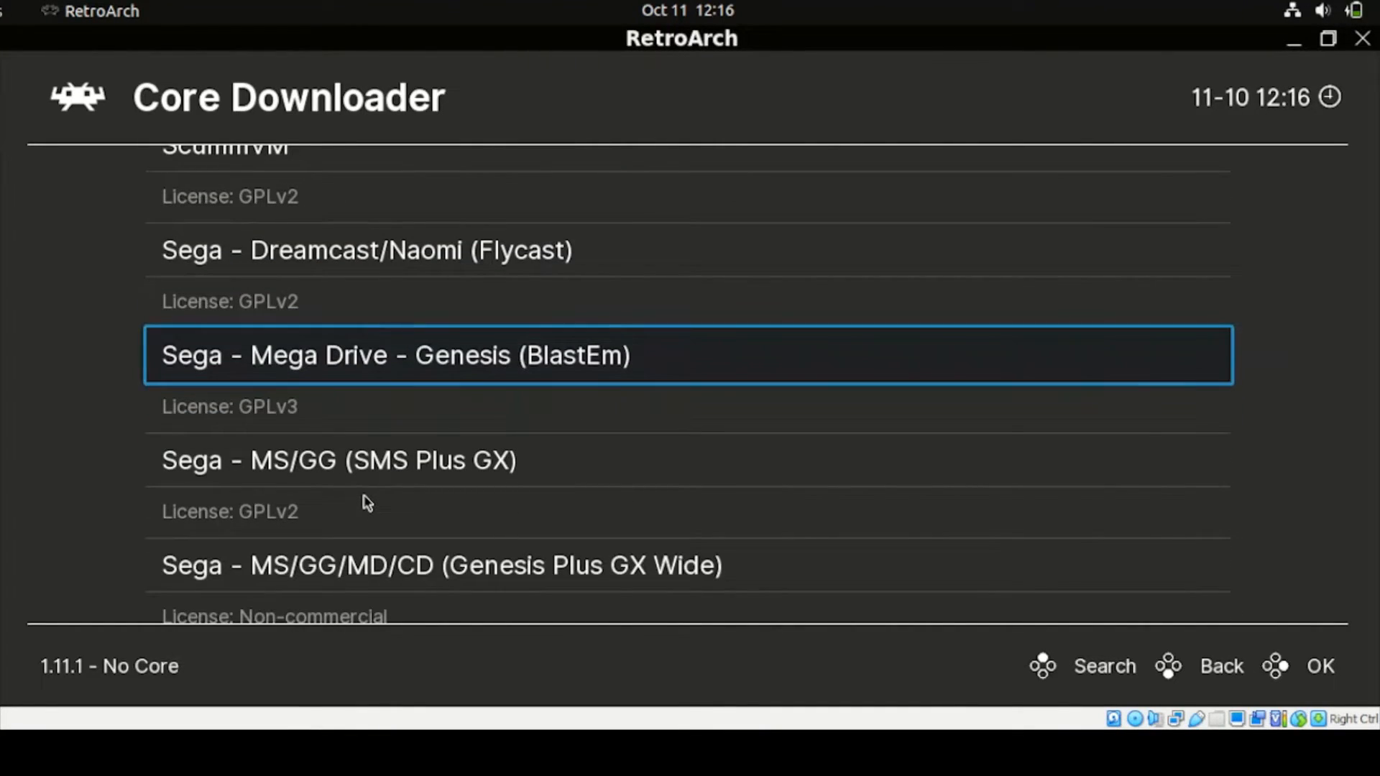
pyautogui.scroll(-3)
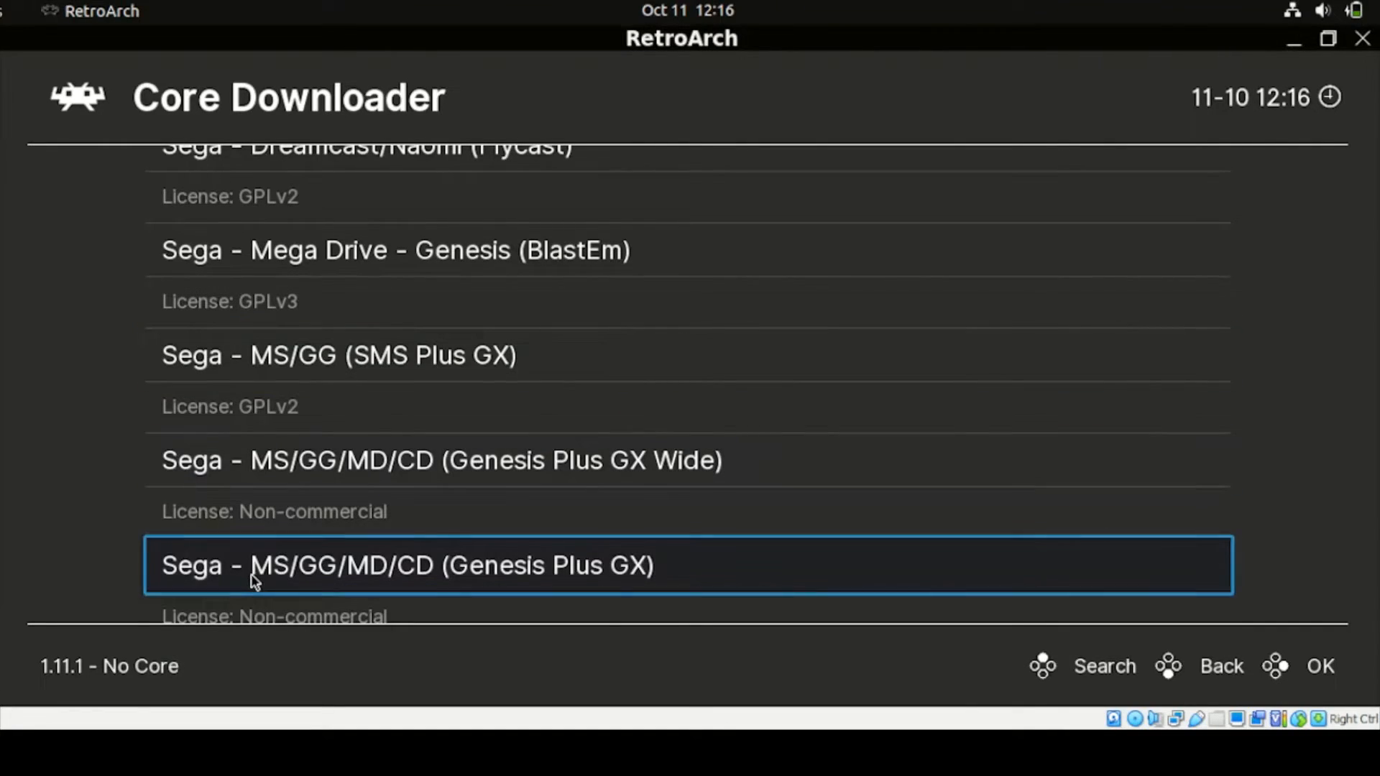
pyautogui.moveTo(299, 576)
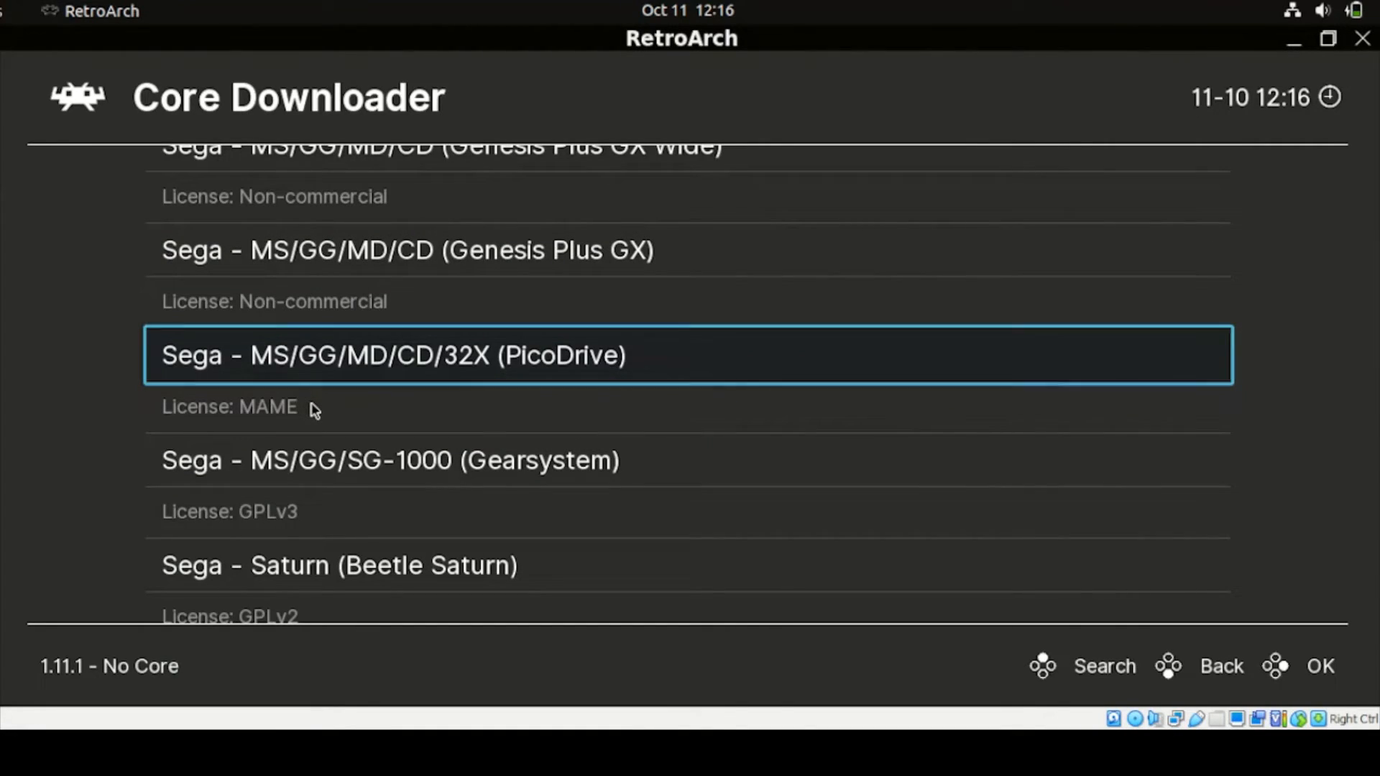
pyautogui.scroll(3)
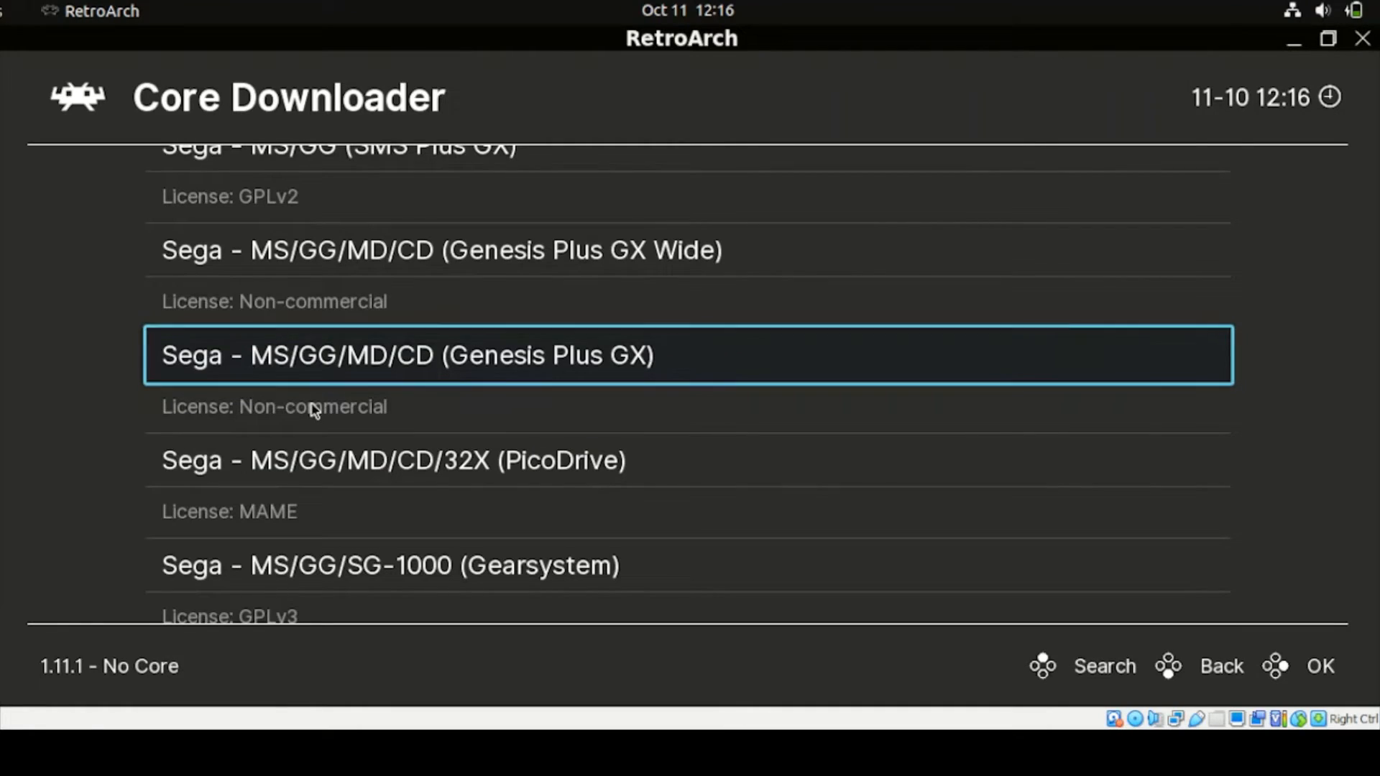
pyautogui.press('up')
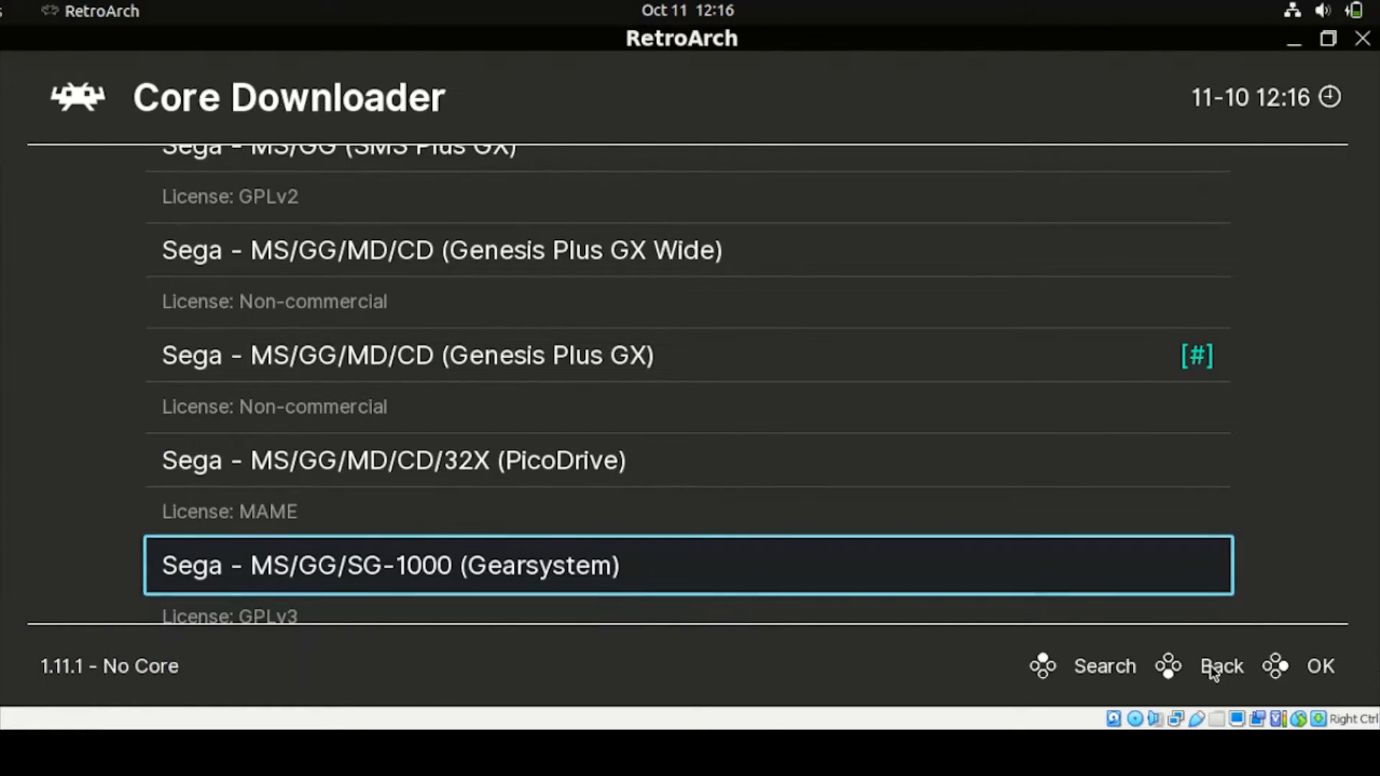
pyautogui.click(1222, 665)
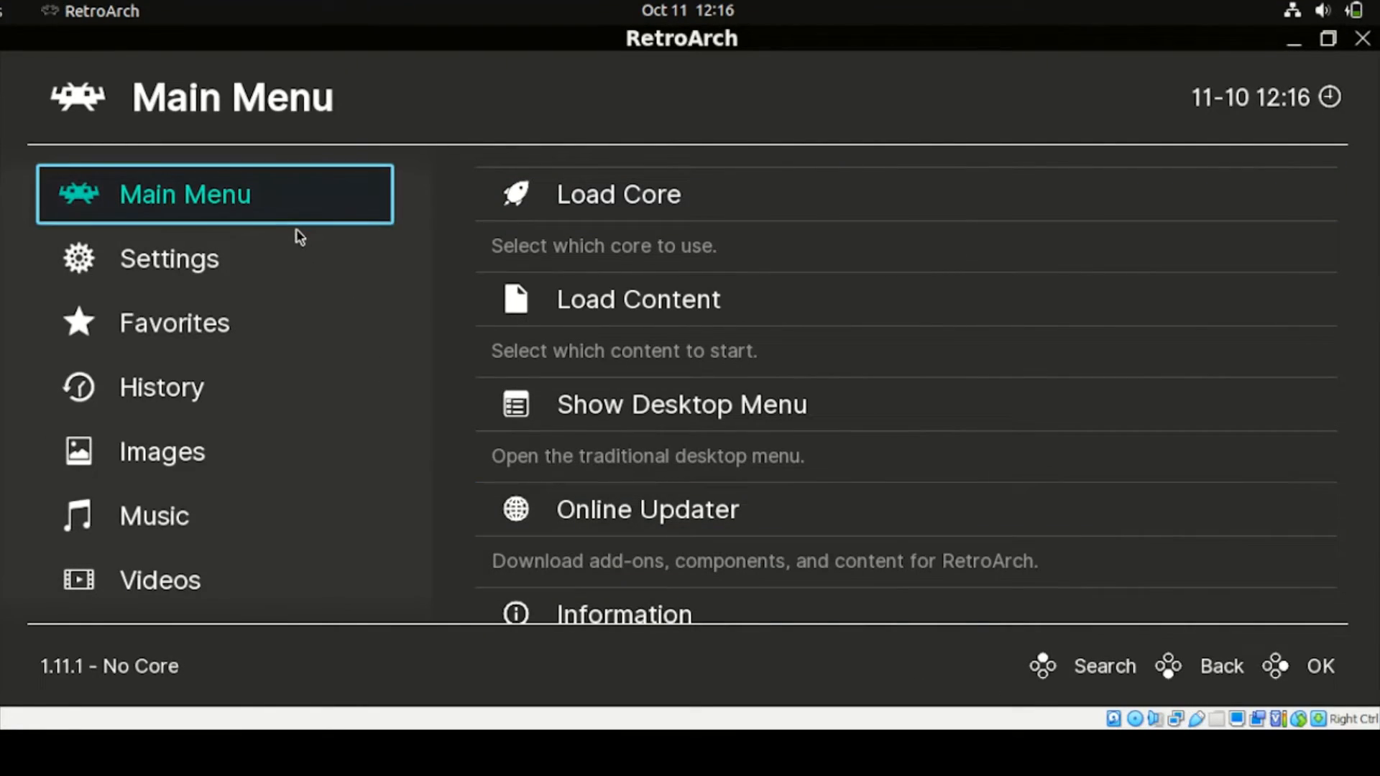
pyautogui.click(638, 299)
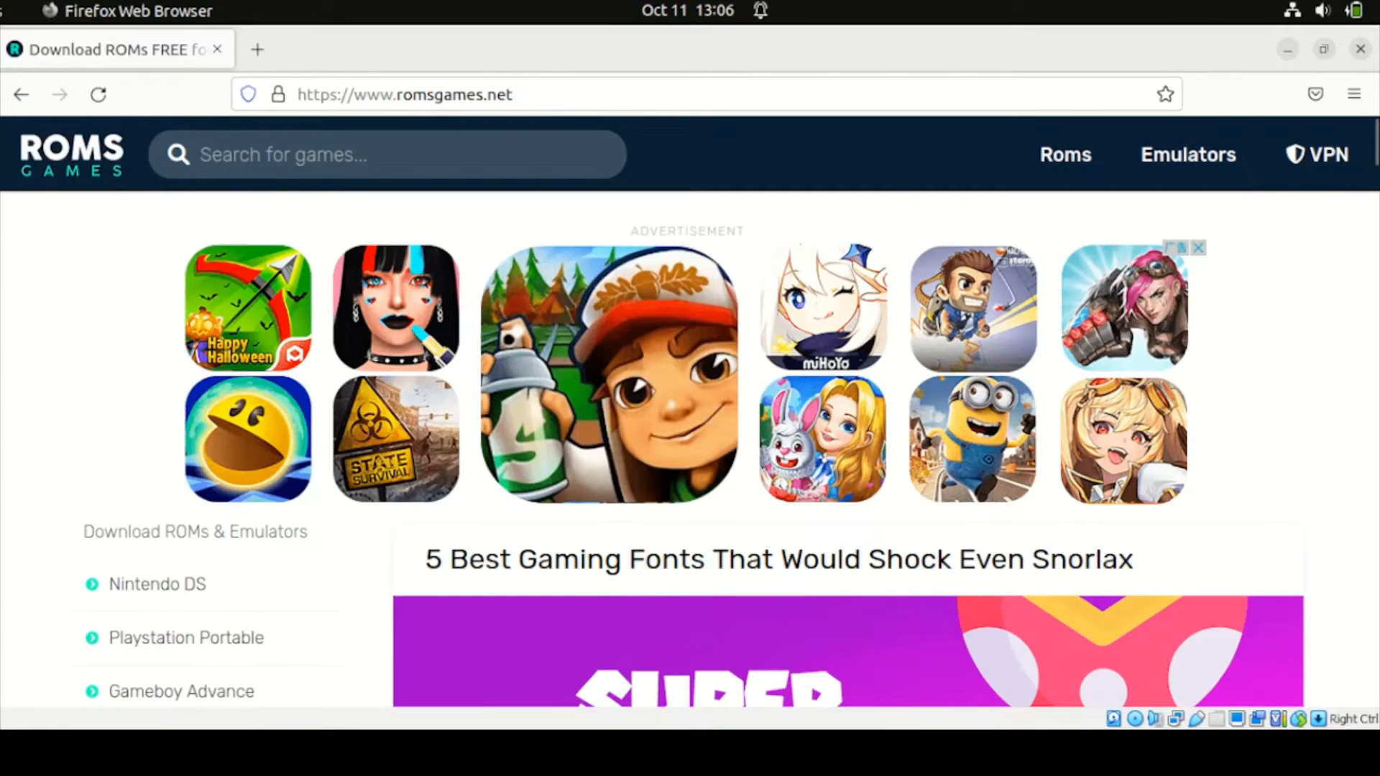
pyautogui.moveTo(156, 387)
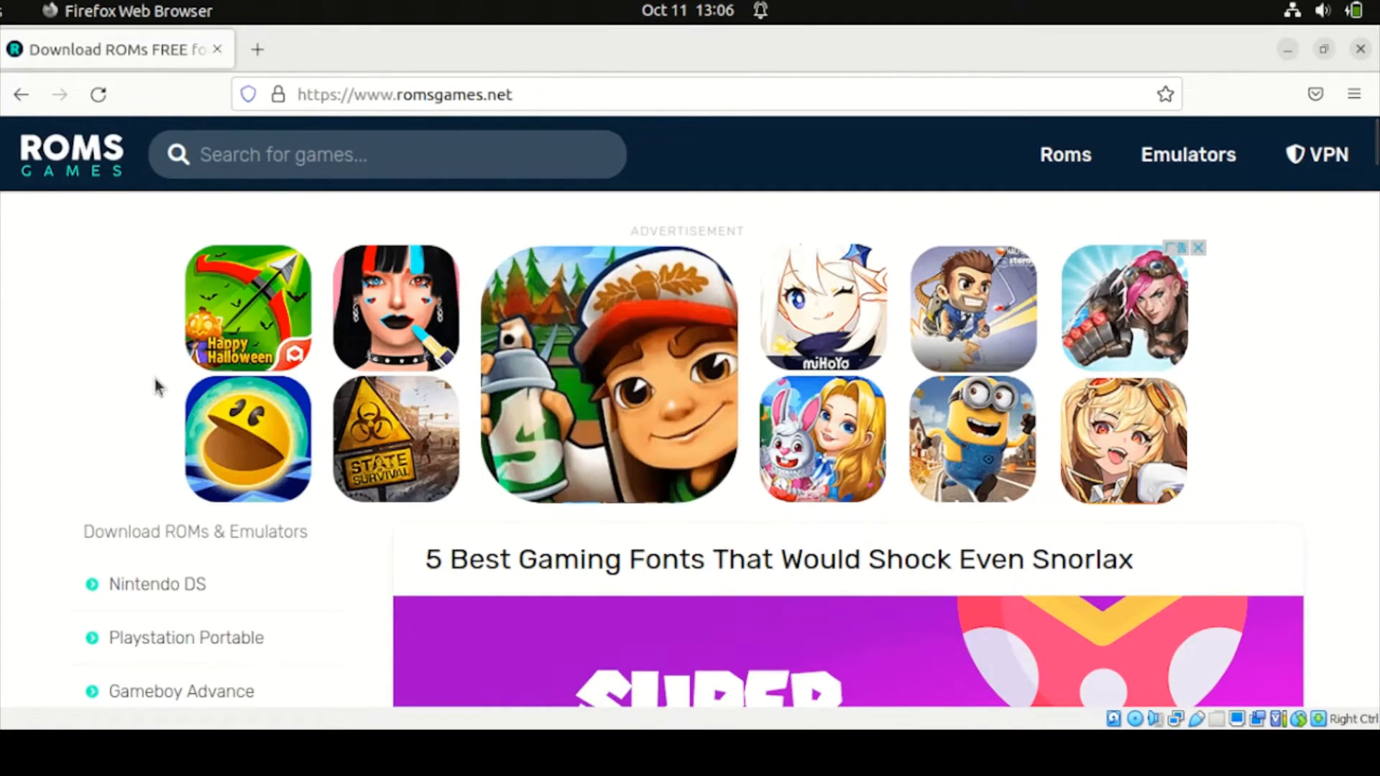
pyautogui.moveTo(473, 130)
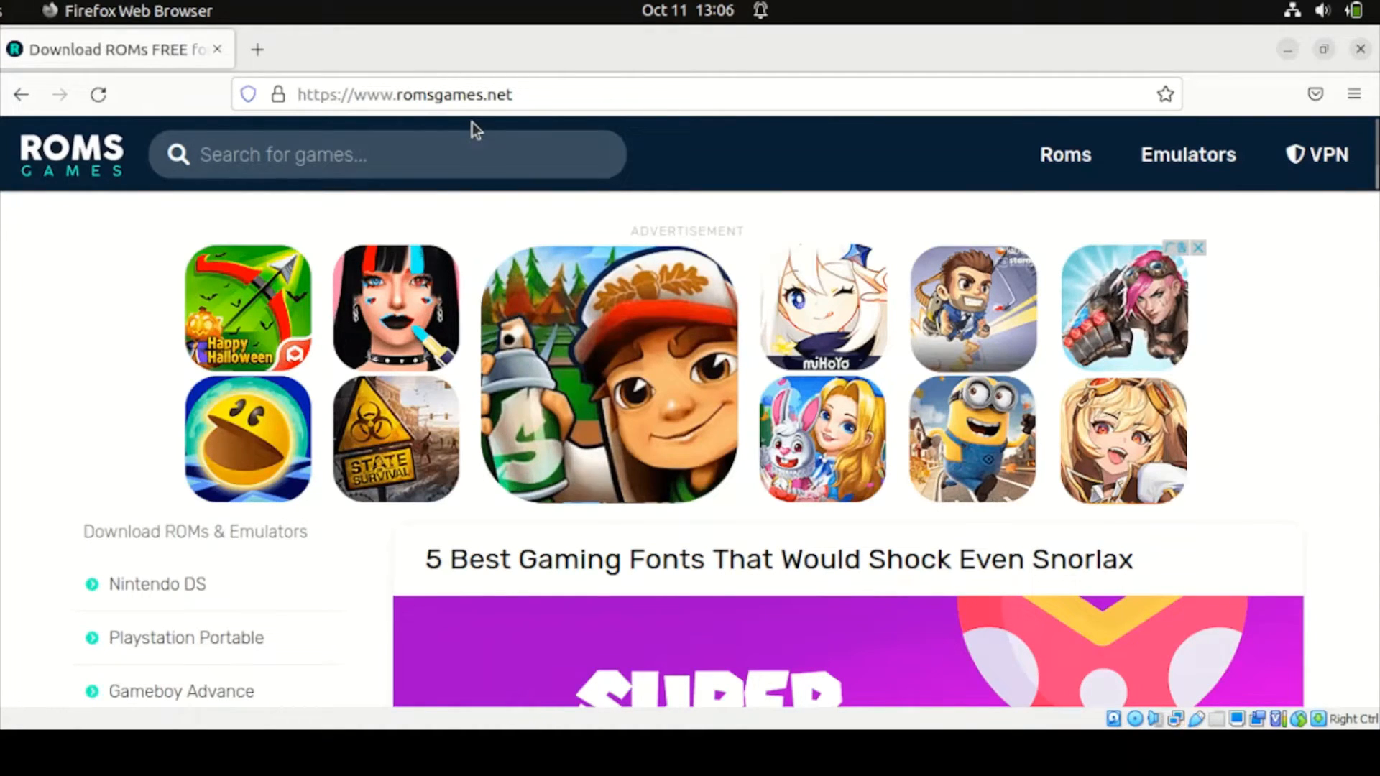
pyautogui.moveTo(314, 430)
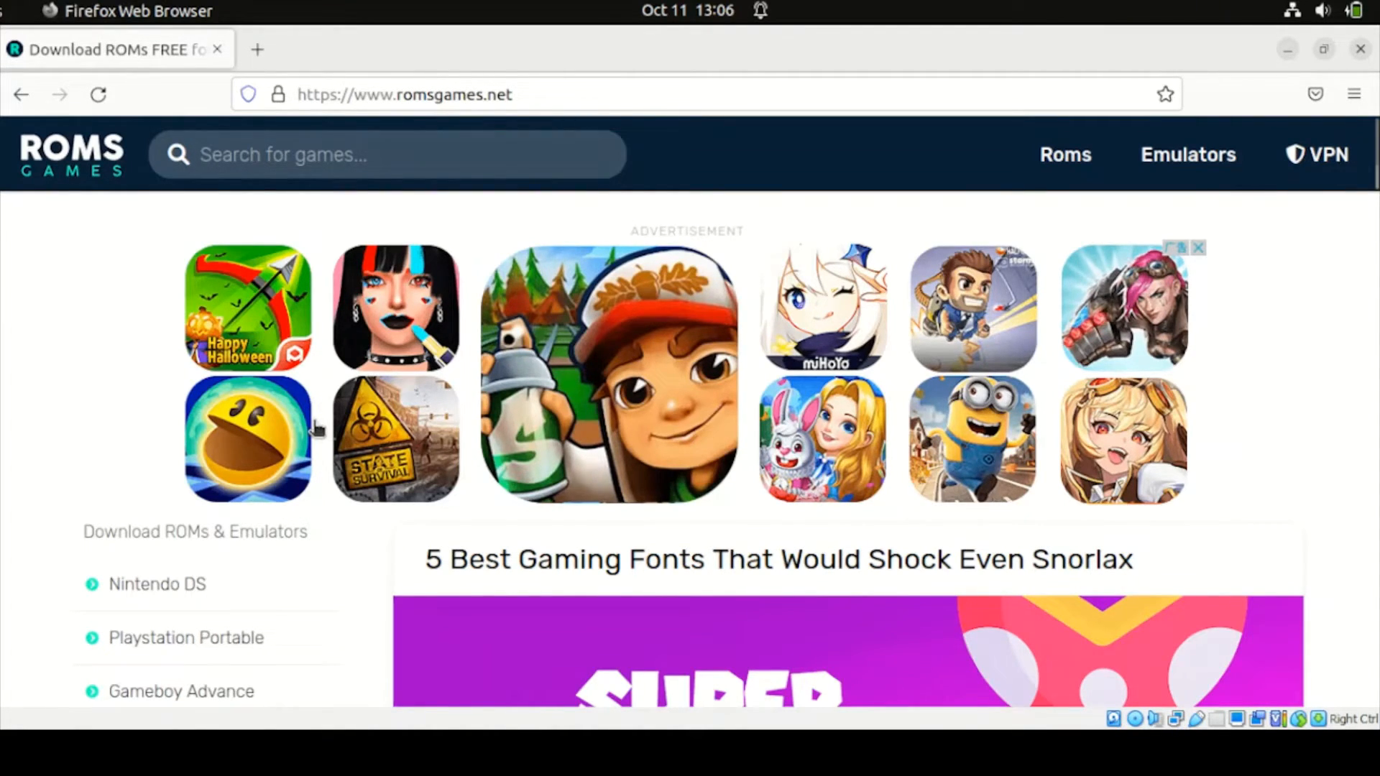
# Choose SEGA Genesis in the romsgames.net sidebar, then the Sonic The Hedgehog (JUE) cover.
pyautogui.scroll(-3)
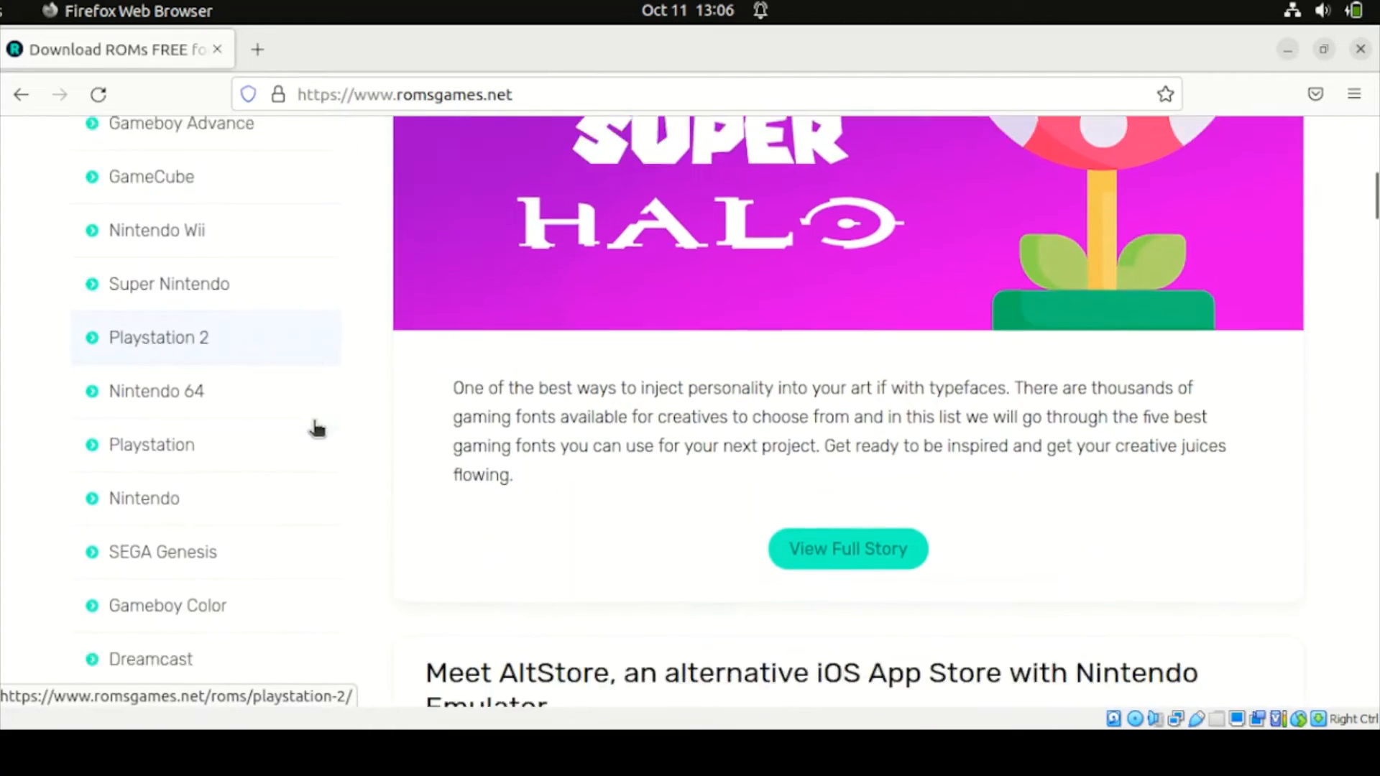
pyautogui.click(163, 509)
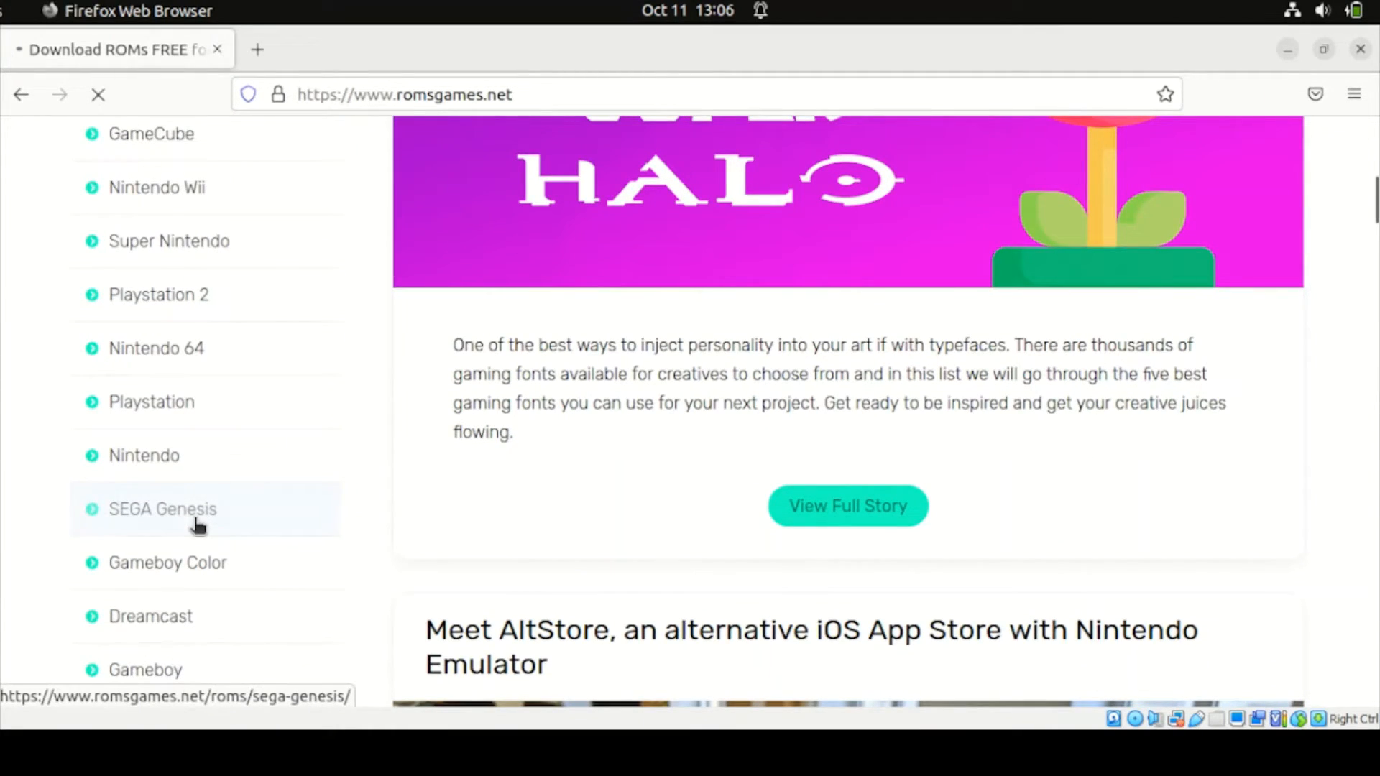
pyautogui.click(161, 509)
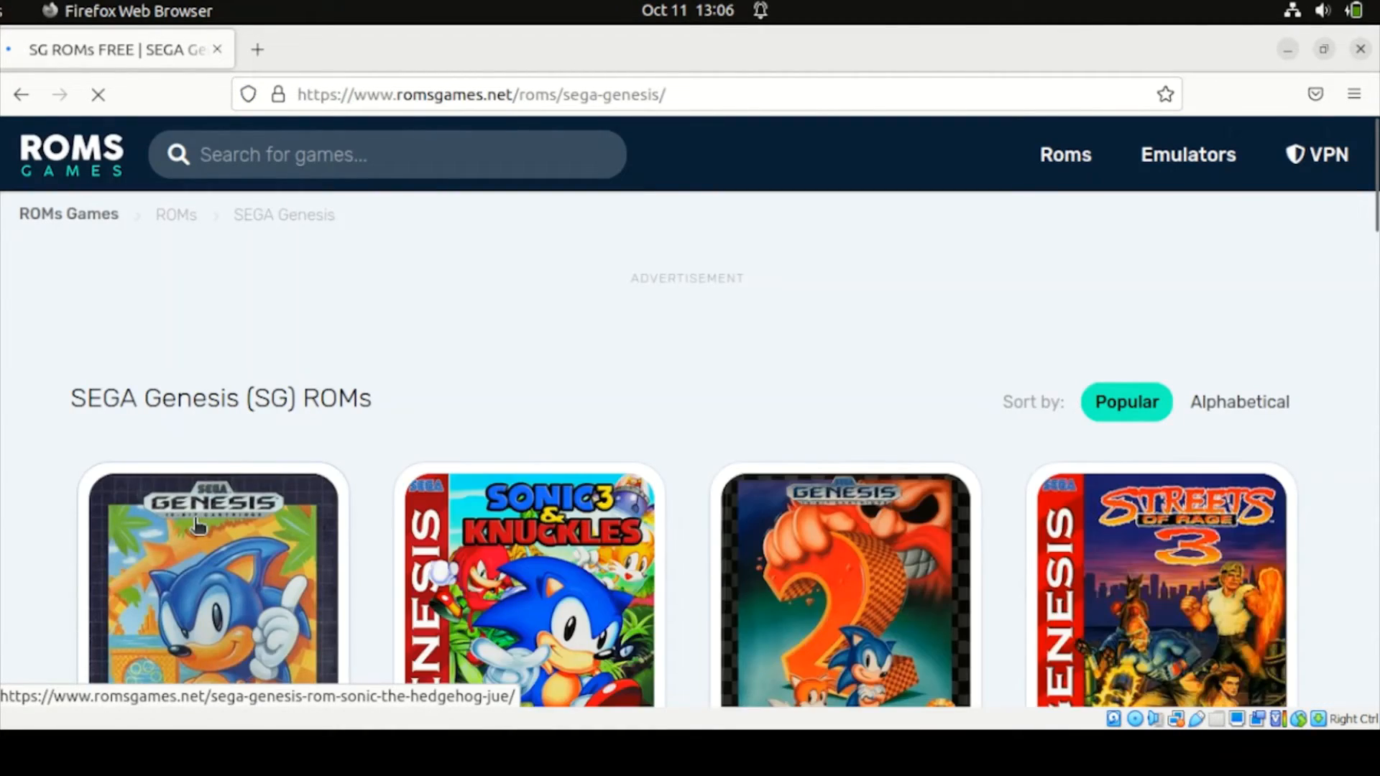
pyautogui.scroll(-3)
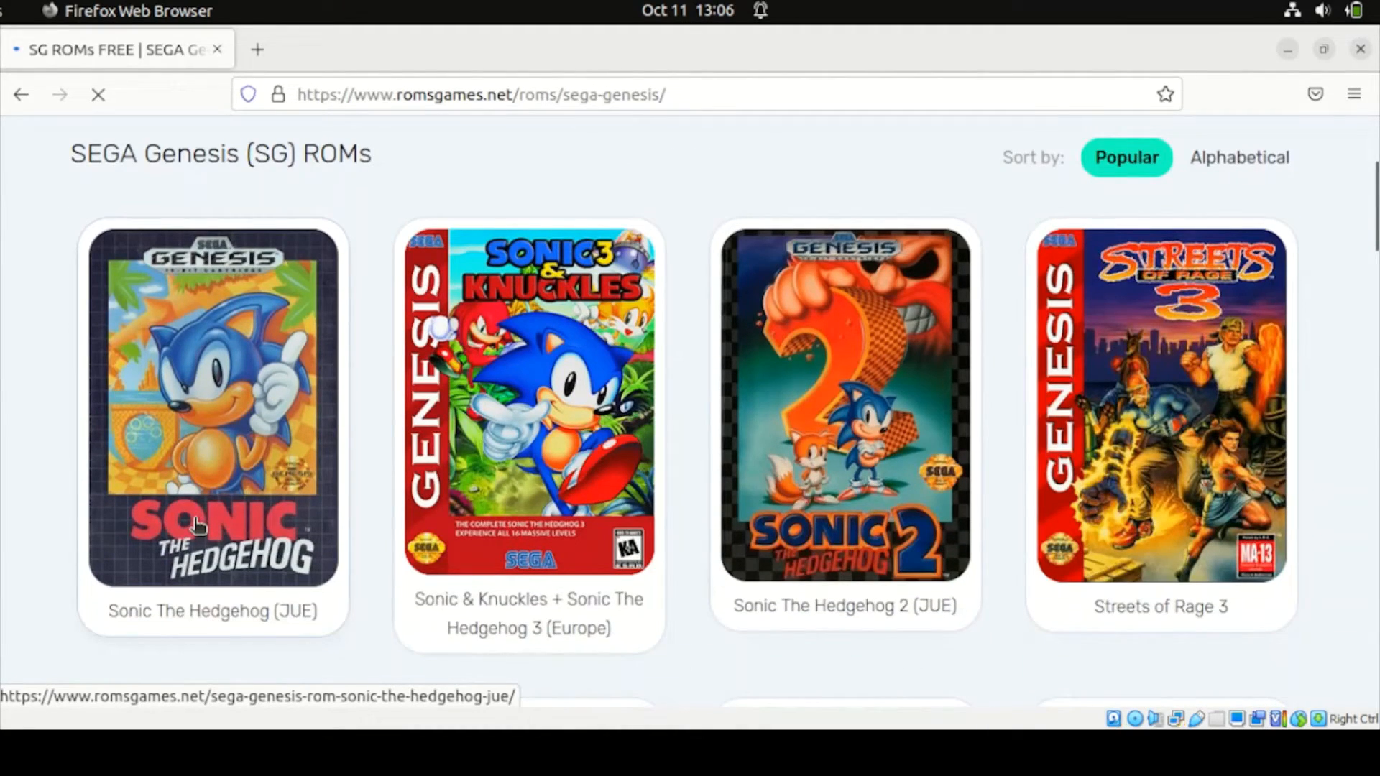
pyautogui.moveTo(217, 463)
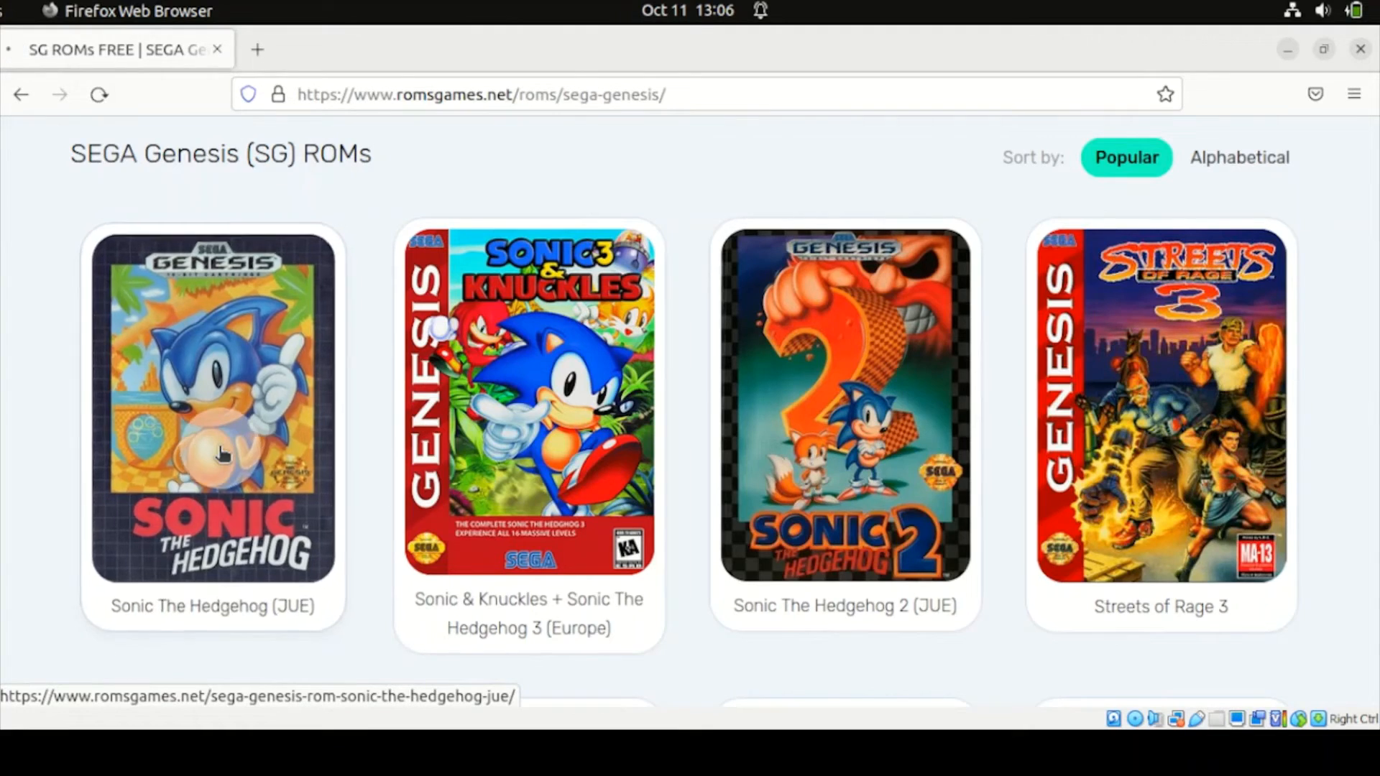
pyautogui.click(212, 408)
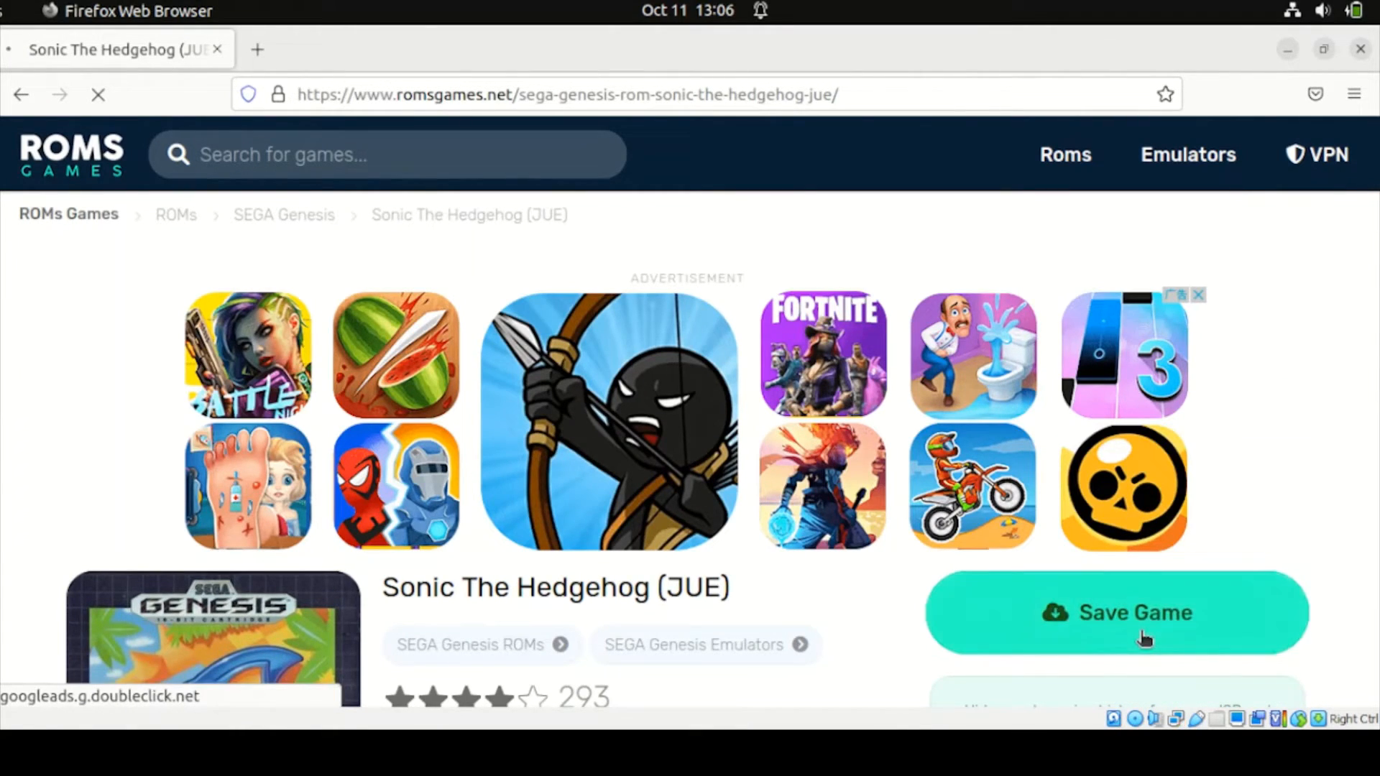
# Save the Sonic The Hedgehog (USA, Europe).zip game file and show it in its folder.
pyautogui.click(1114, 612)
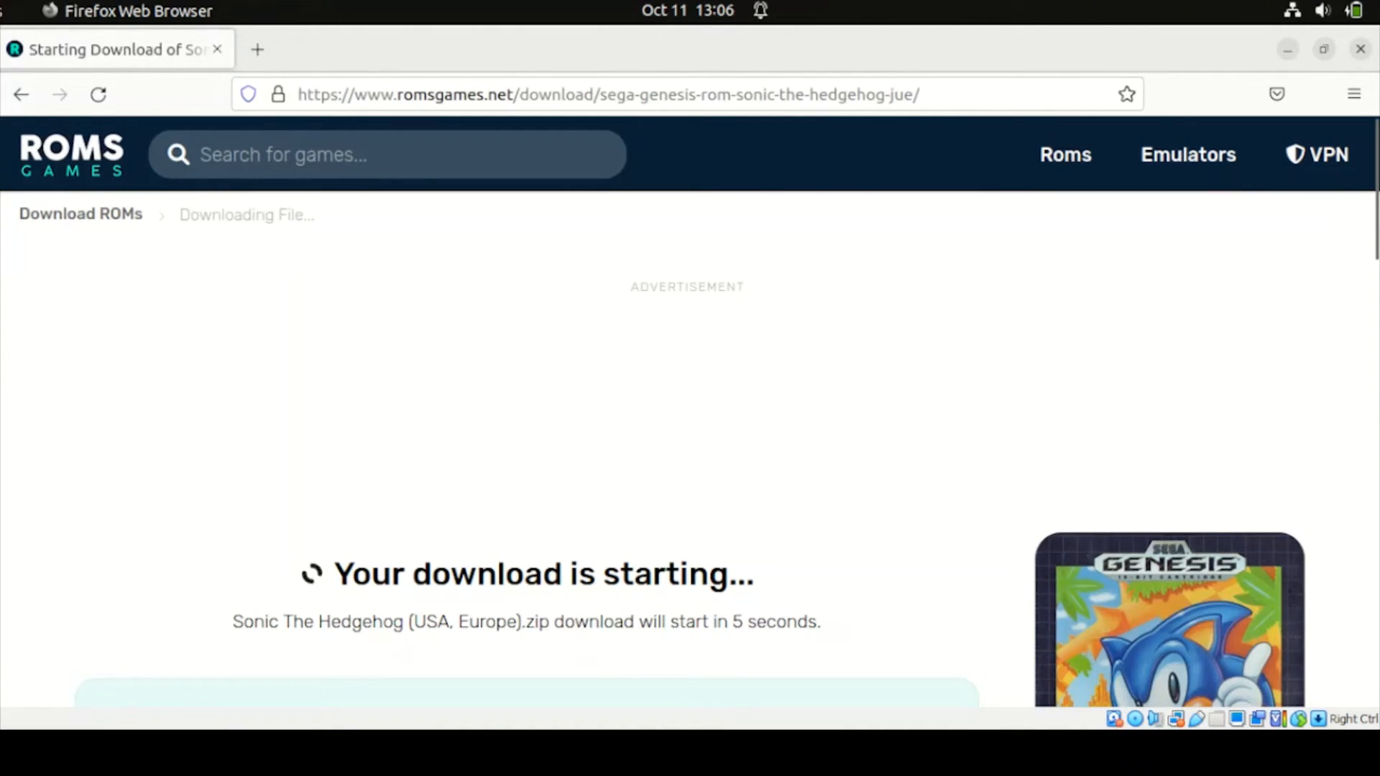
pyautogui.click(1314, 94)
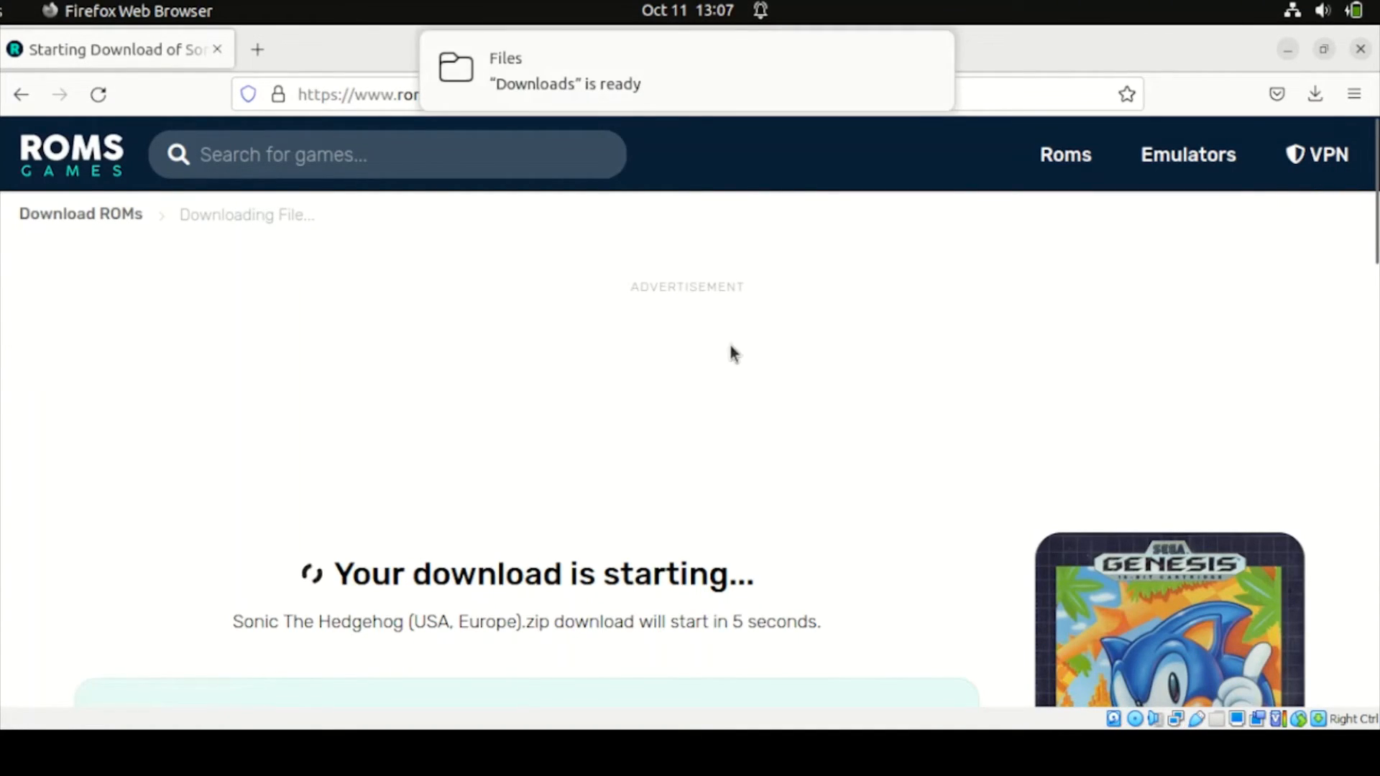
pyautogui.moveTo(202, 242)
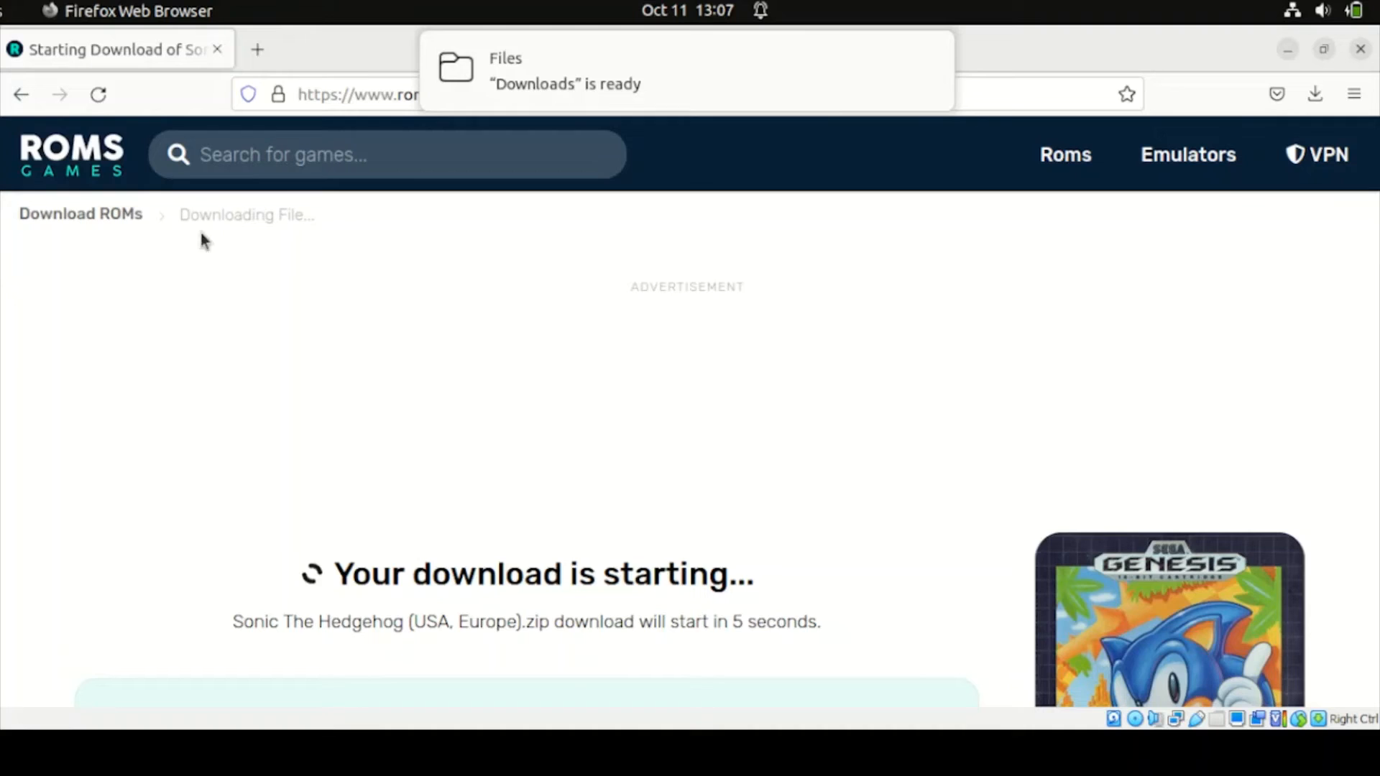
# Bring up the Downloads folder and copy the Sonic zip from its context menu.
pyautogui.click(563, 70)
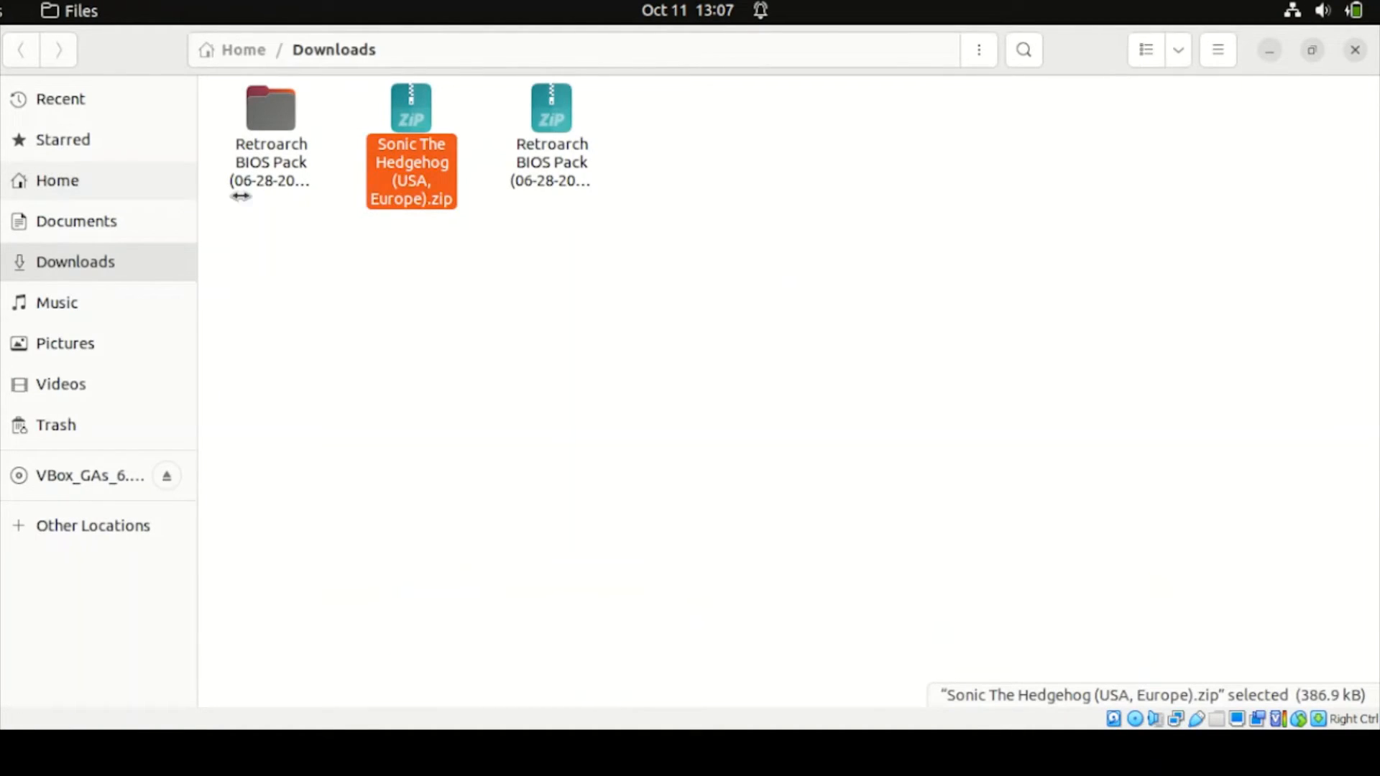
pyautogui.moveTo(479, 275)
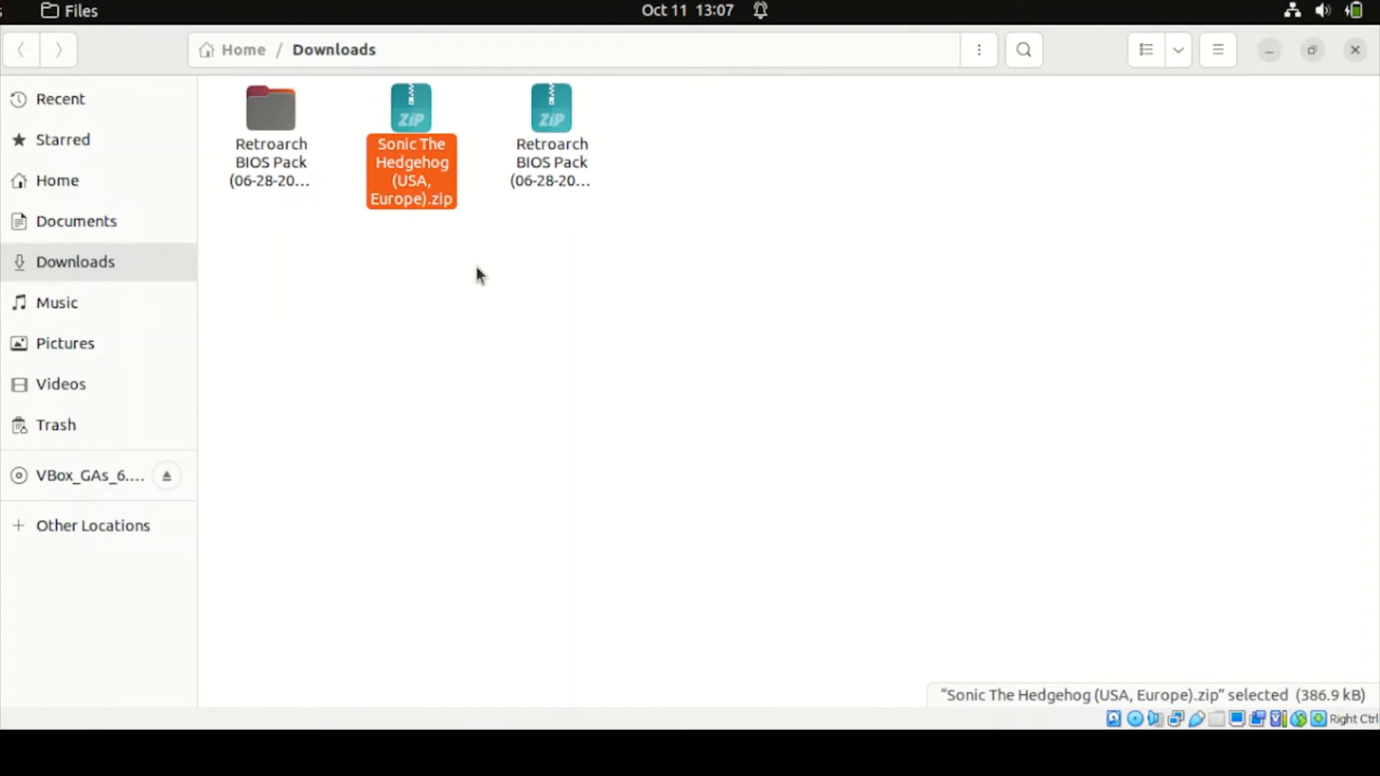
pyautogui.moveTo(424, 184)
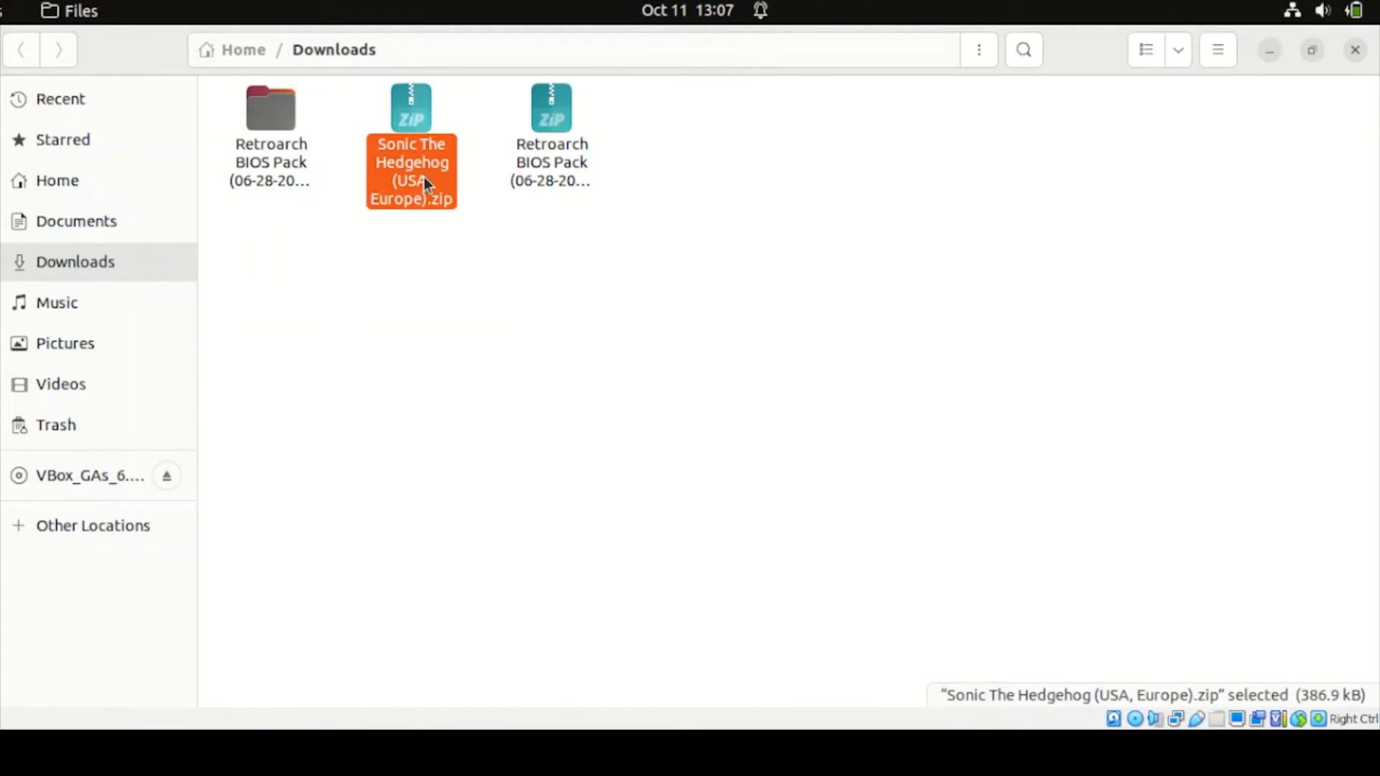
pyautogui.rightClick(411, 167)
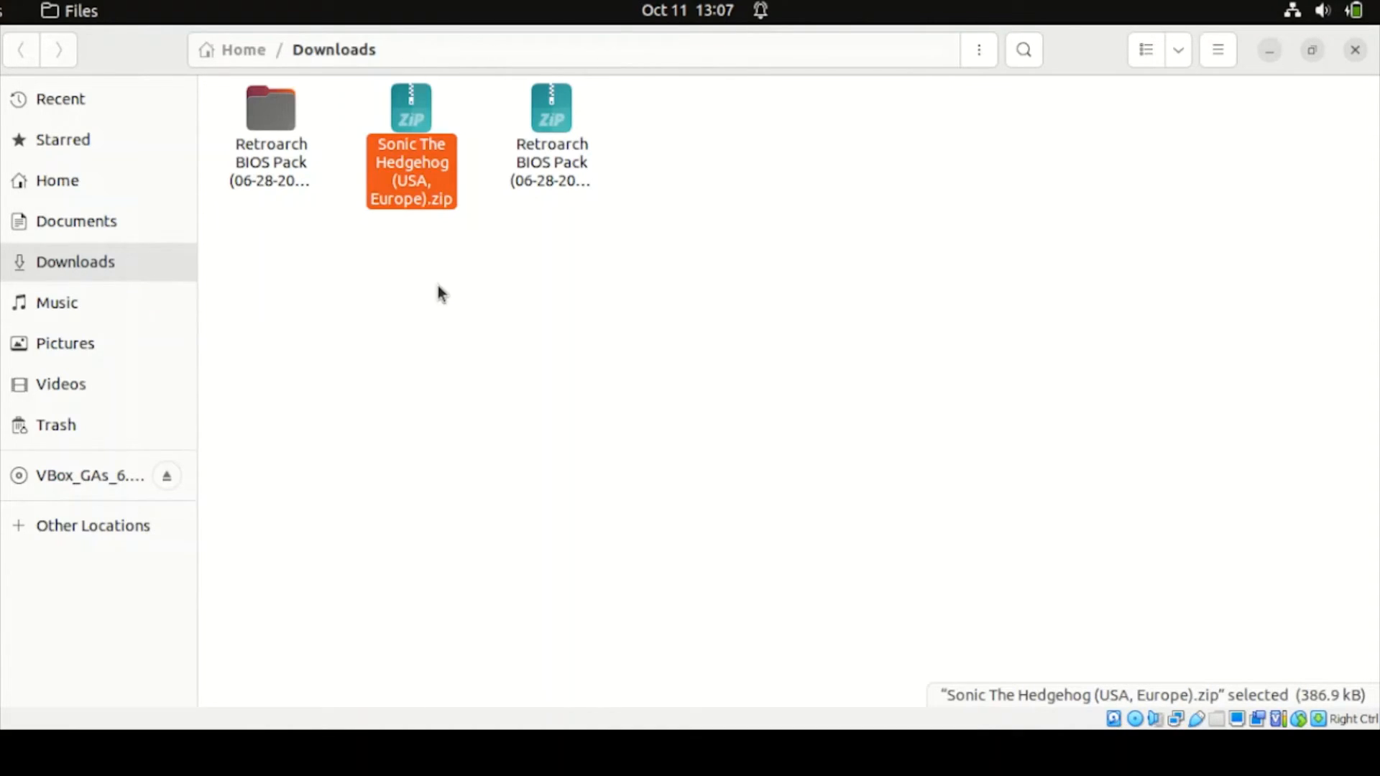
# Paste the Sonic zip into Home/snap/retroarch/1705/.config/retroarch/downloads.
pyautogui.click(56, 180)
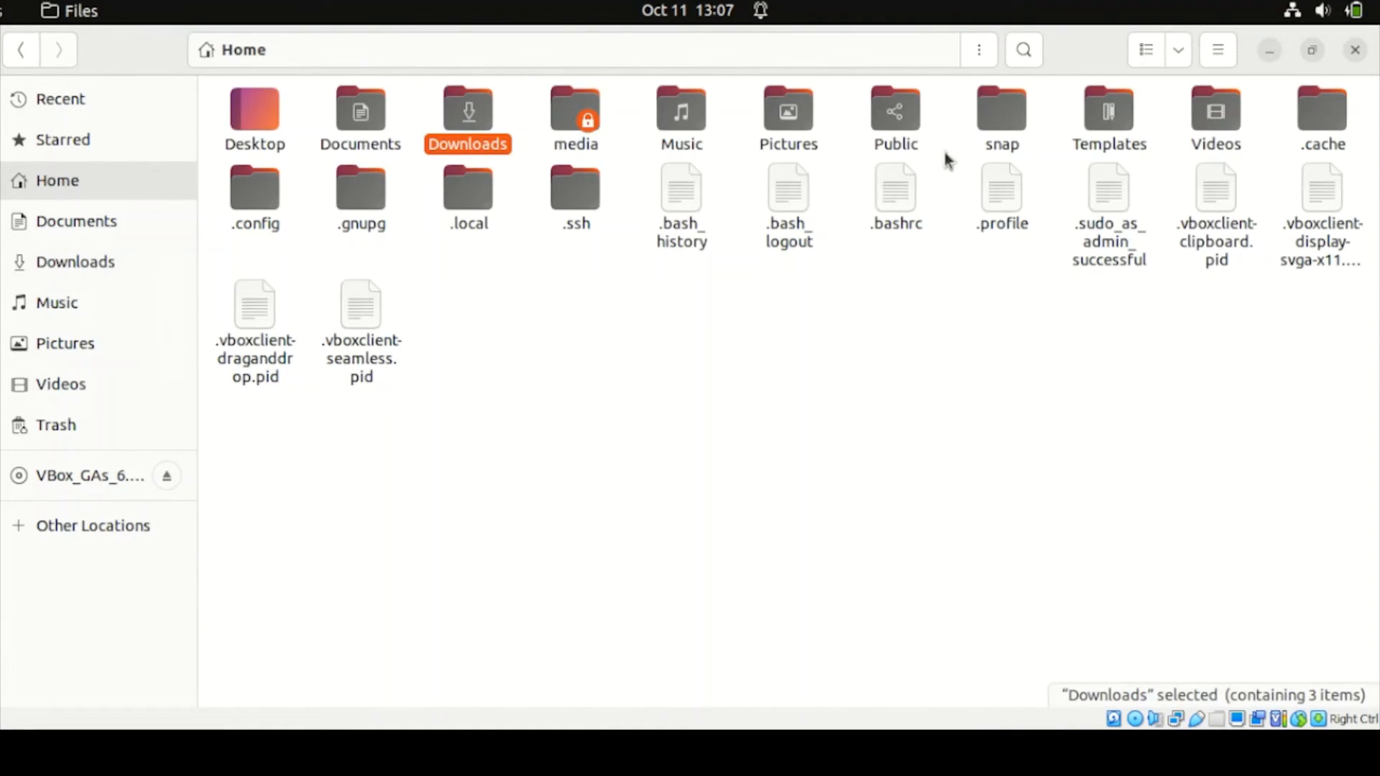
pyautogui.doubleClick(1000, 109)
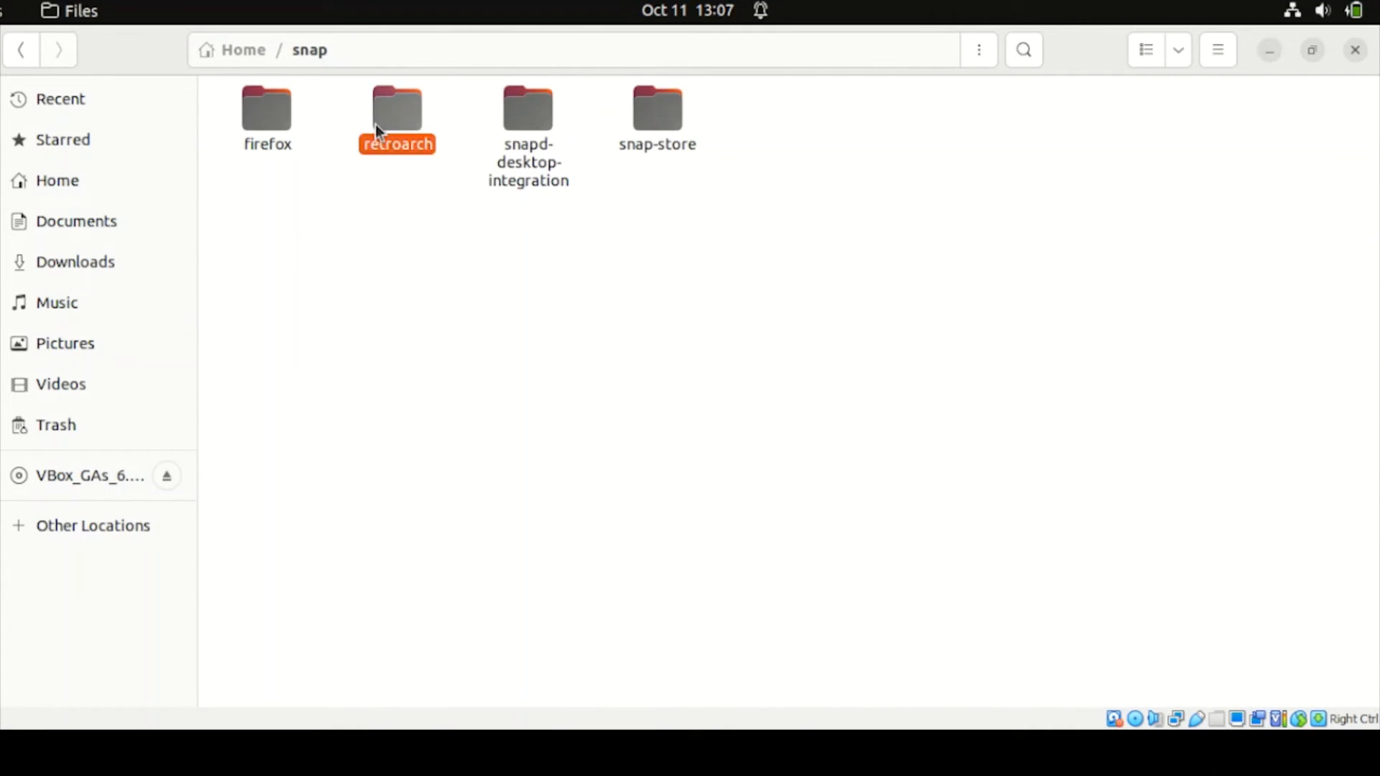
pyautogui.doubleClick(396, 109)
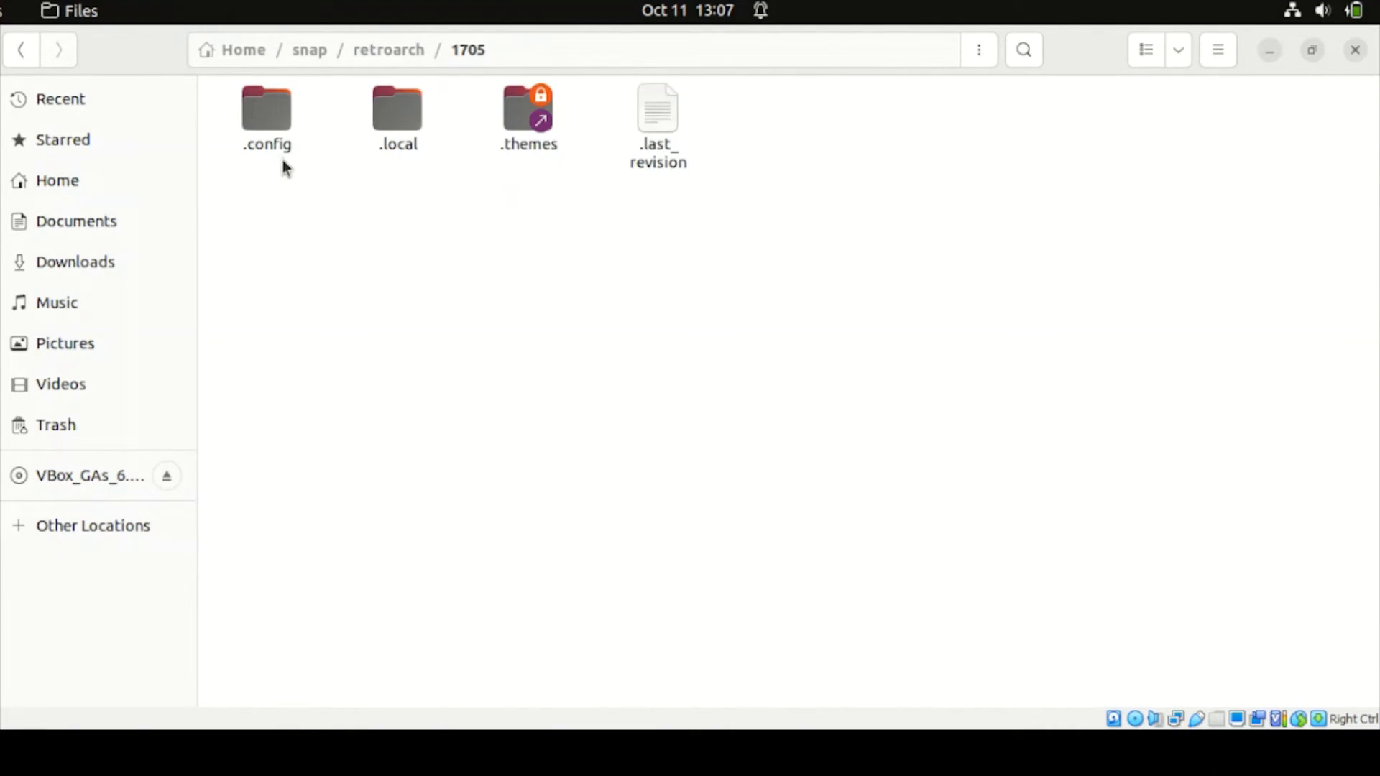
pyautogui.doubleClick(266, 110)
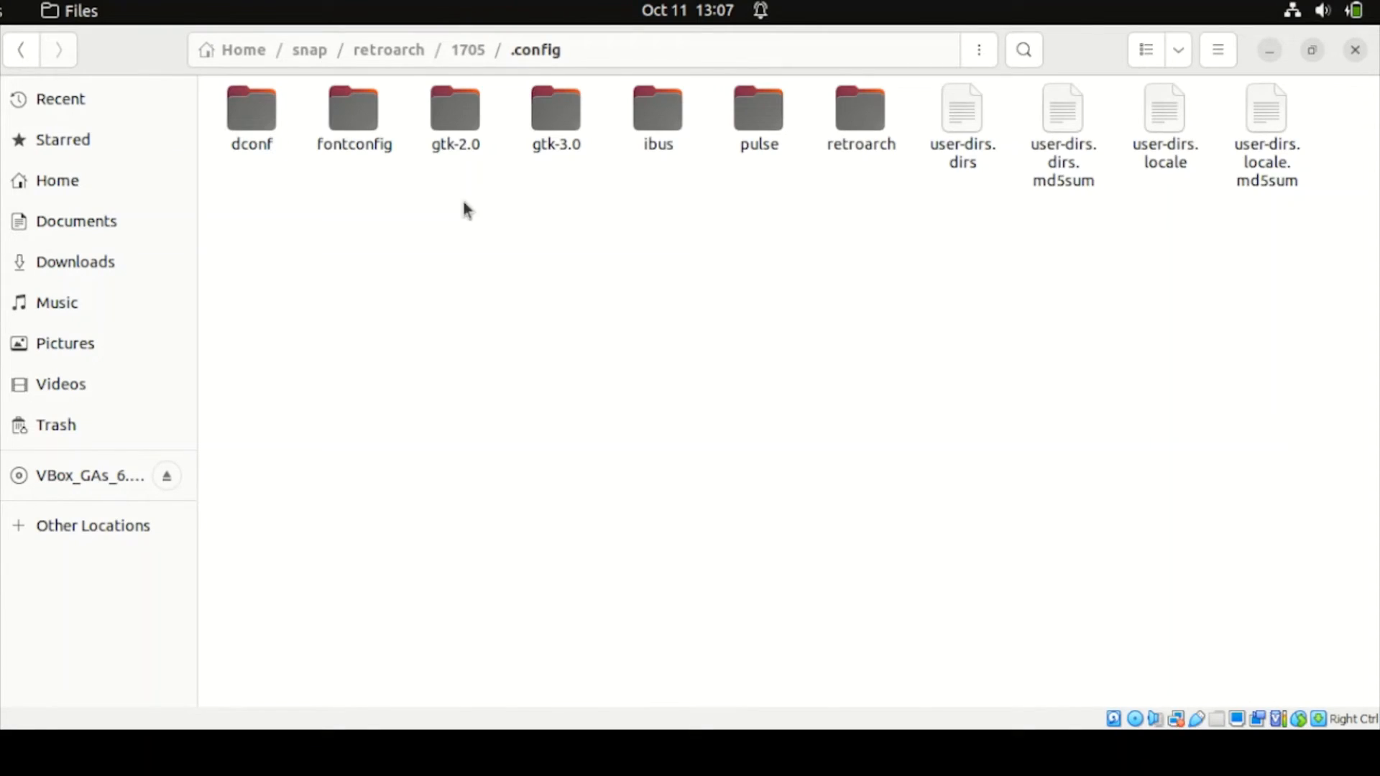
pyautogui.doubleClick(859, 114)
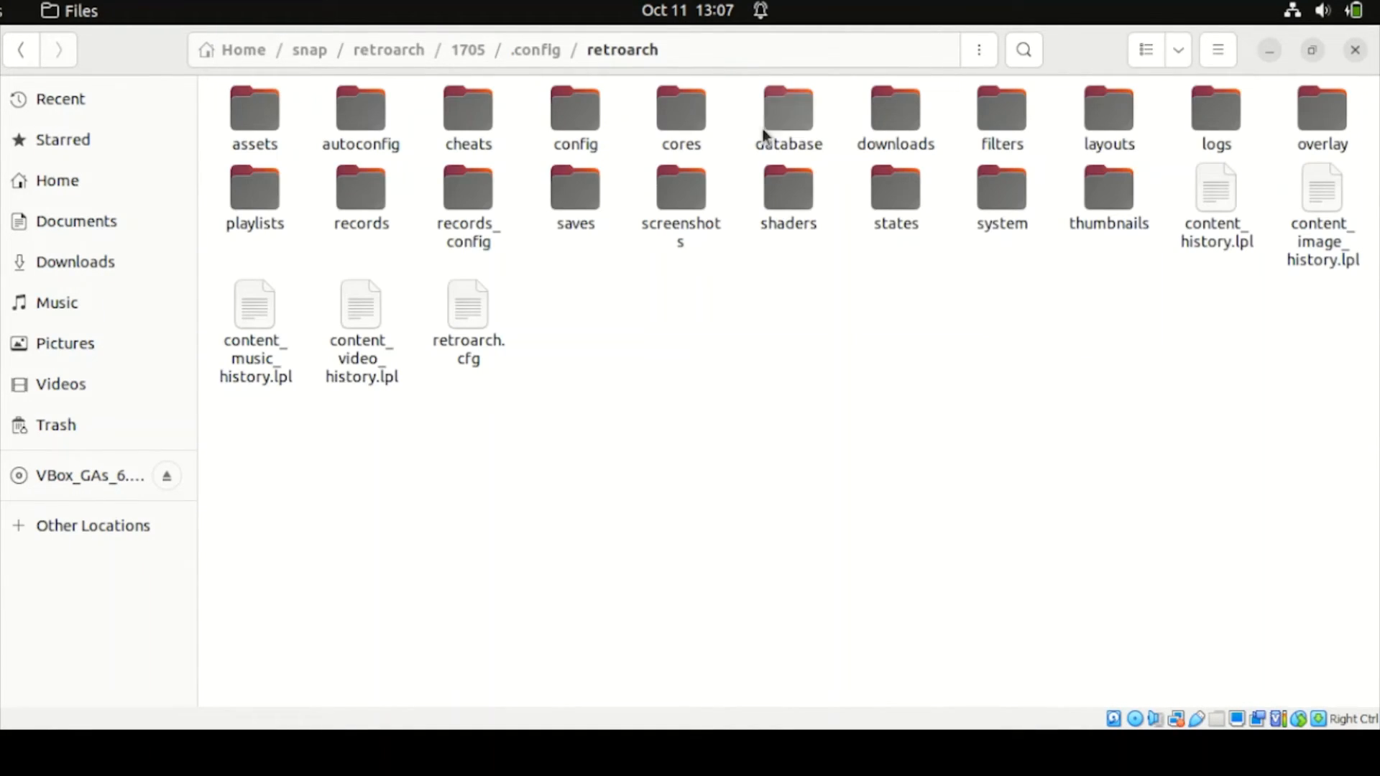
pyautogui.moveTo(959, 294)
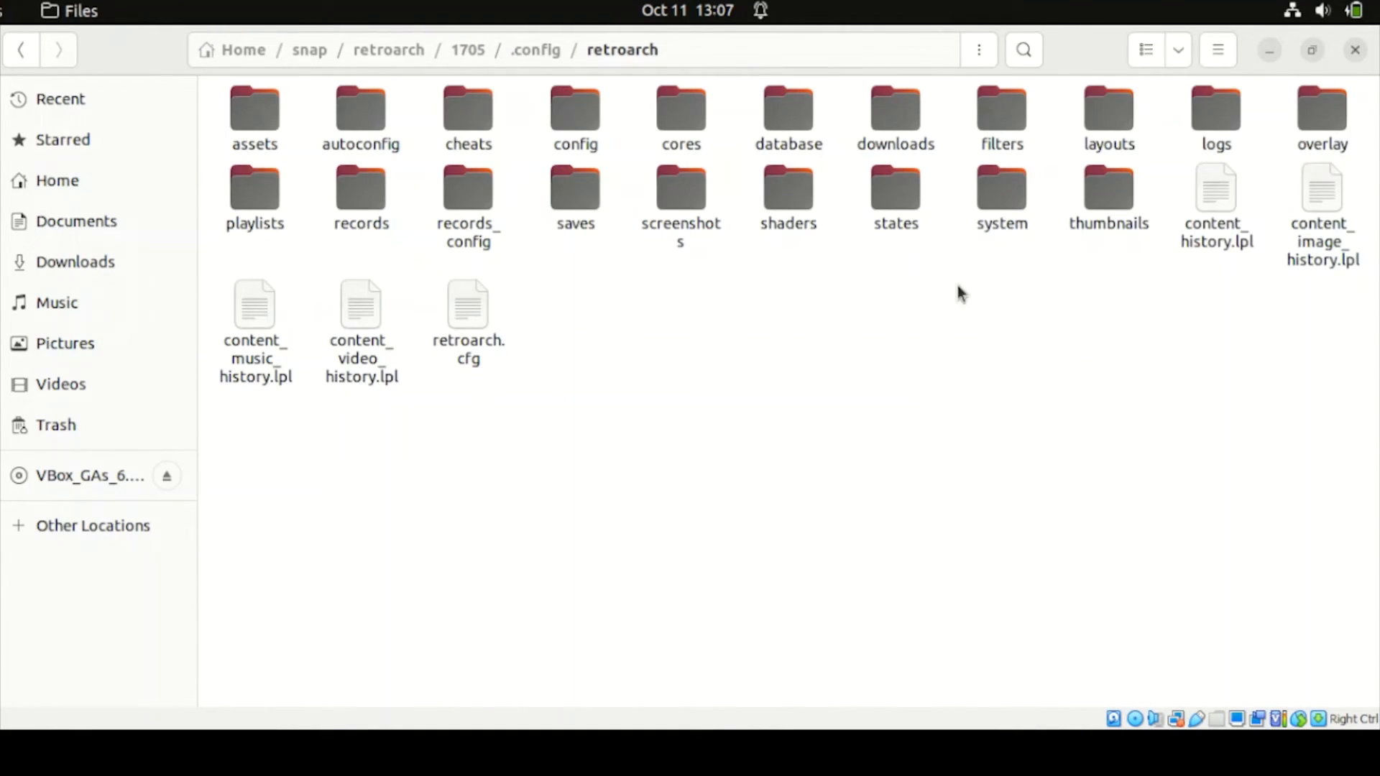
pyautogui.doubleClick(894, 110)
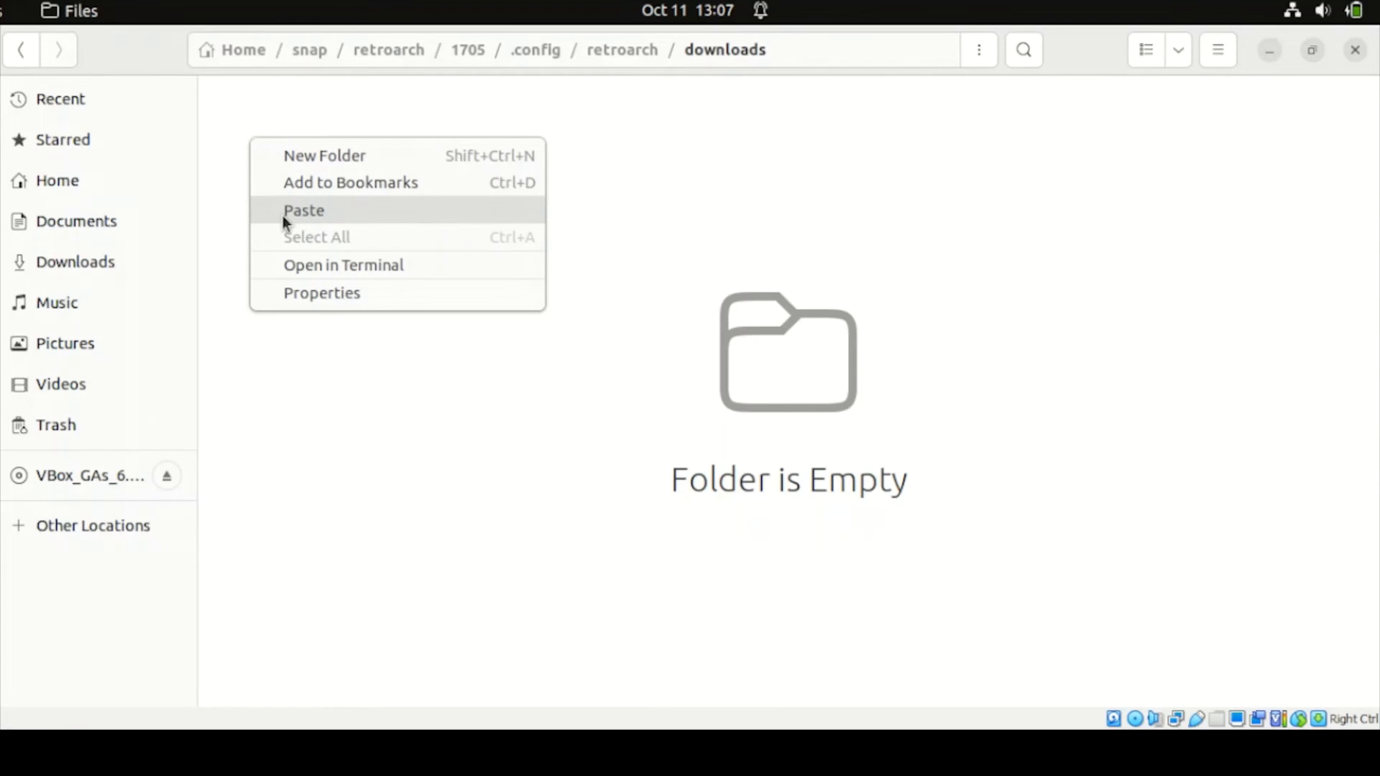
pyautogui.click(303, 209)
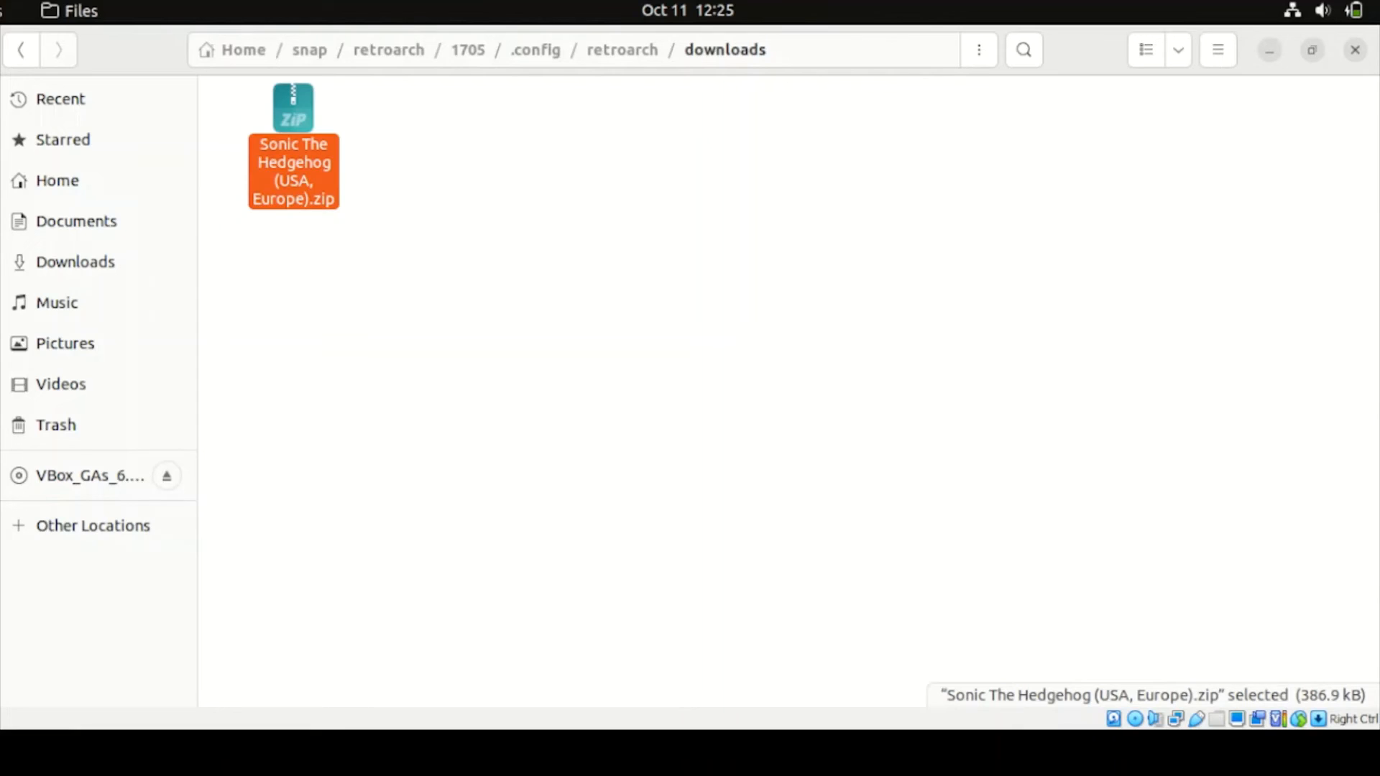
pyautogui.moveTo(54, 424)
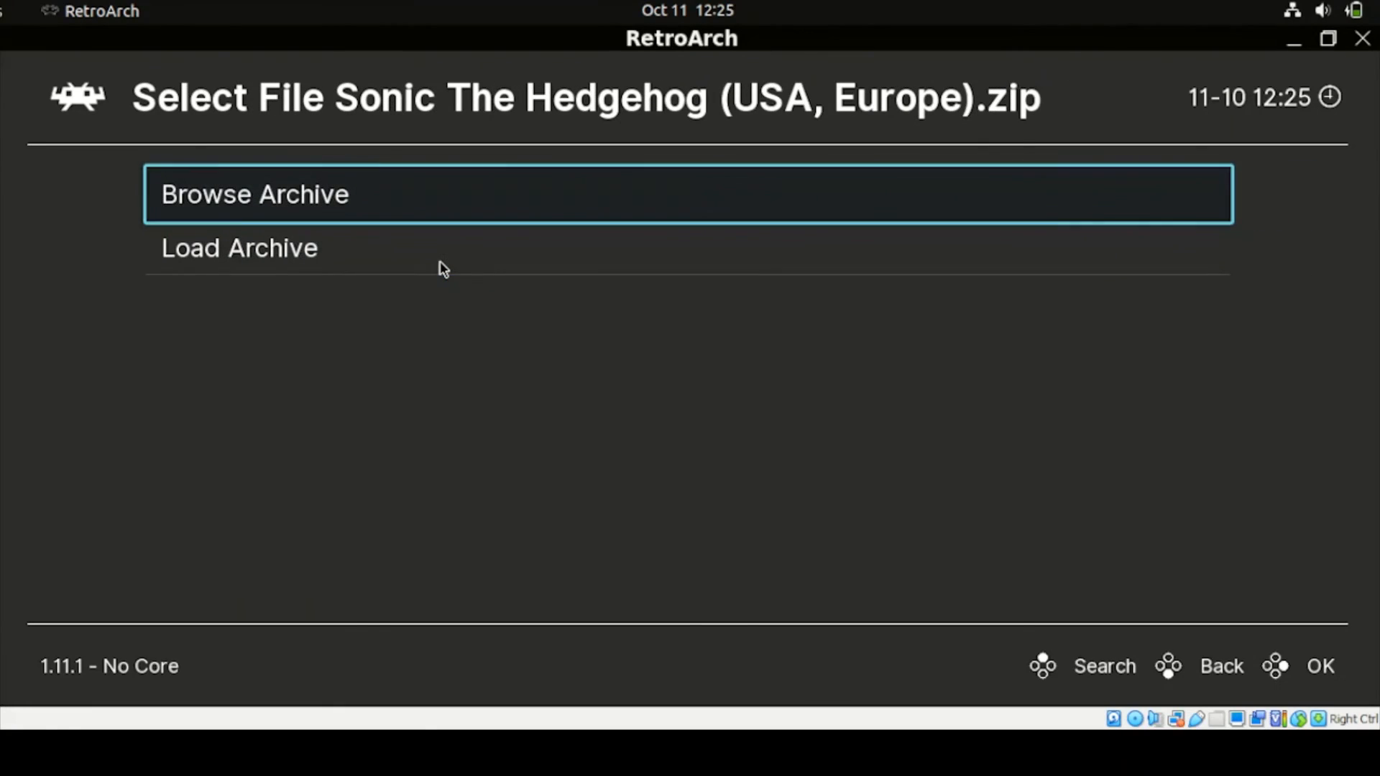
pyautogui.moveTo(247, 209)
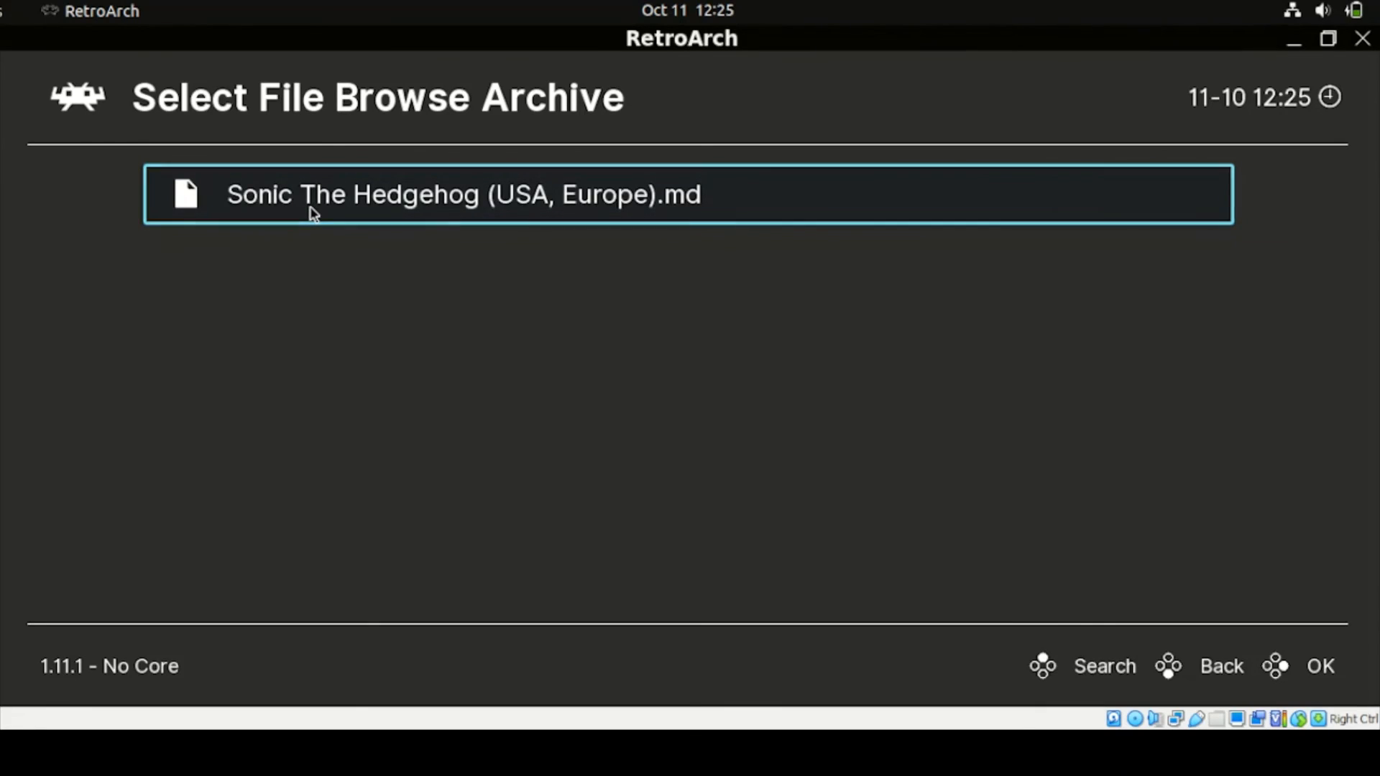
pyautogui.moveTo(469, 215)
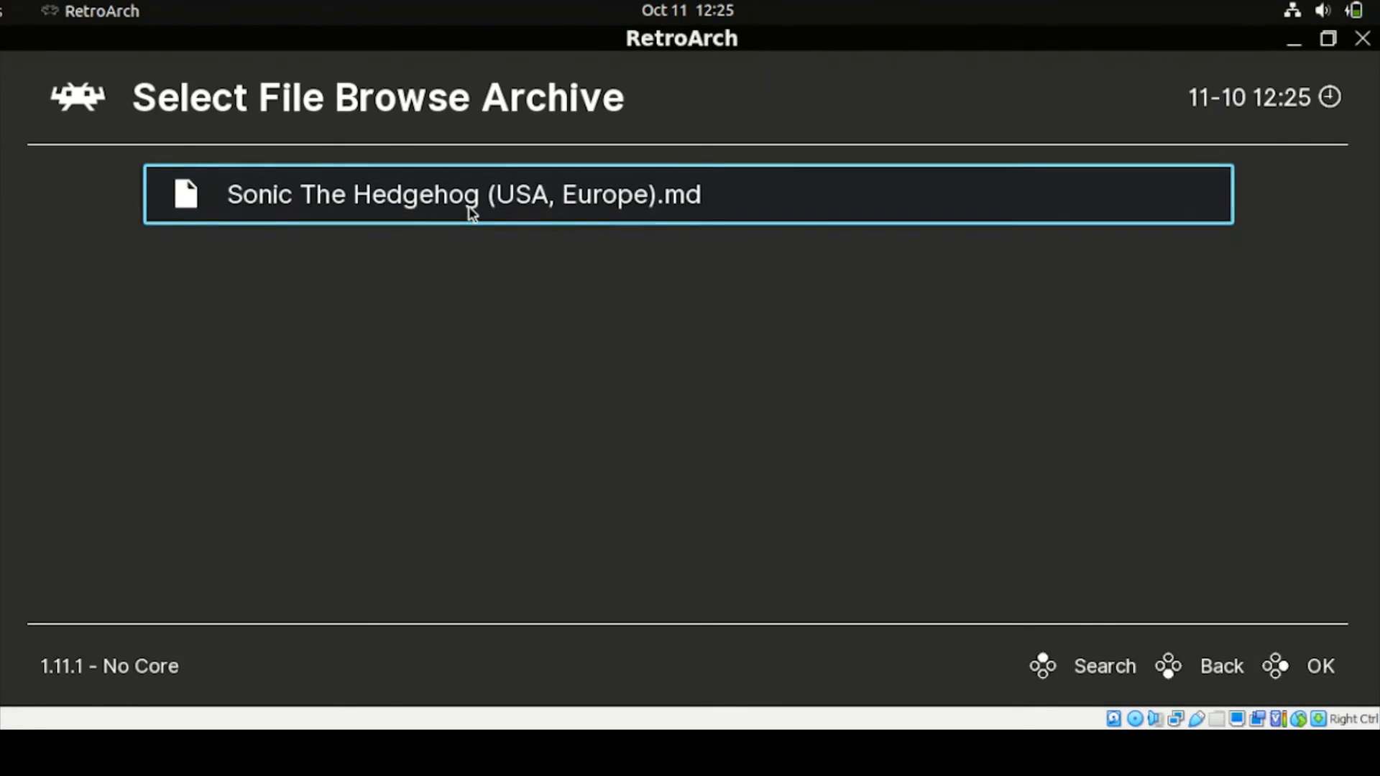